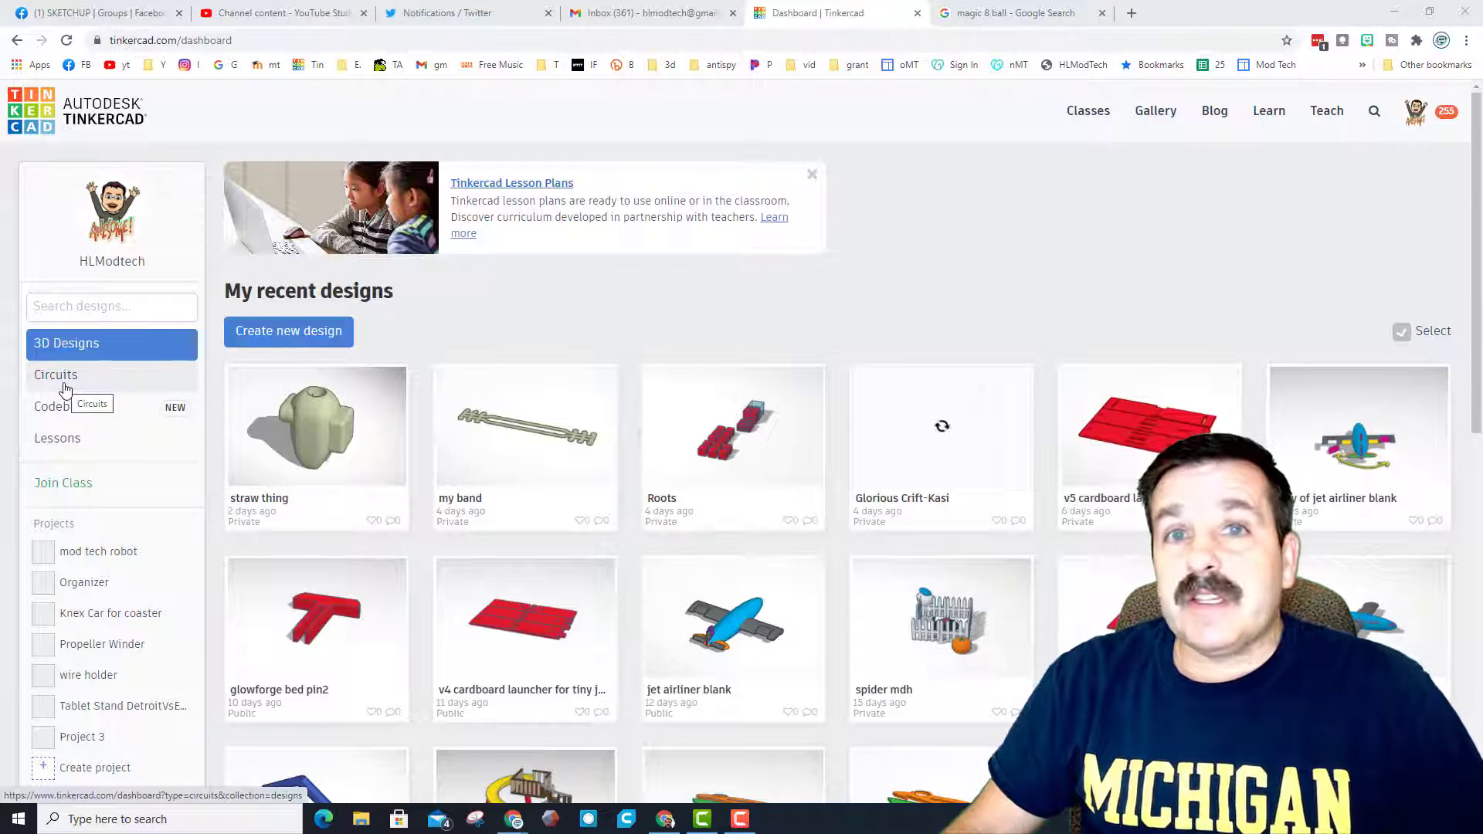
Step: Create a new circuit from the Circuits dashboard and rename it 'Magic 8 Ball Mdh'
left_click(56, 373)
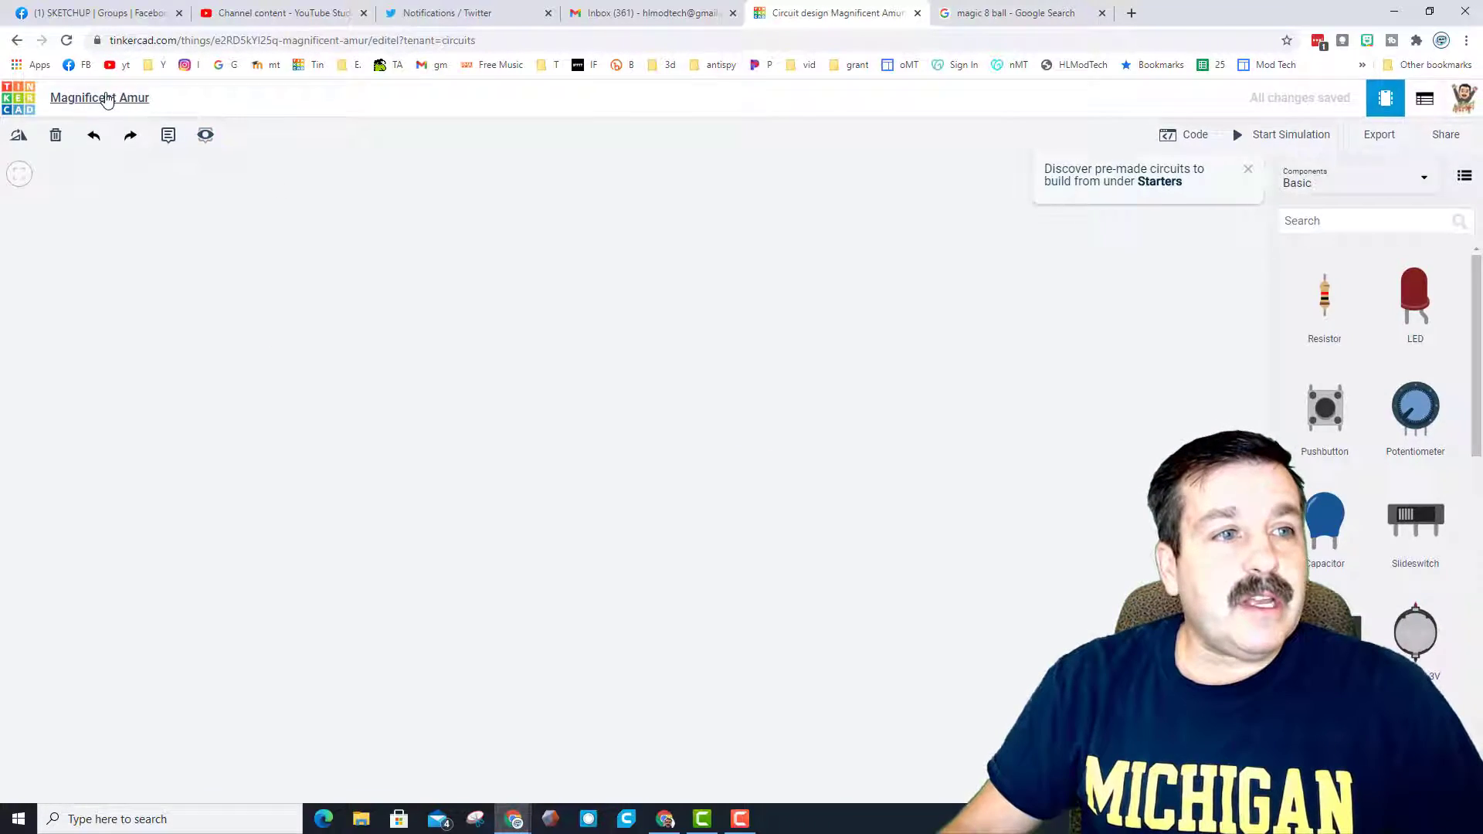
left_click(99, 97)
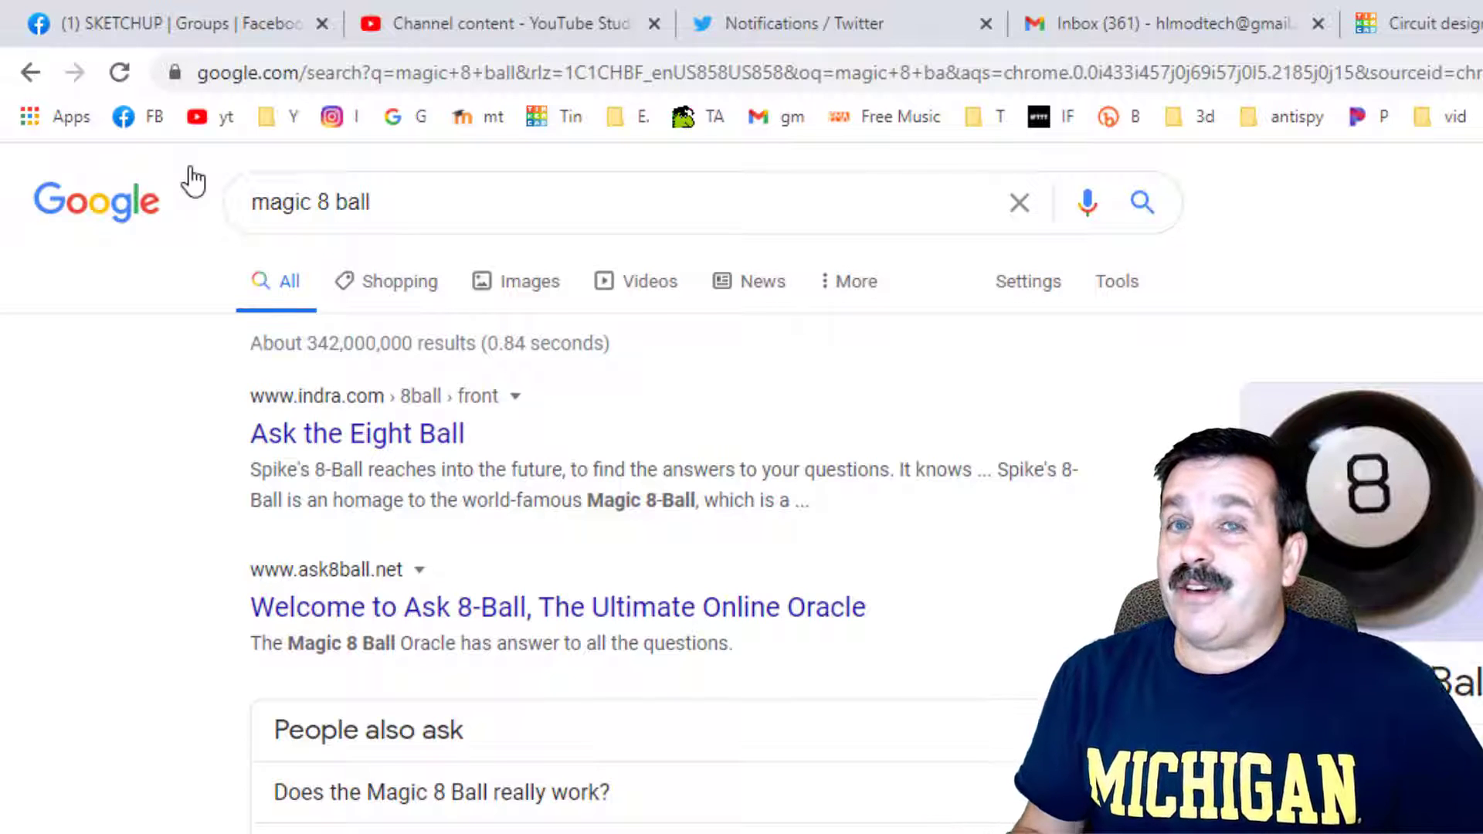
left_click(833, 12)
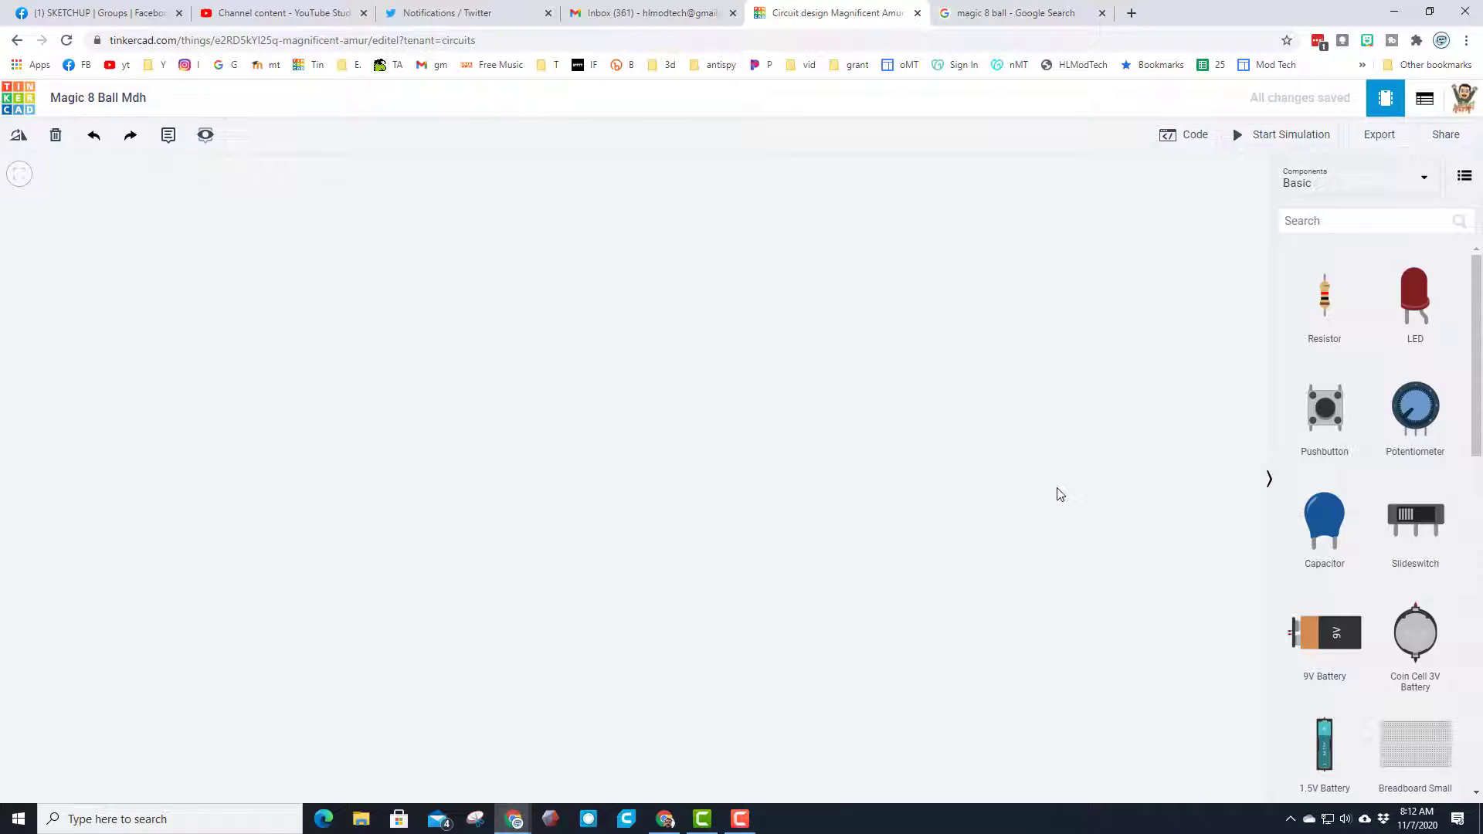
Step: Place a micro:bit on the workplane, test its gesture controls in simulation, then stop
scroll("down", 3)
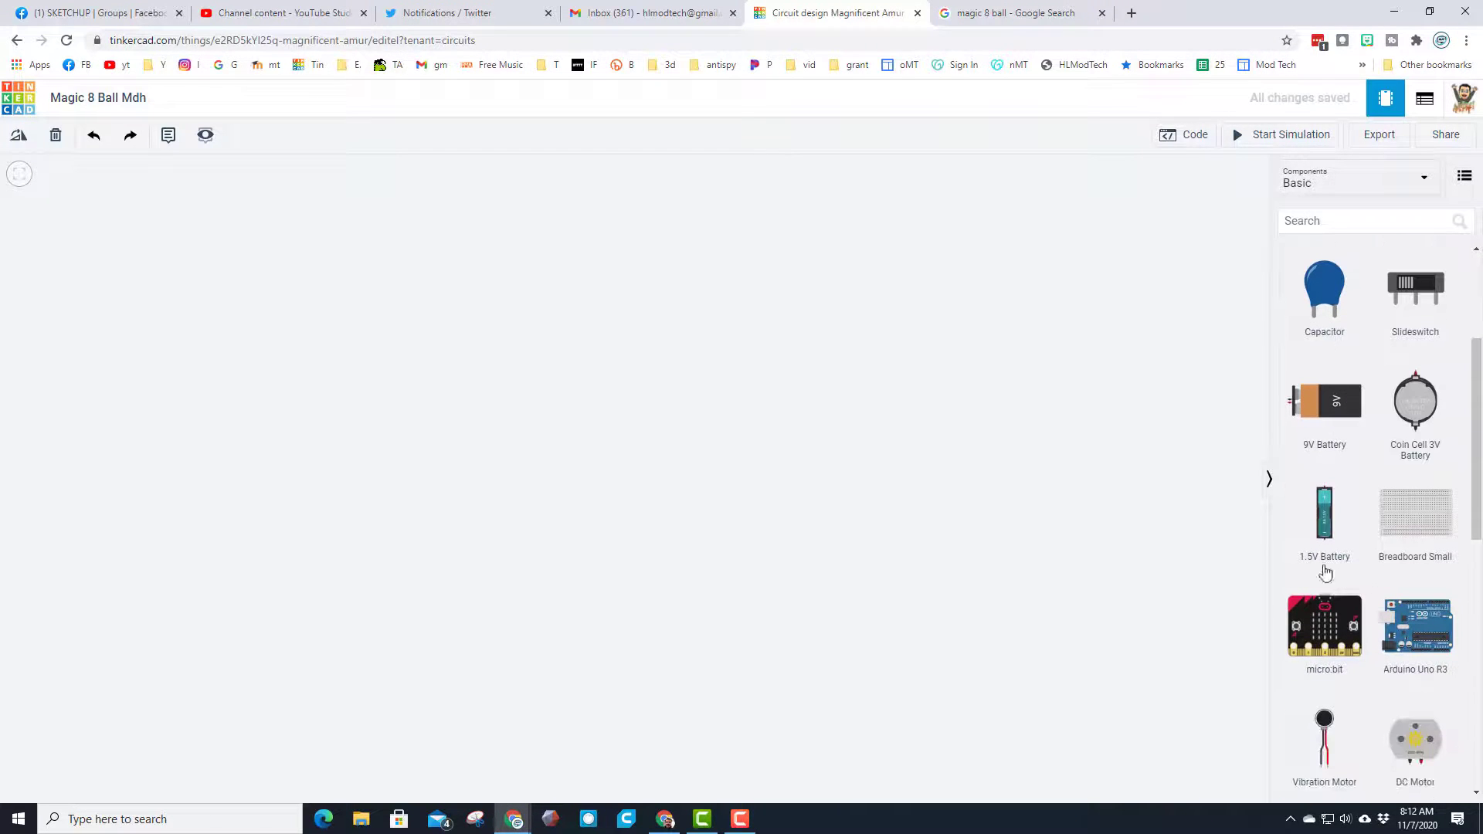
left_click_drag(1324, 626, 758, 463)
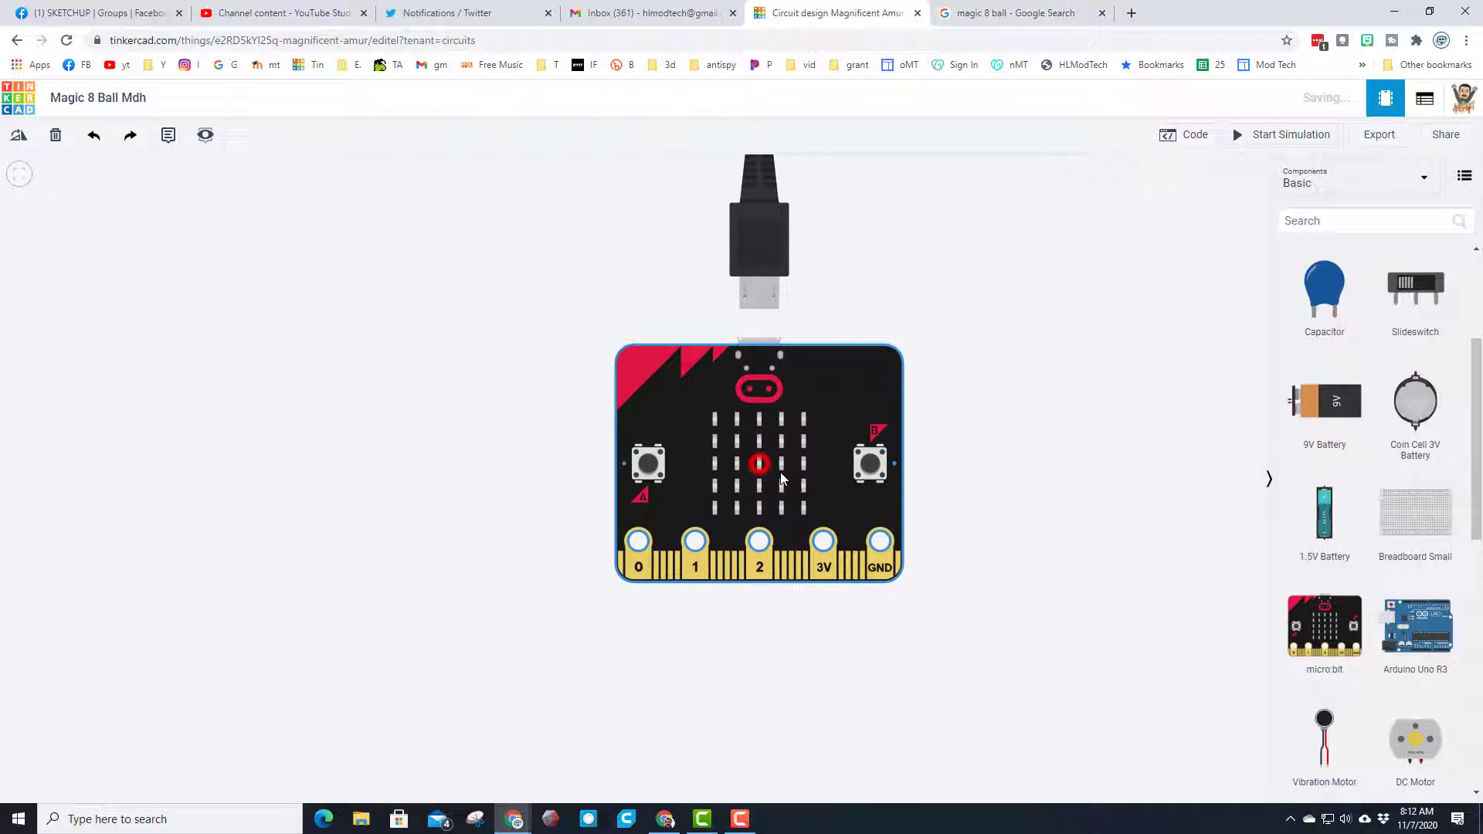
left_click(759, 463)
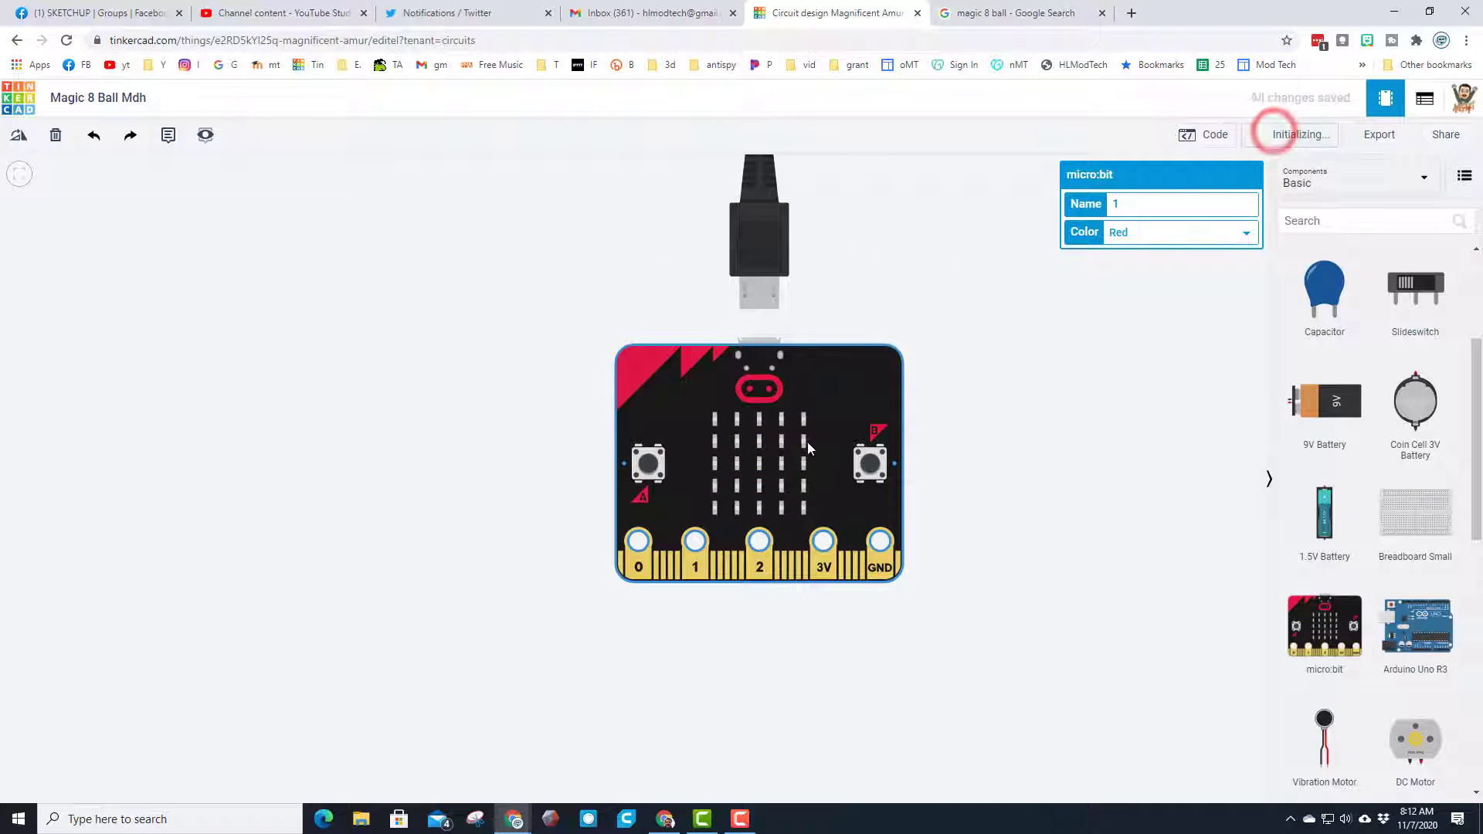
left_click(1296, 135)
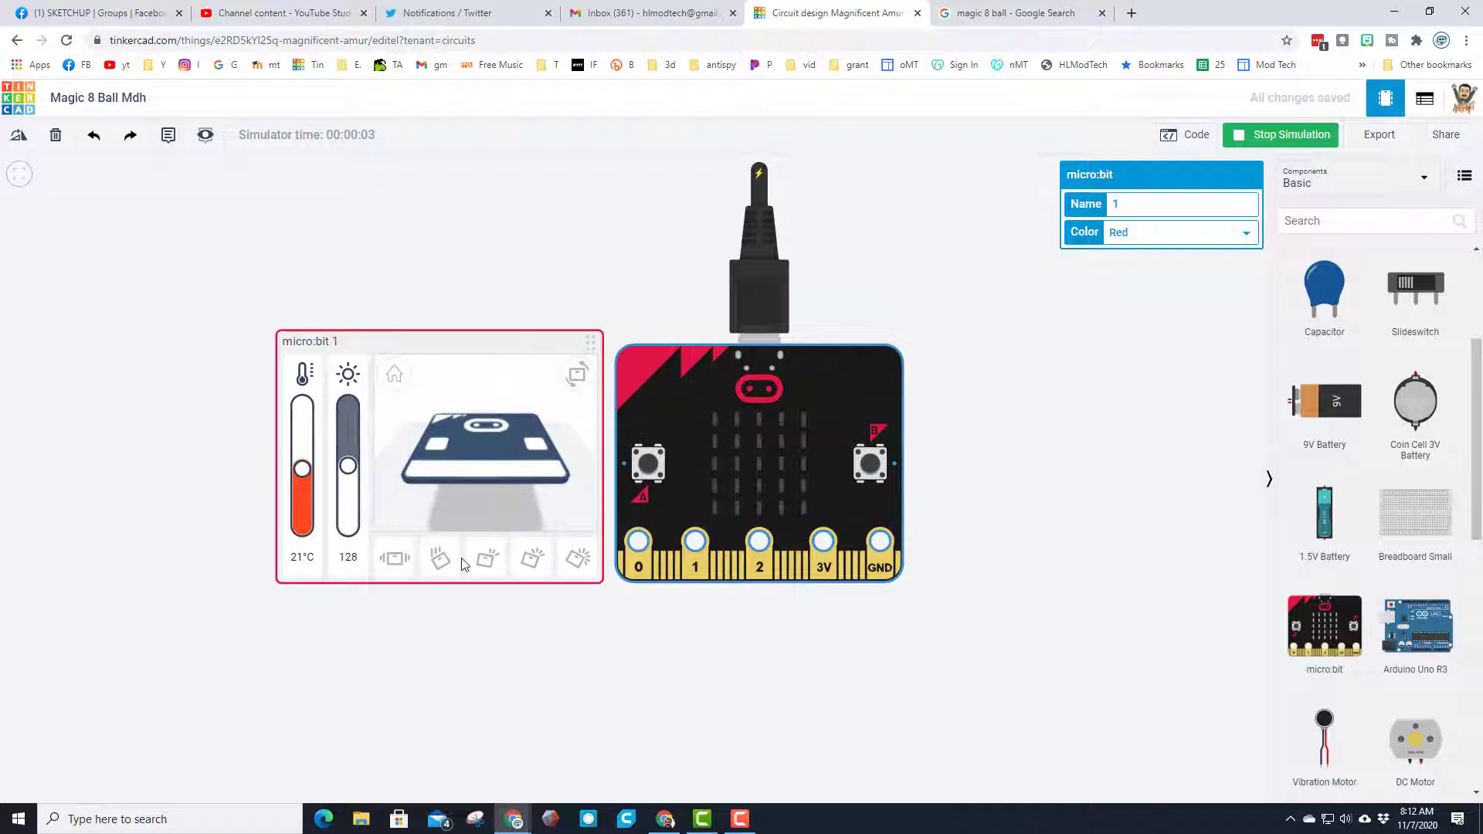
mouse_move(527, 529)
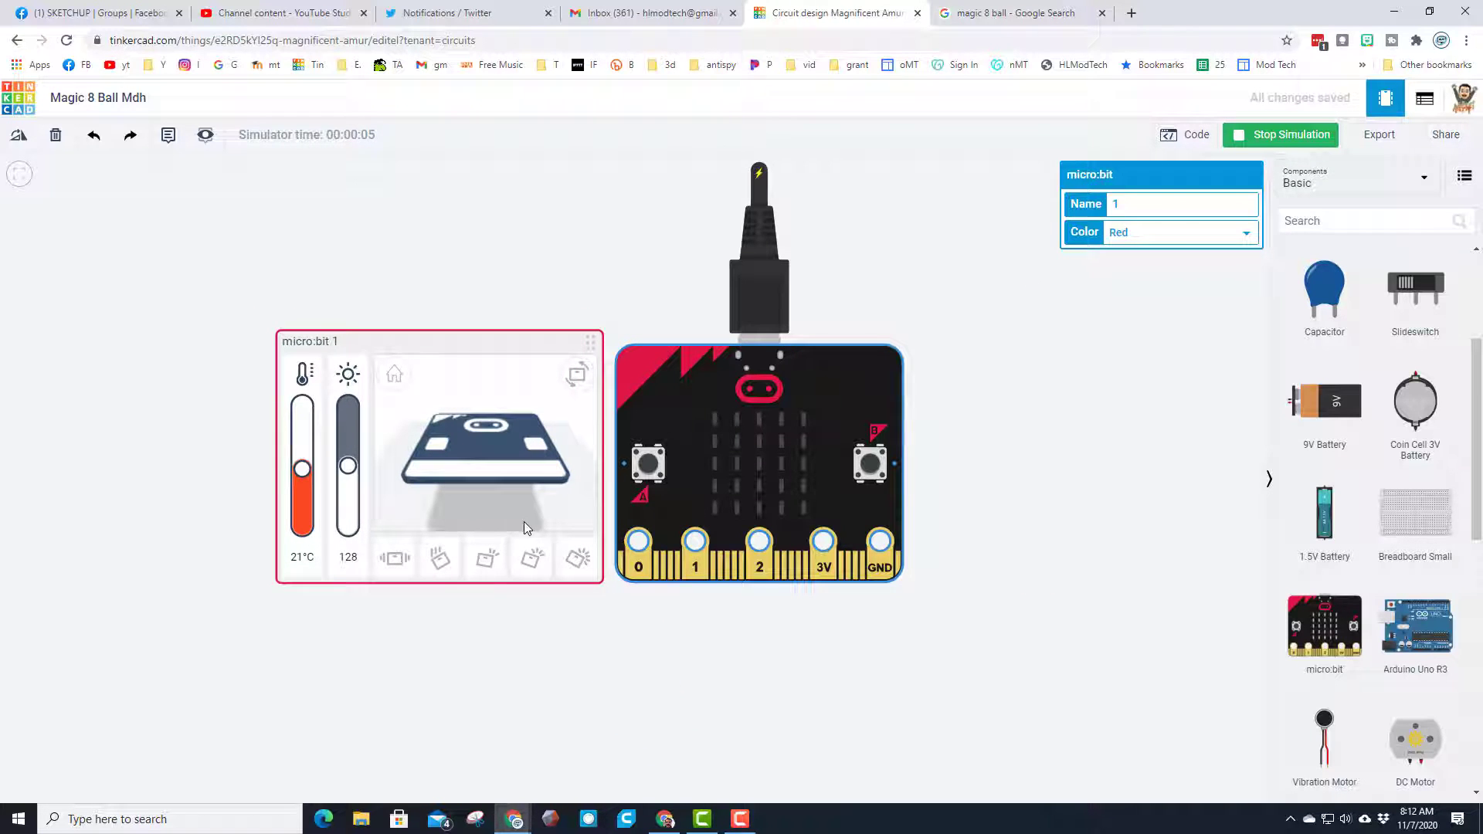
left_click(1291, 134)
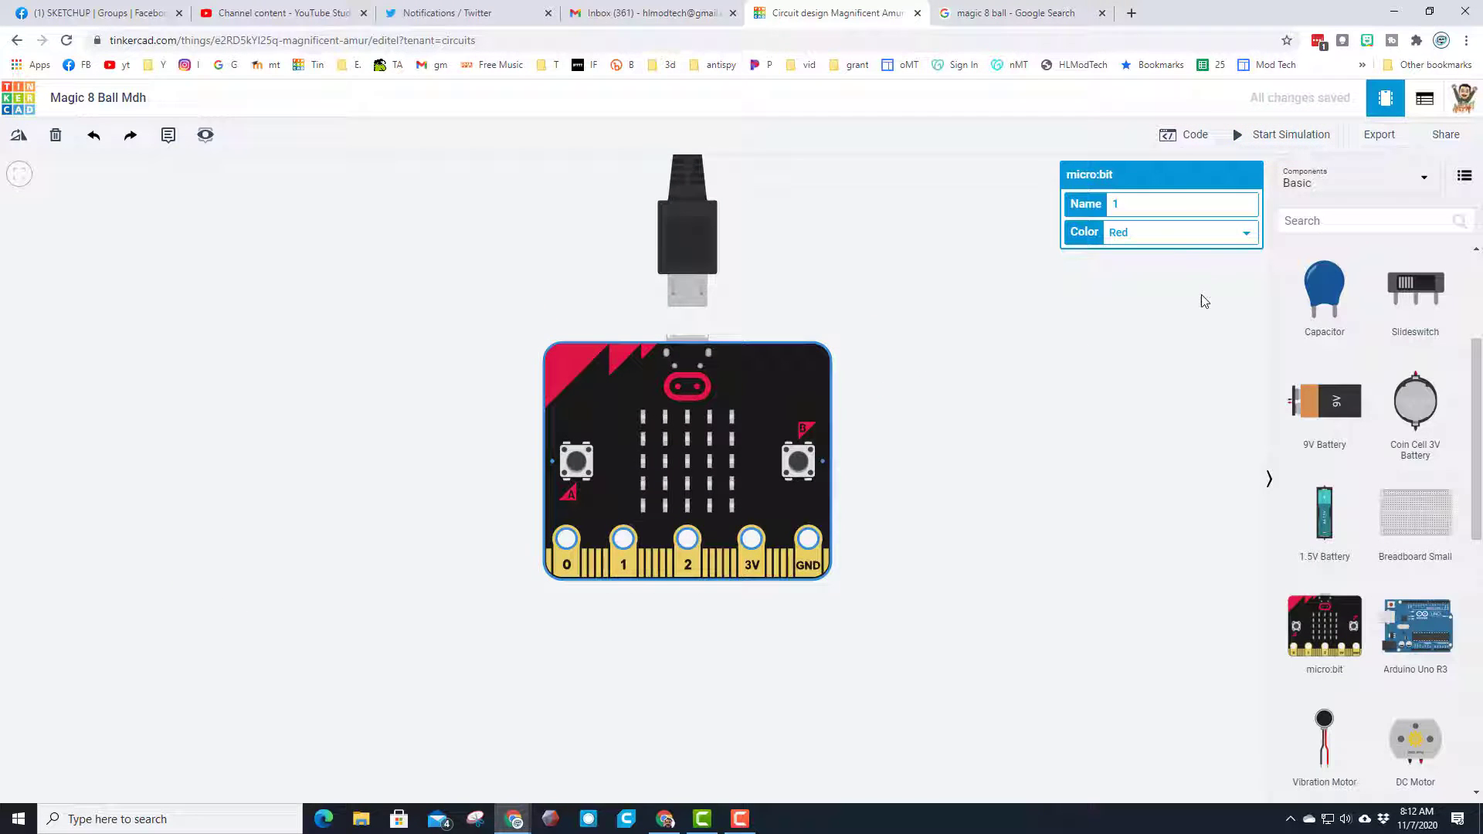
left_click(1186, 134)
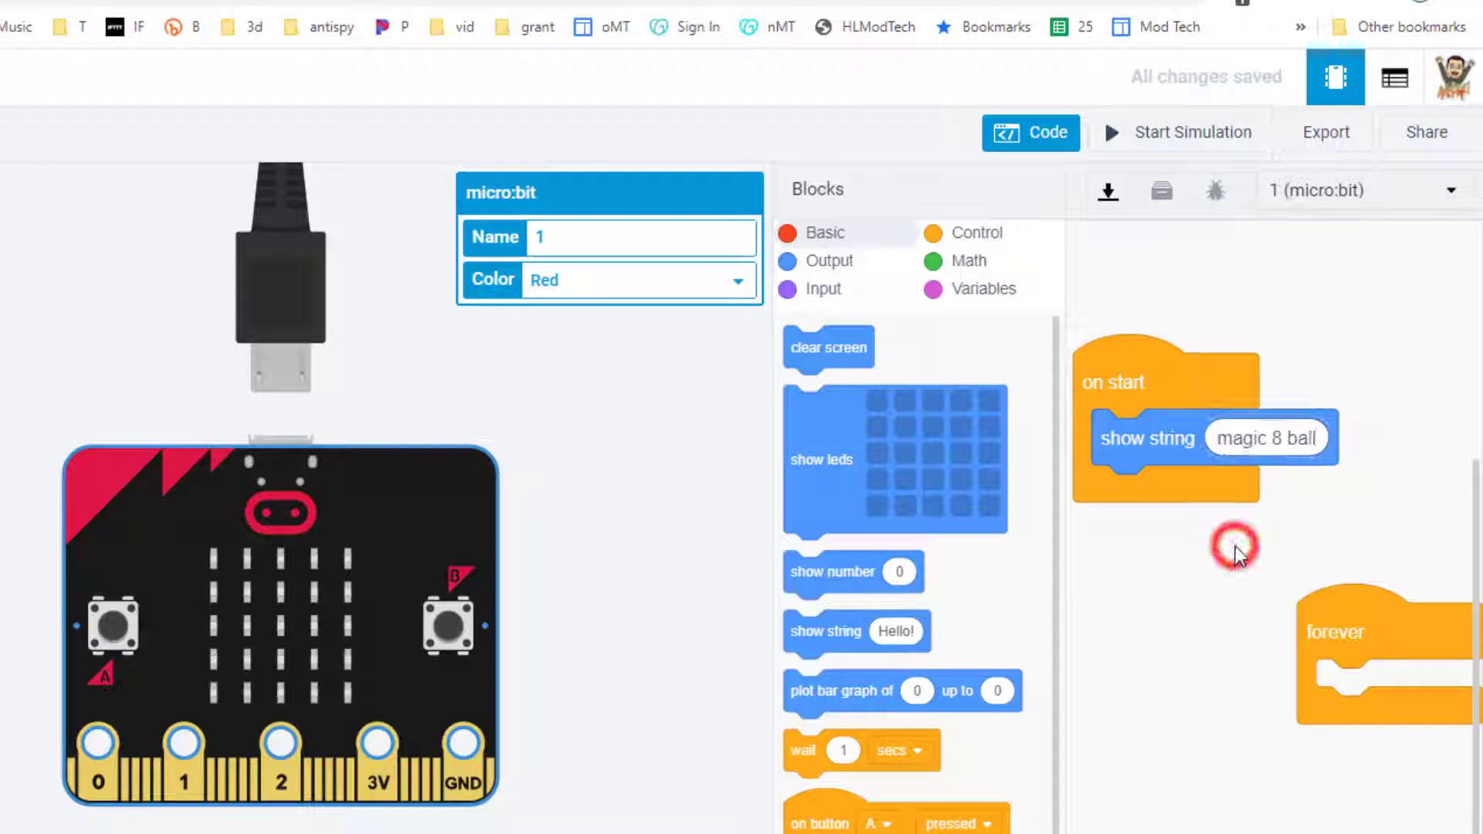
Step: Show 'magic 8 ball' on start and add an on shake event below it
left_click(1192, 131)
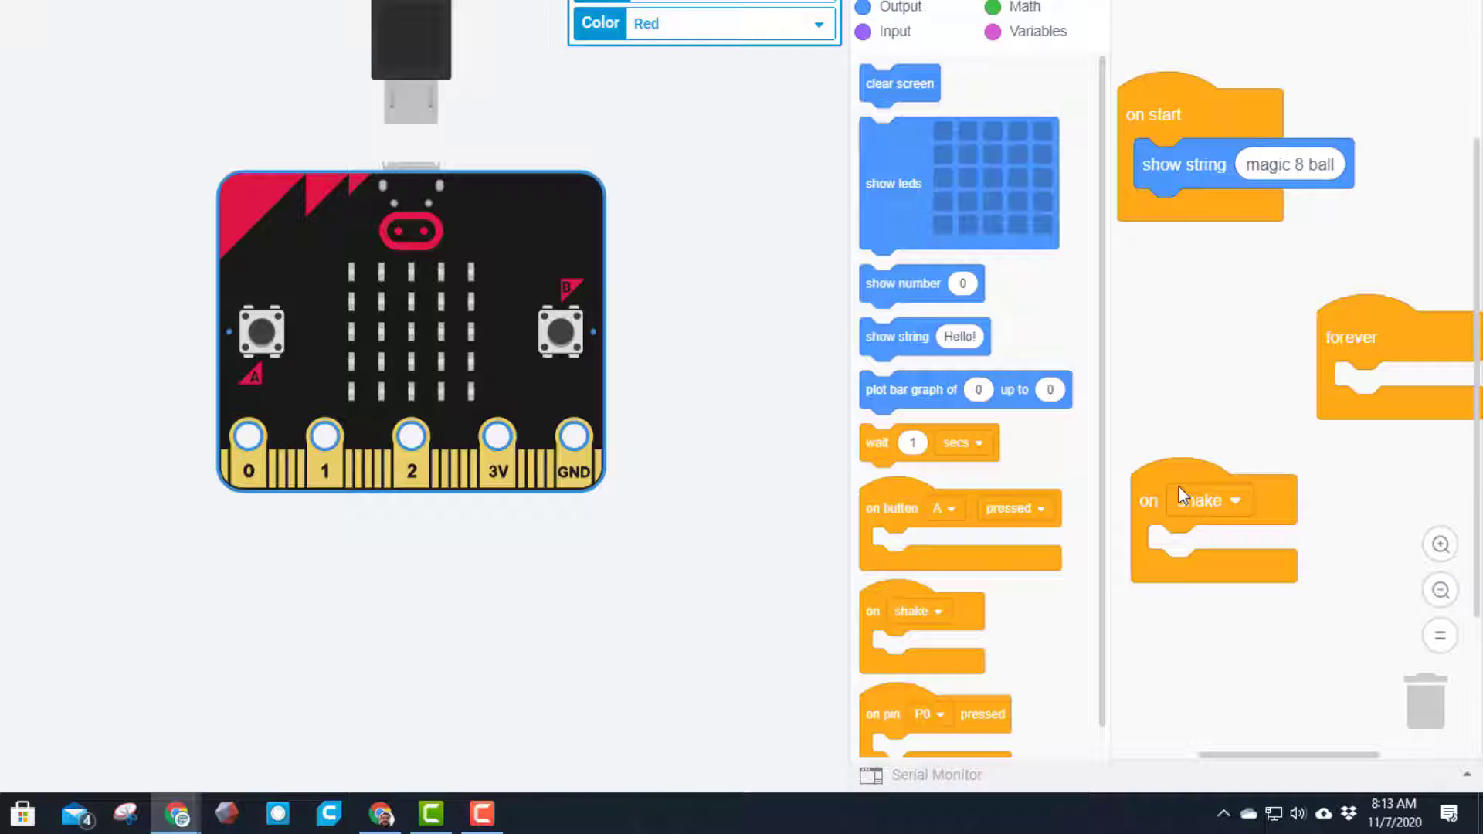
left_click_drag(1214, 499, 1208, 290)
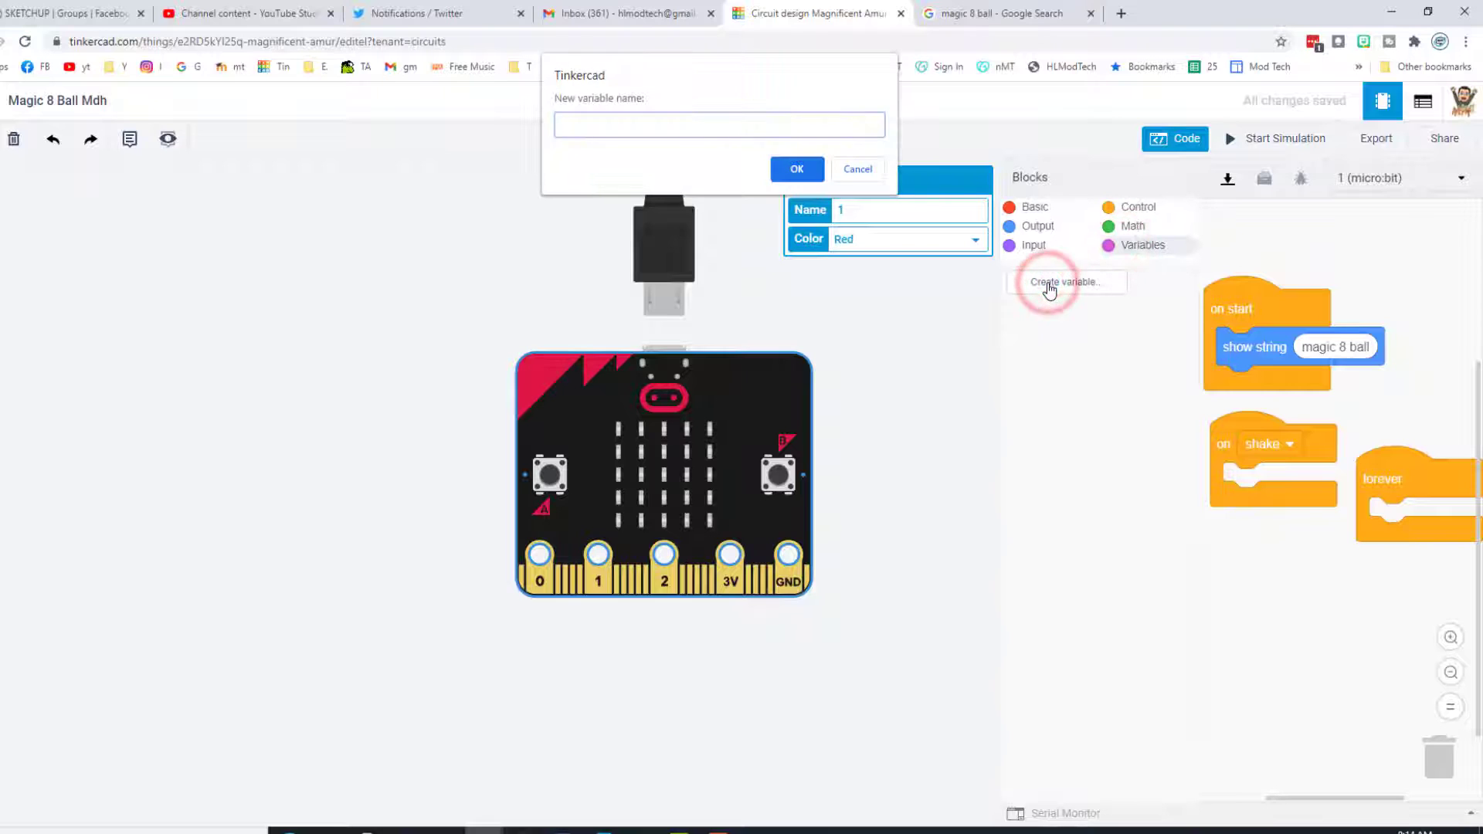
Step: Create variable 'pick' and, on shake, set it to a random number from 1 to 2
type("pick")
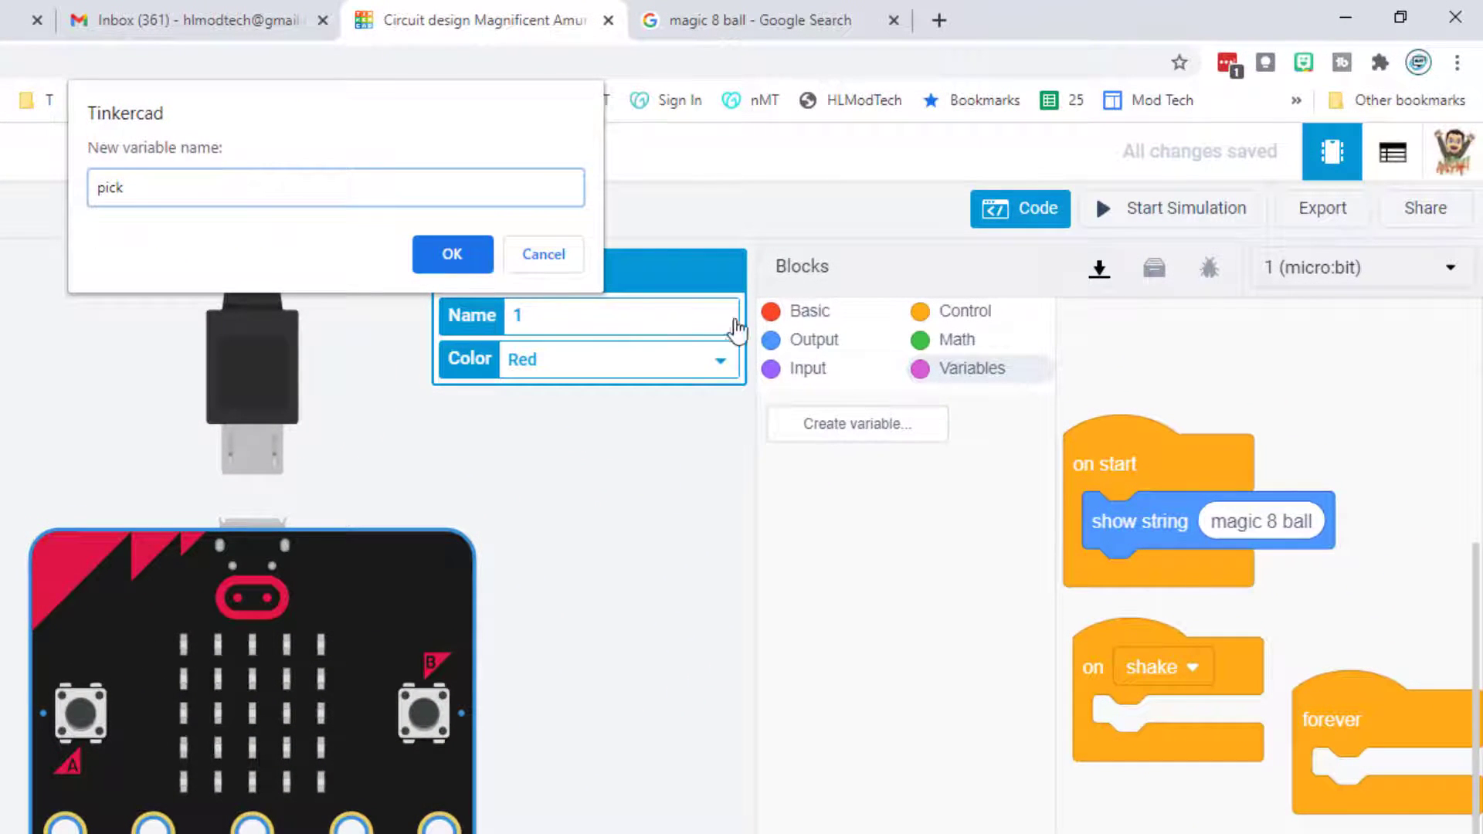
left_click(452, 254)
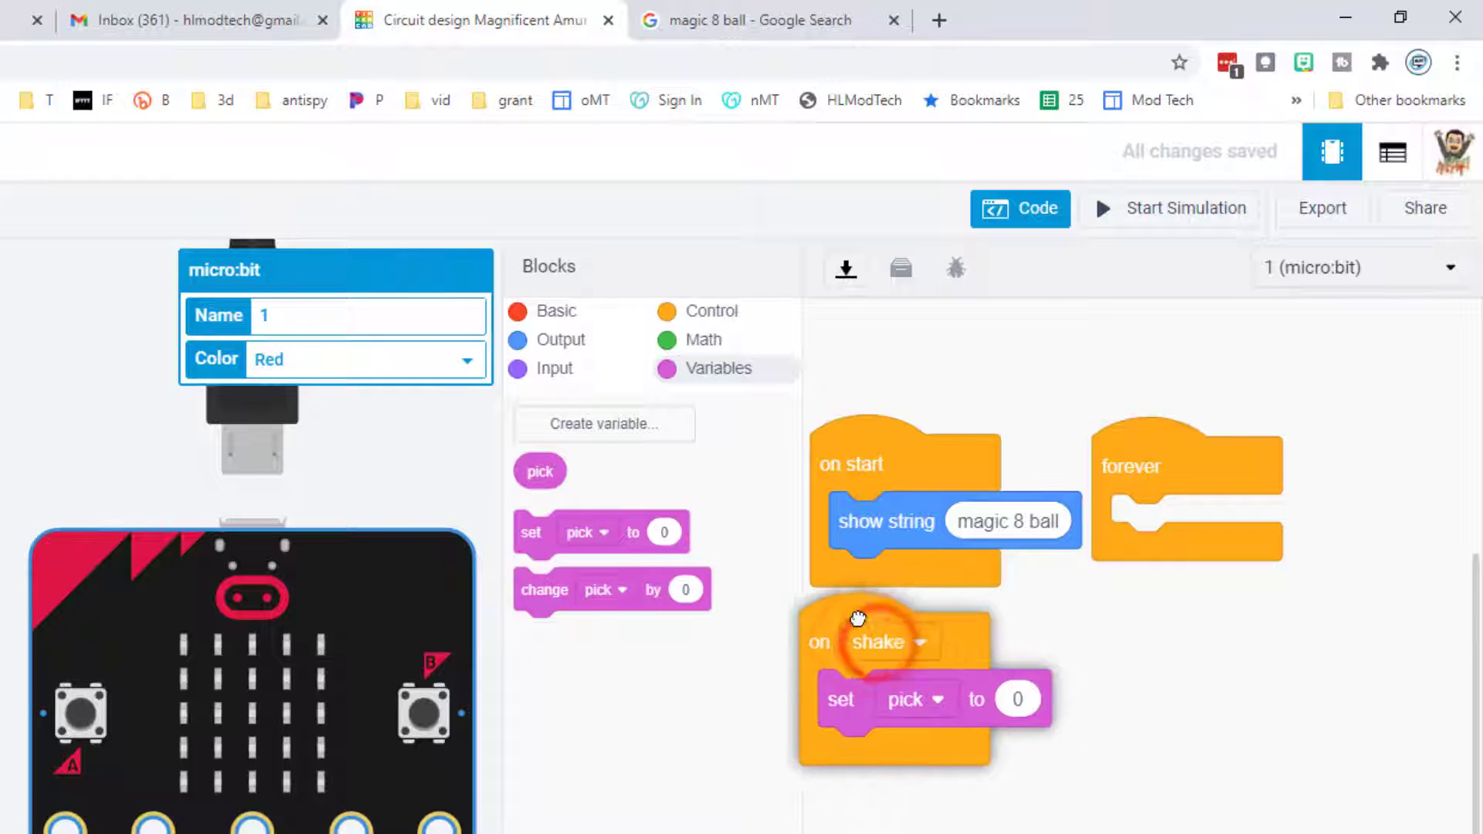
left_click_drag(856, 619, 836, 642)
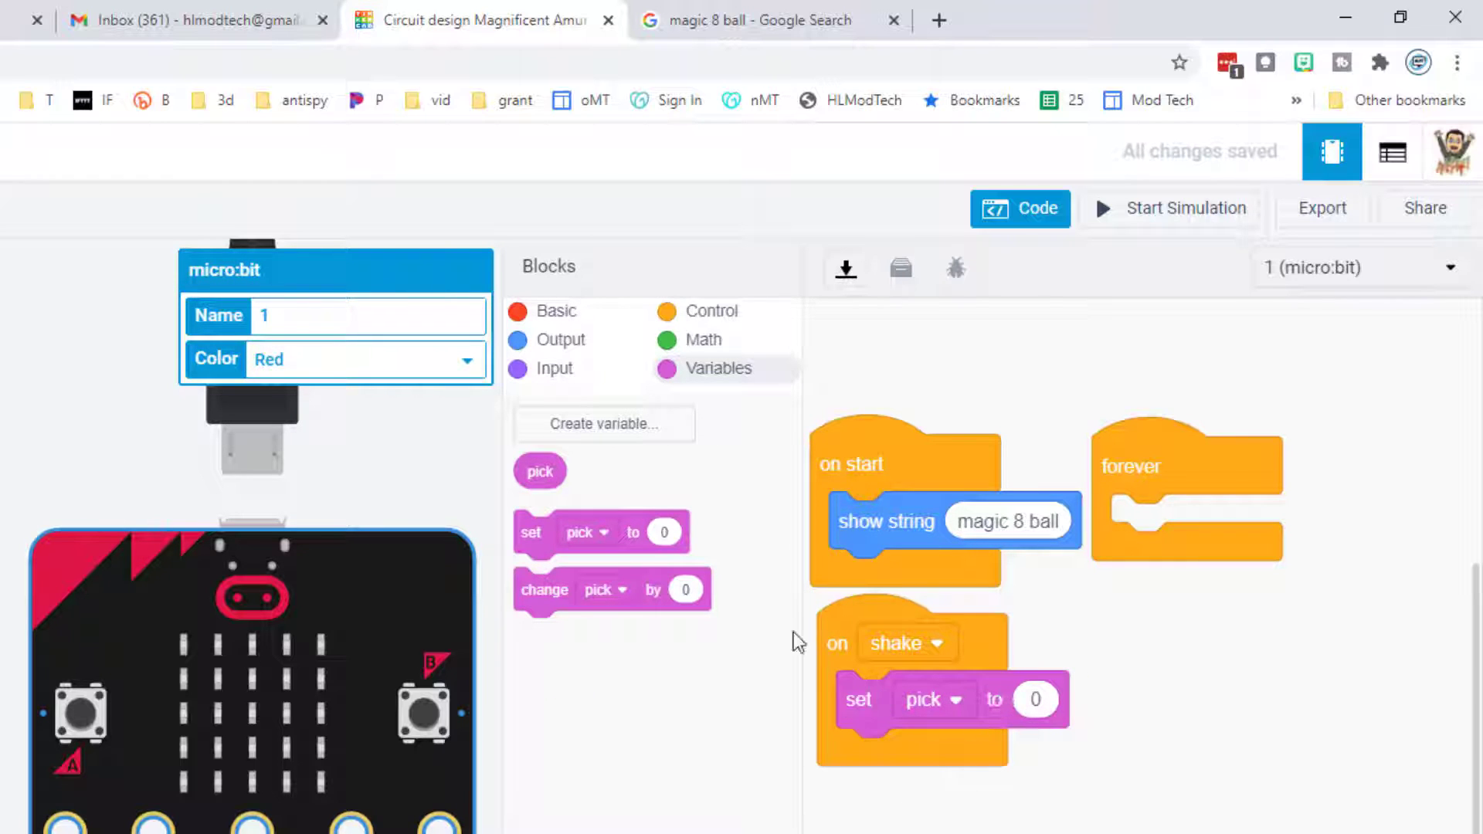
left_click(704, 340)
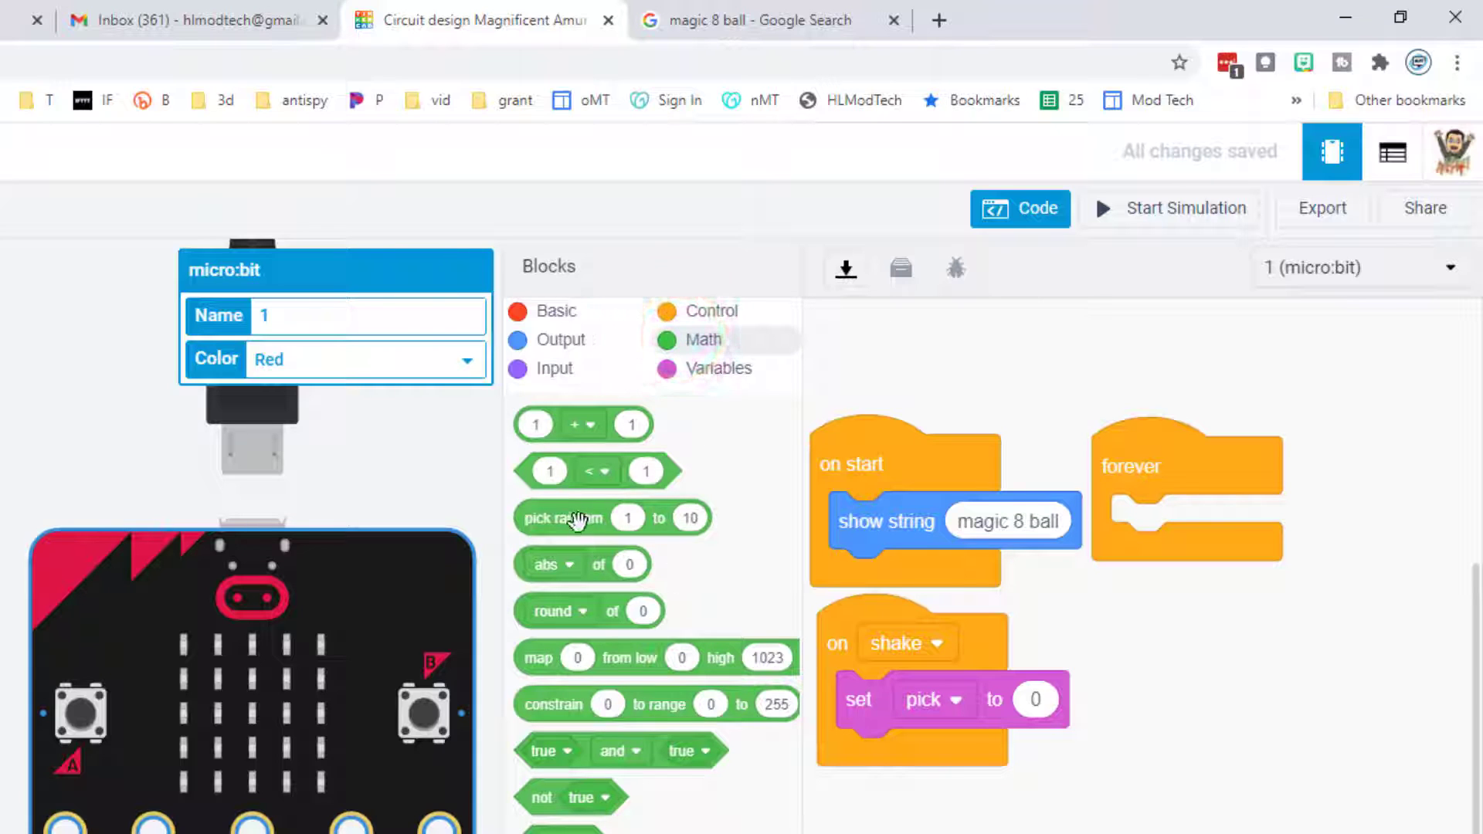
left_click_drag(613, 517, 1136, 700)
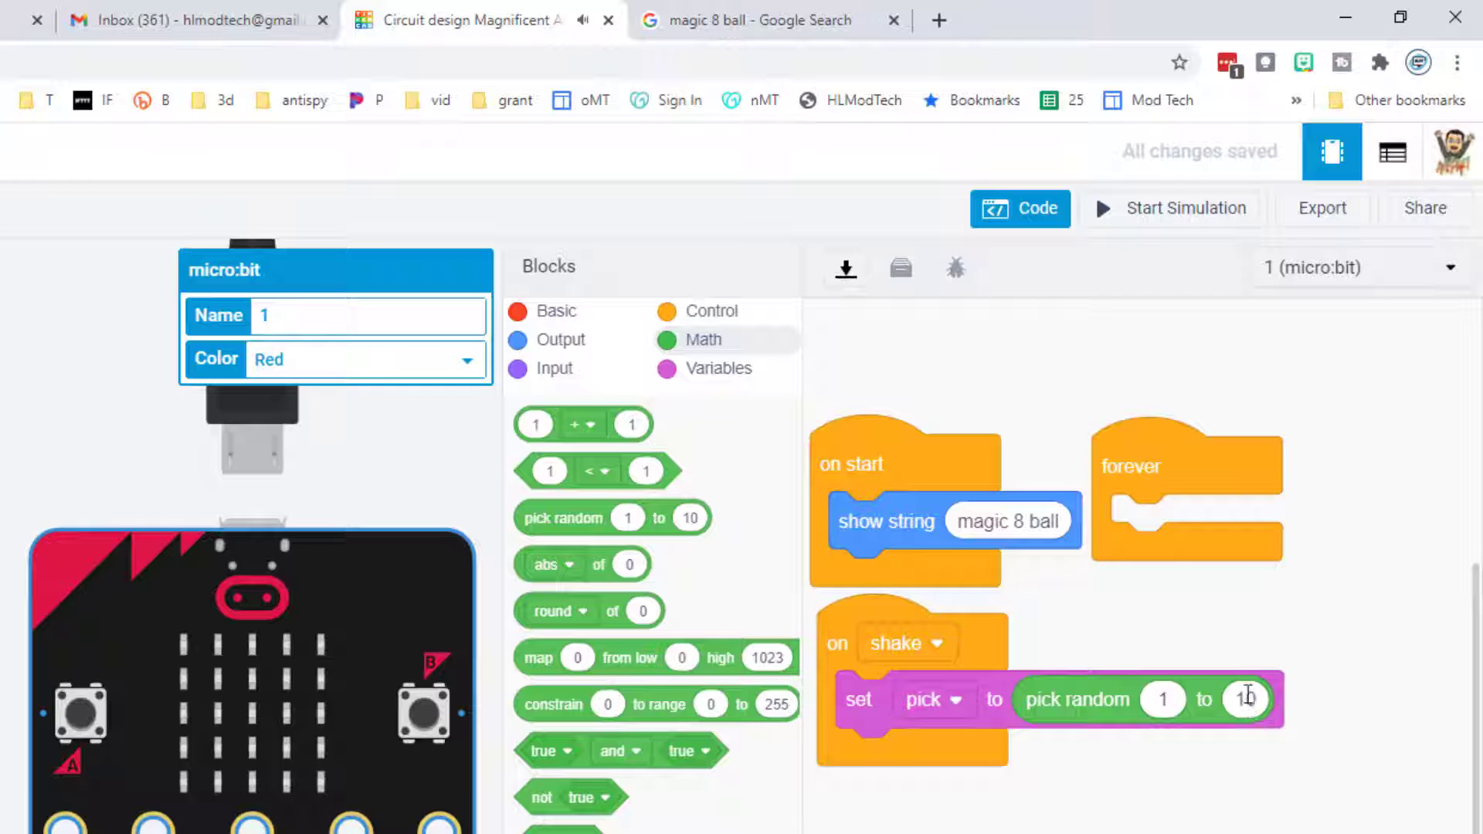
type("2")
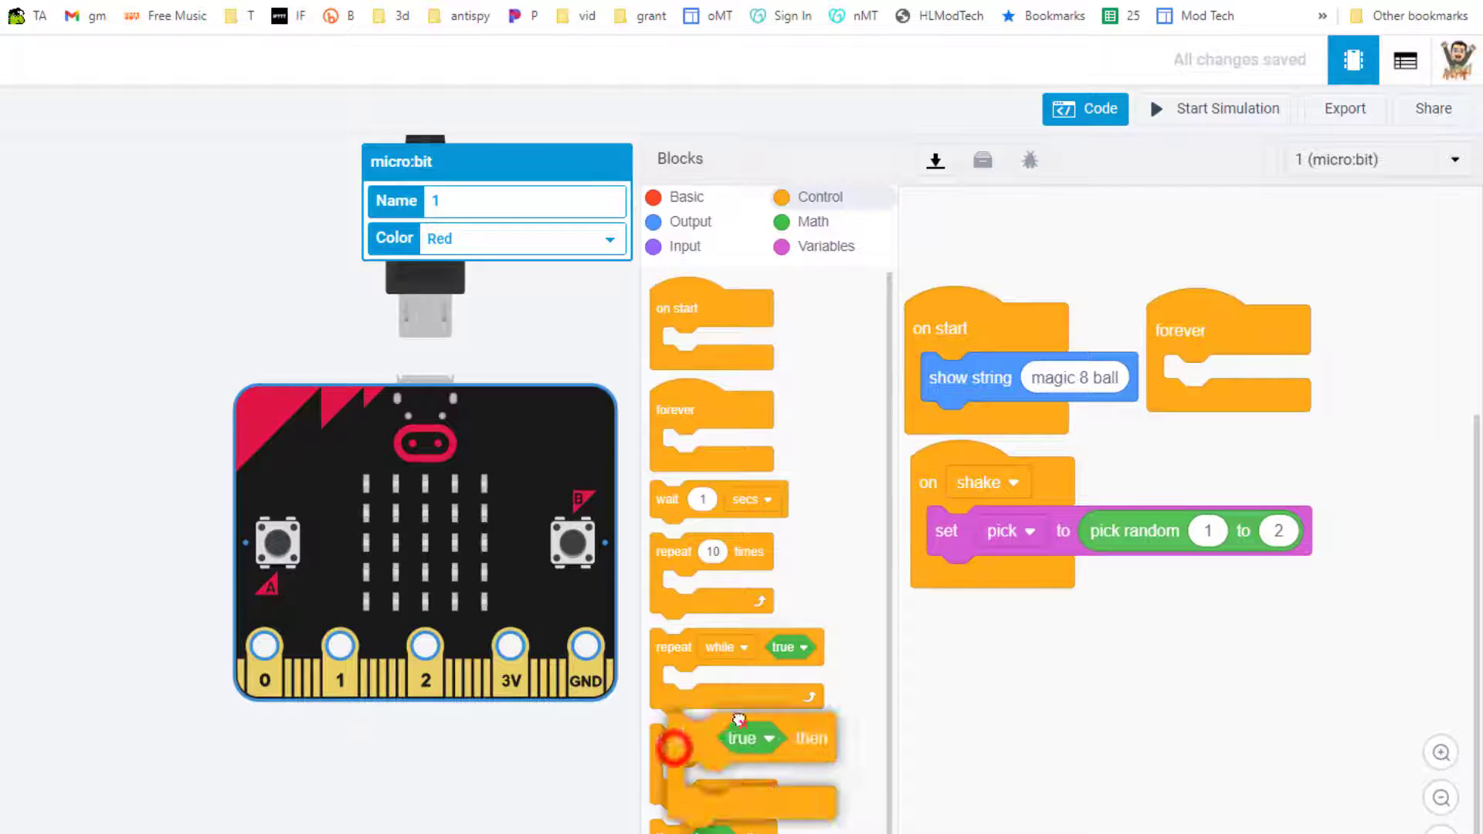
Step: Add an if check under set pick testing whether pick equals 1
left_click_drag(739, 738, 945, 576)
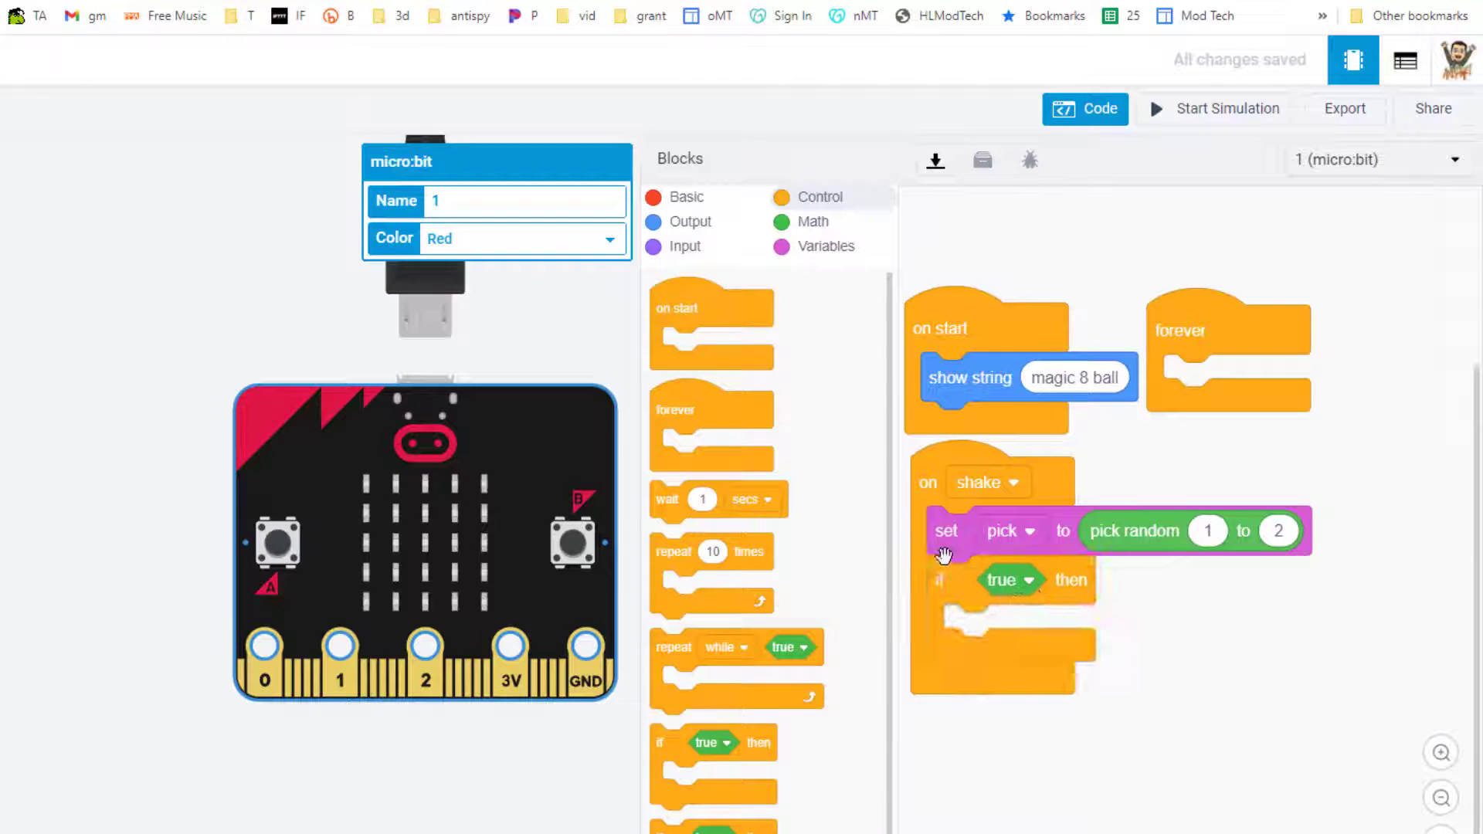
left_click(811, 221)
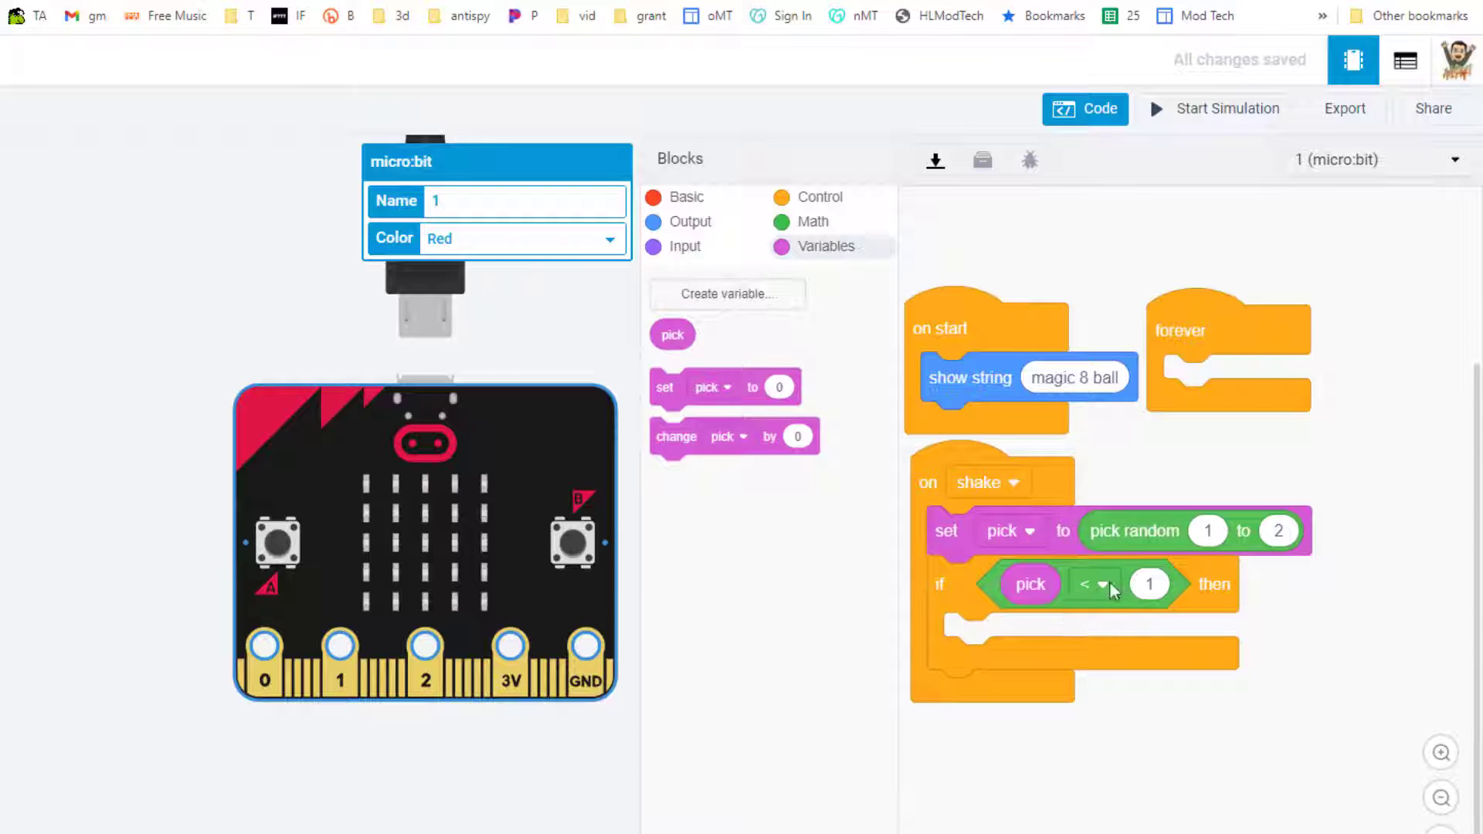
left_click(1103, 584)
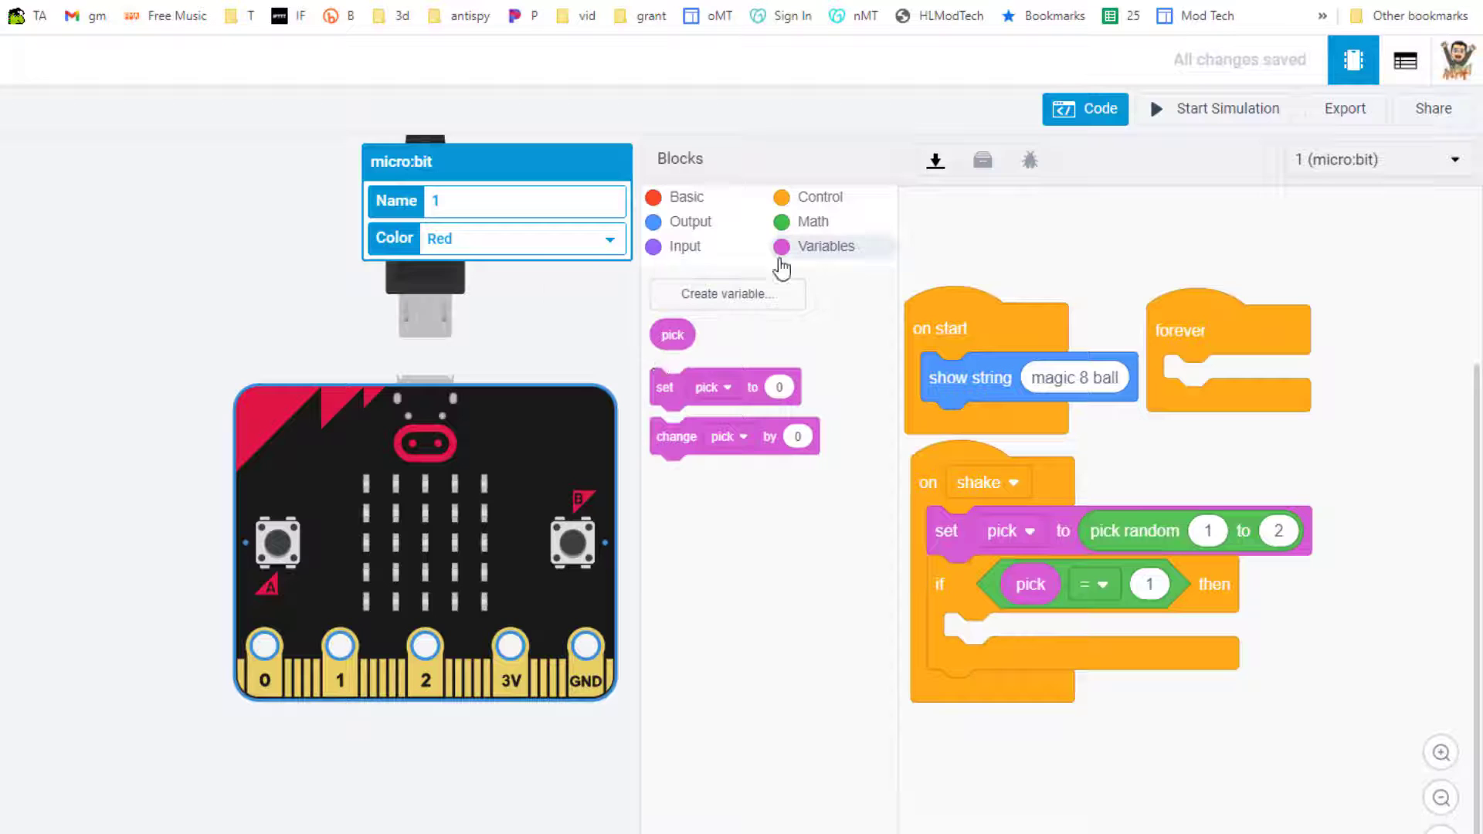
left_click(688, 196)
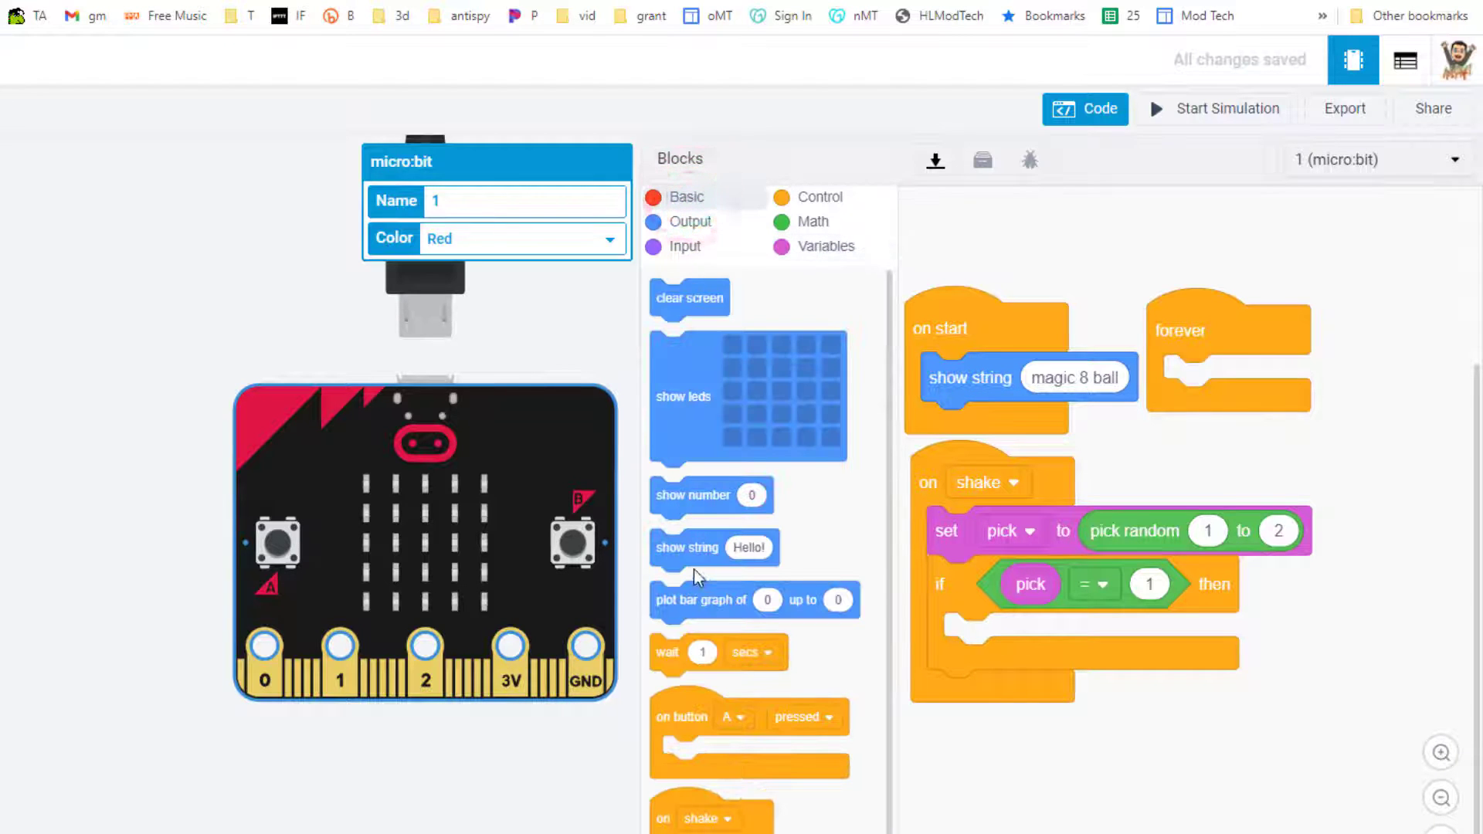
Step: Show 'Yes!' when pick is 1 and, in a copied if, 'No' when pick is 2
left_click_drag(713, 546, 994, 637)
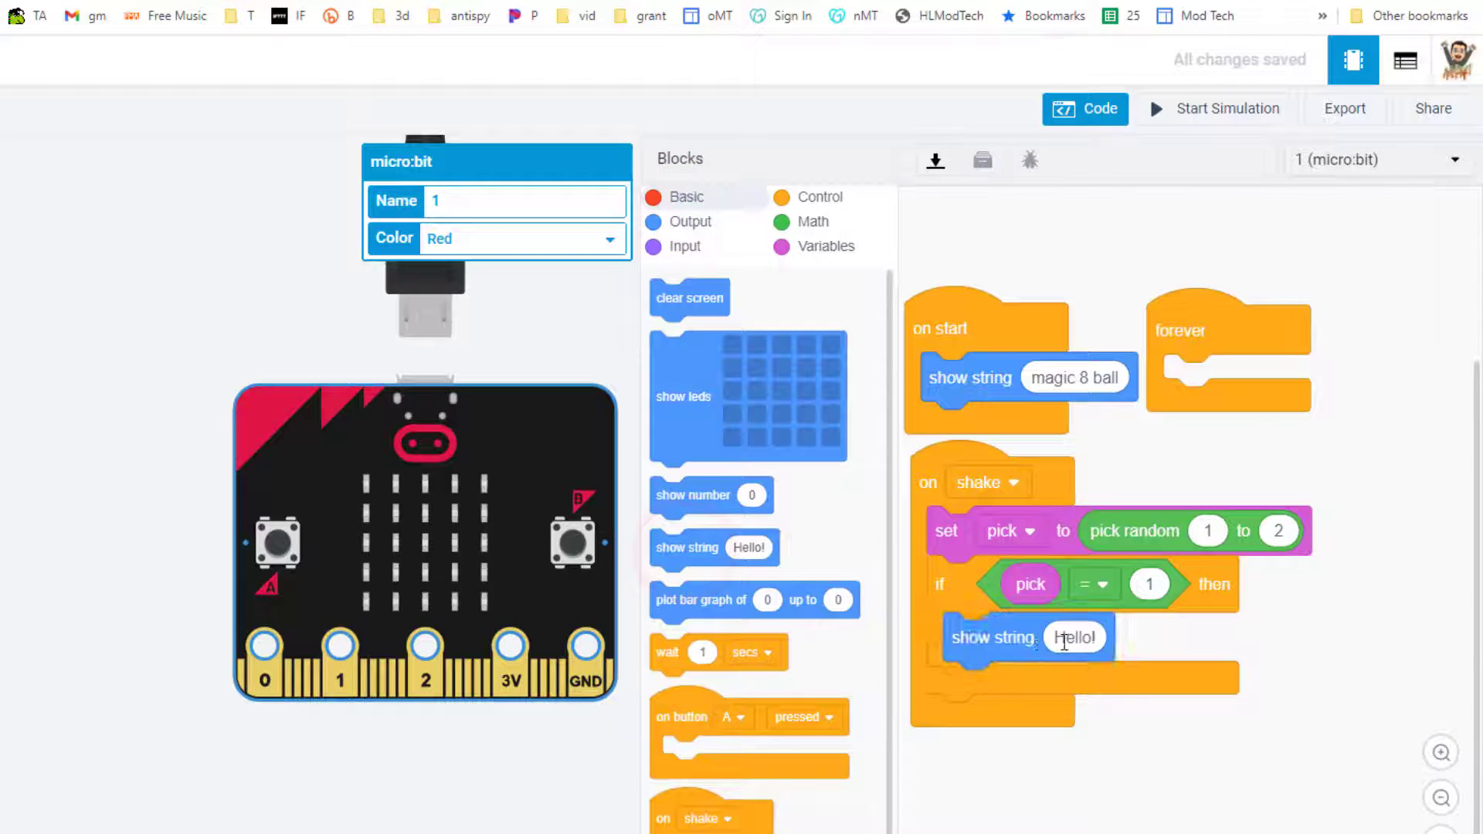
type("Yes!")
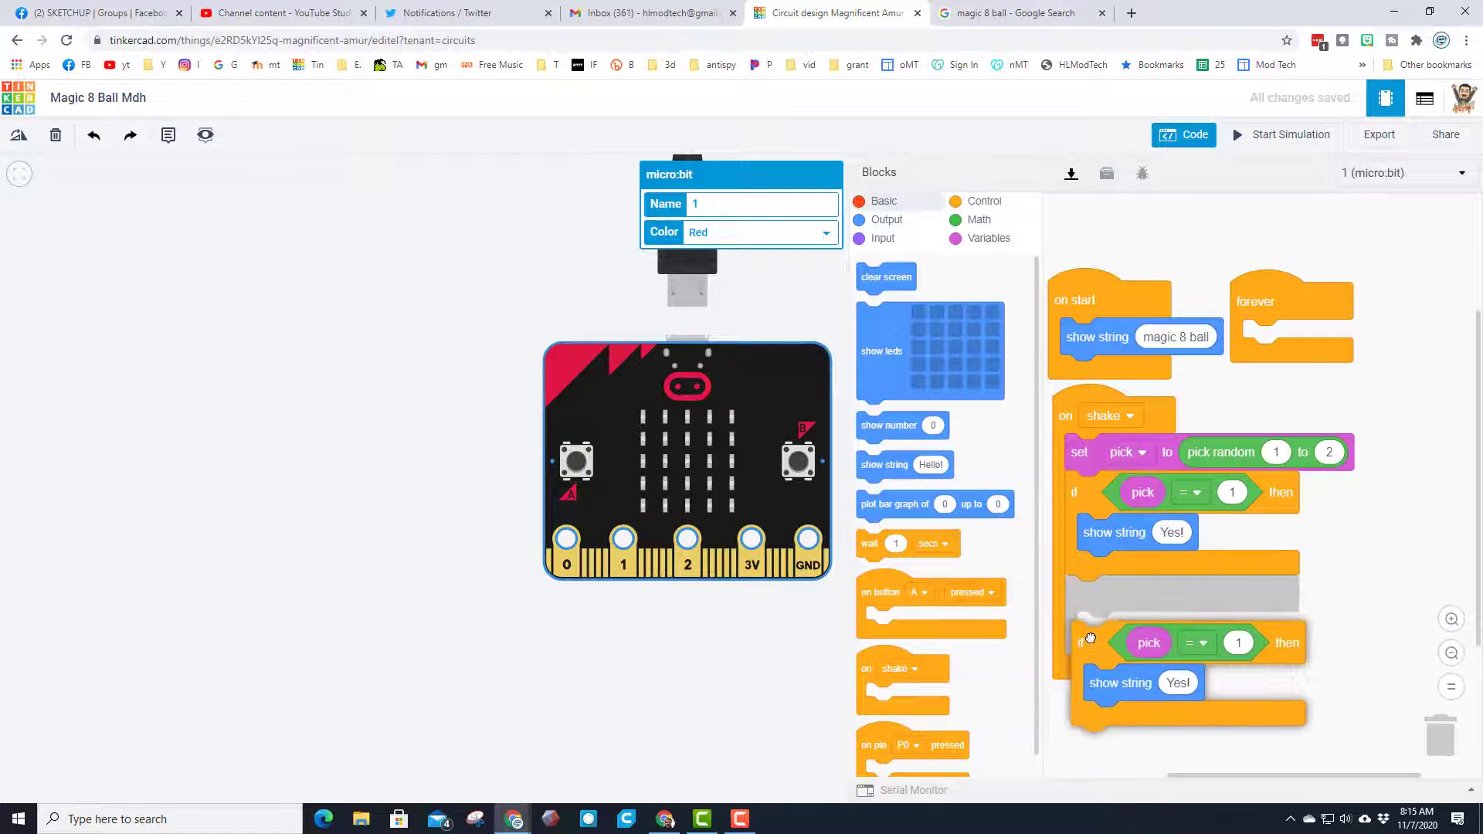
left_click_drag(1088, 642, 1324, 747)
type("2")
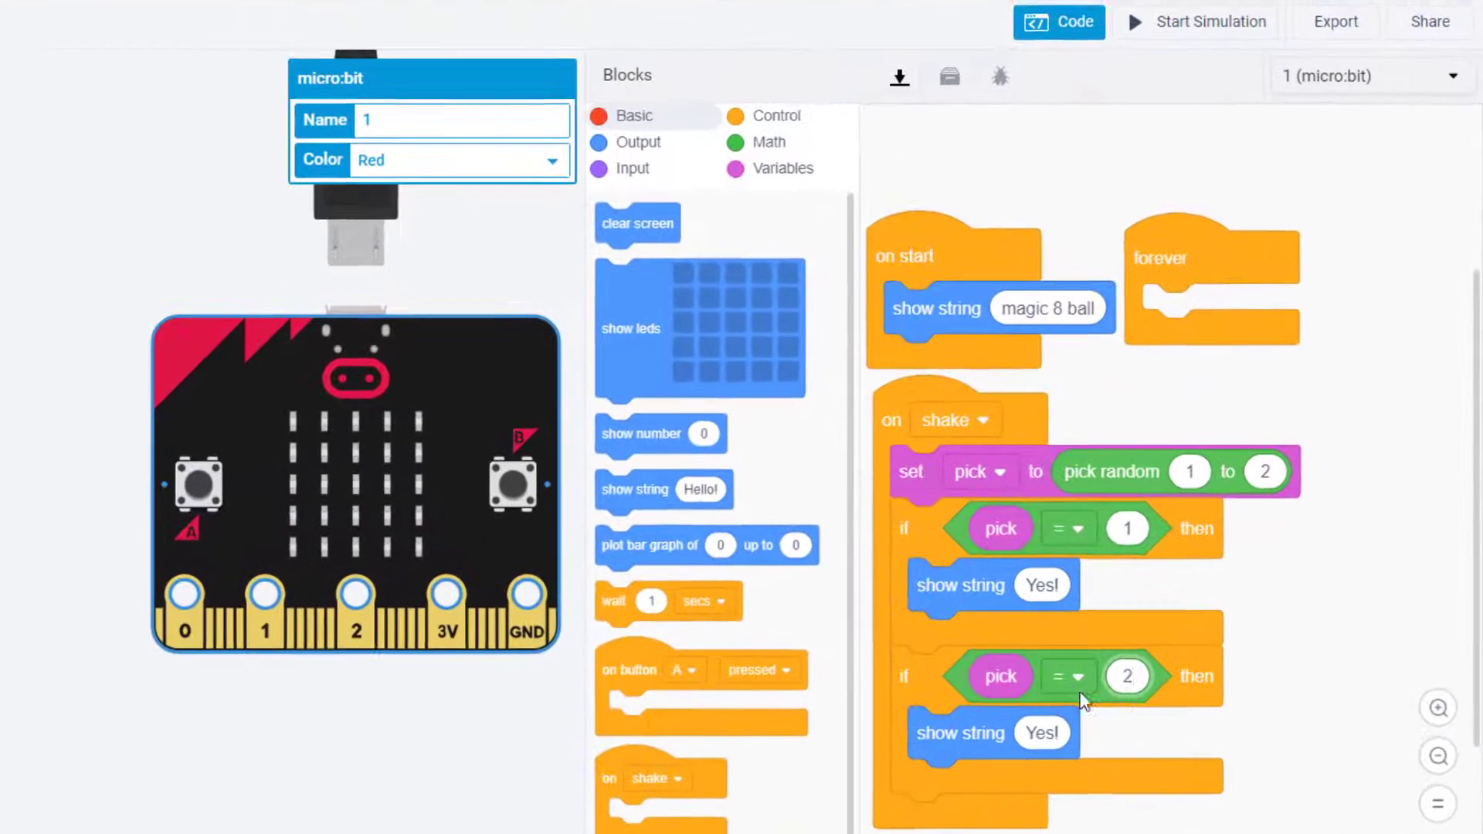
left_click(1040, 736)
type("No")
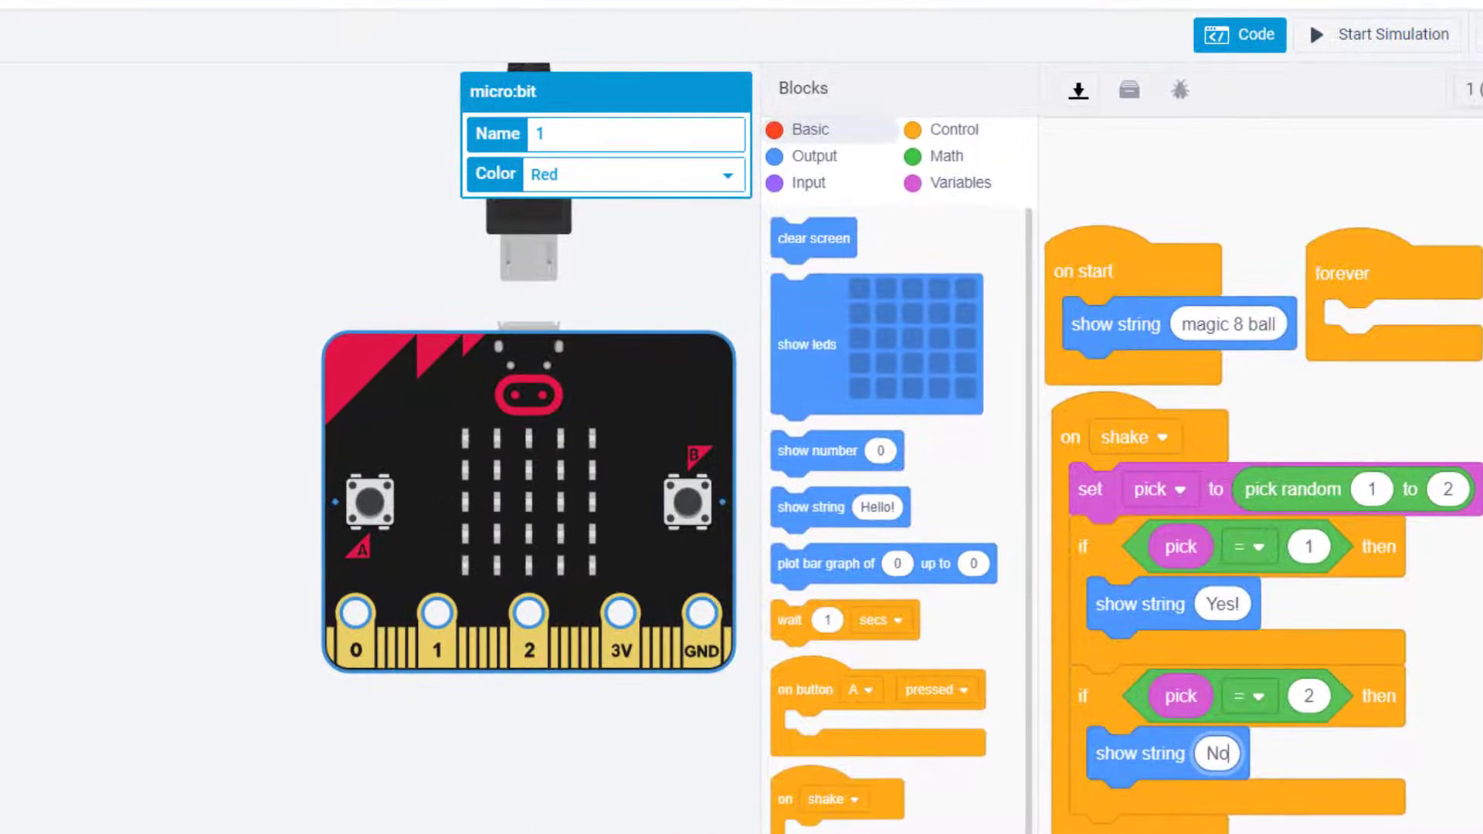
left_click(1380, 35)
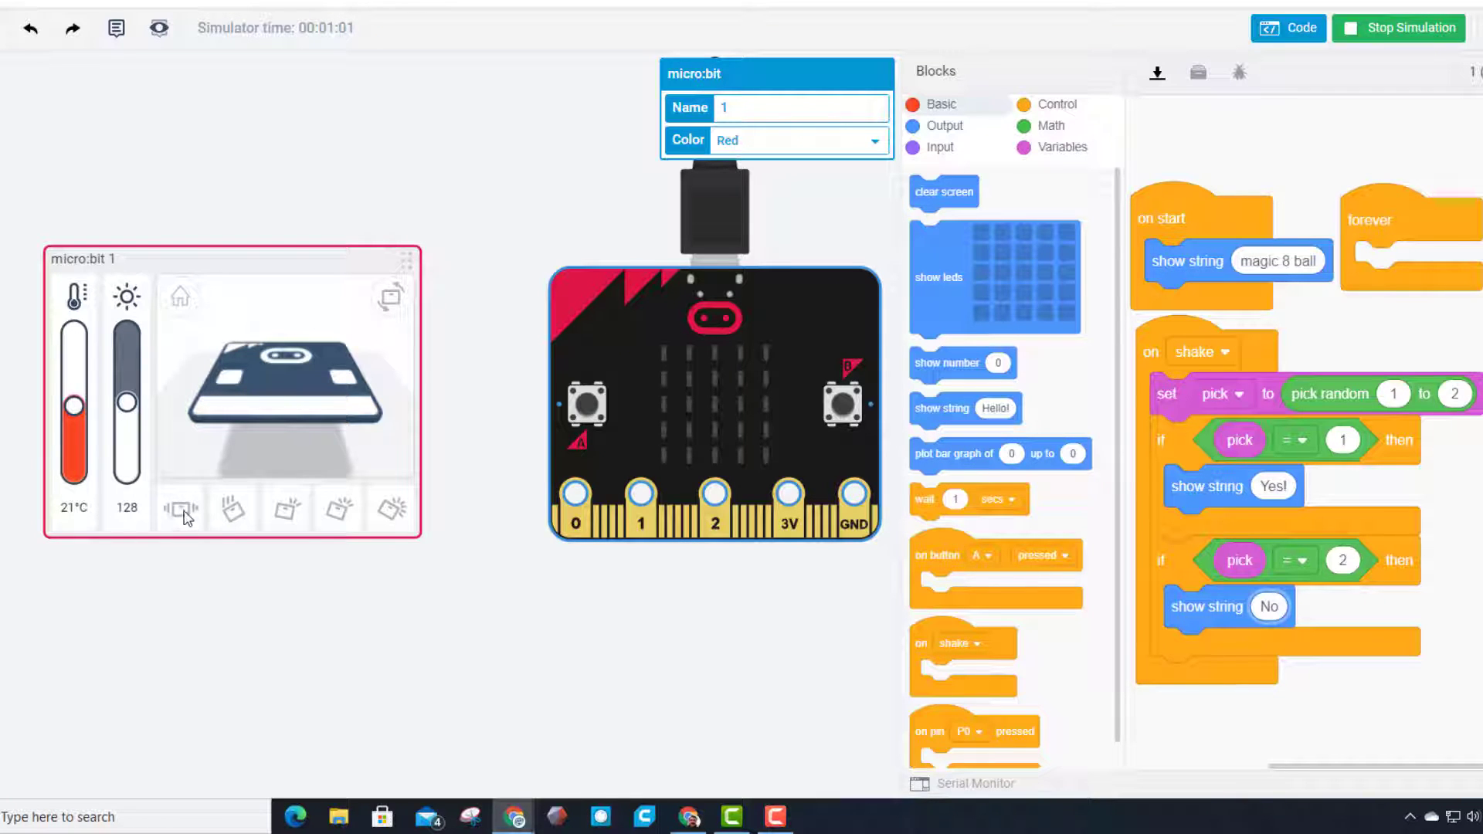
left_click(180, 512)
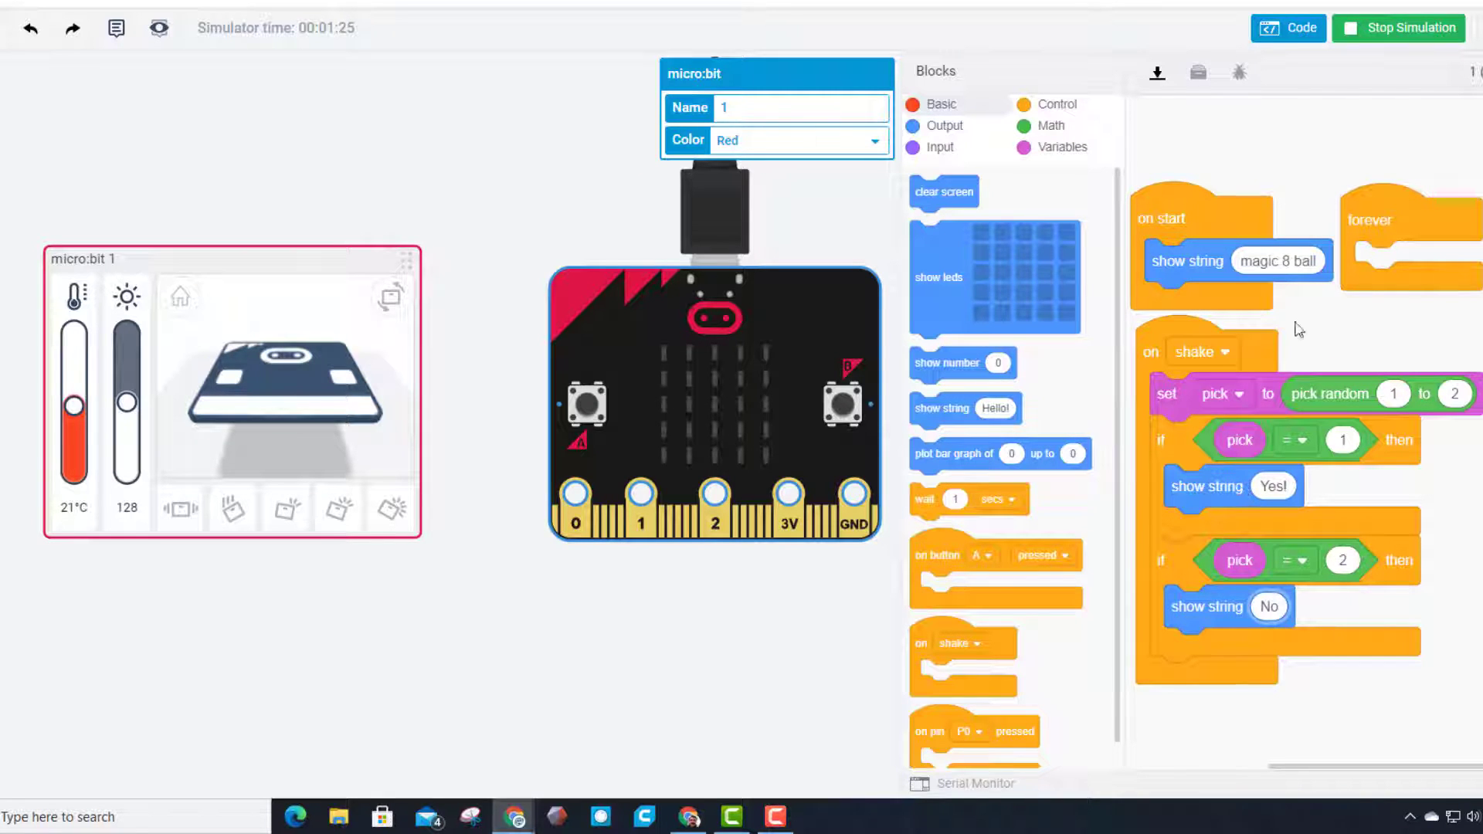
left_click(1409, 27)
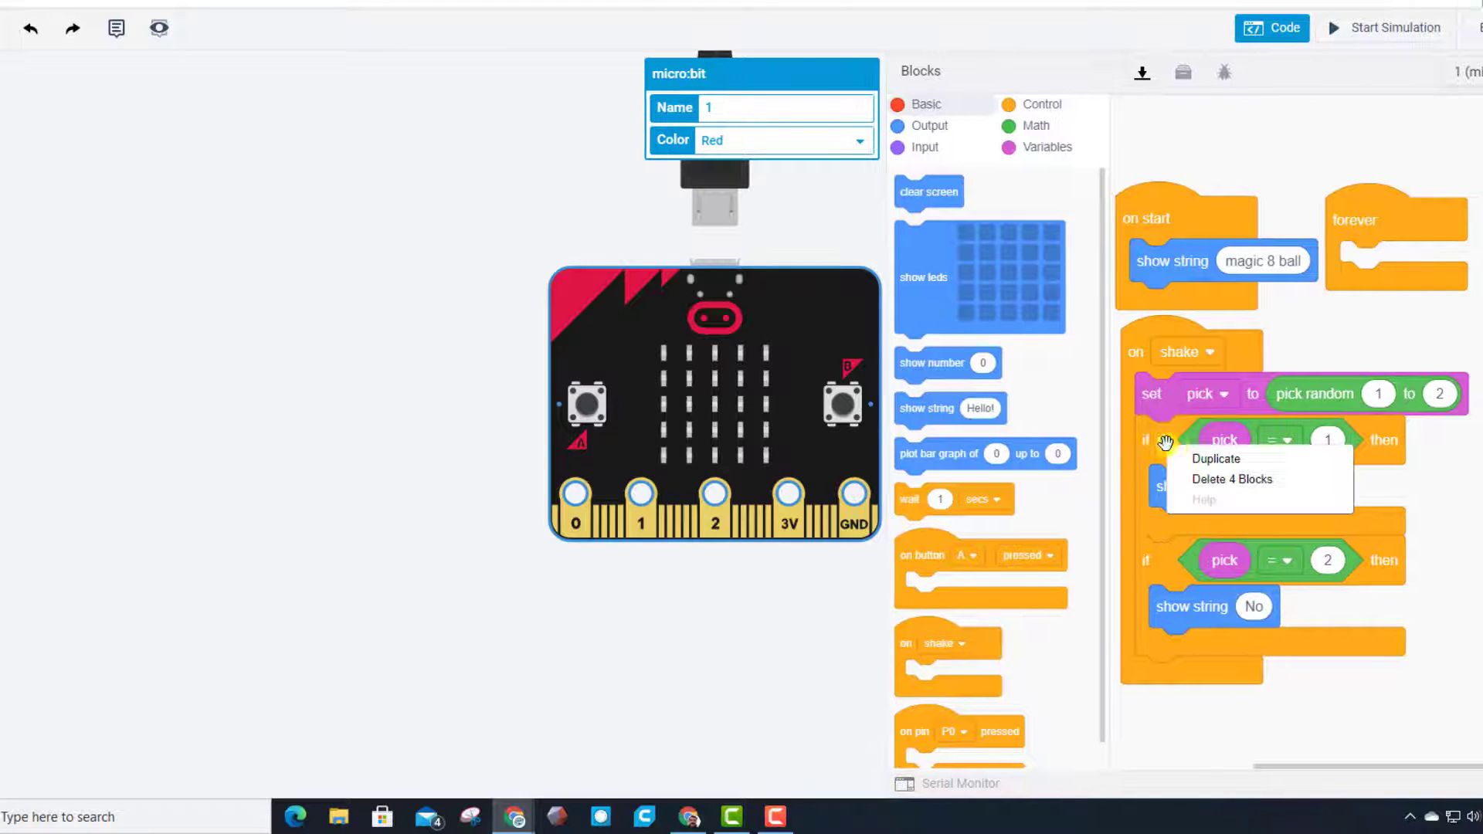
Step: Duplicate the if branches for picks 3 and 4, with 3 showing 'I think not' and random max 4
left_click(1216, 459)
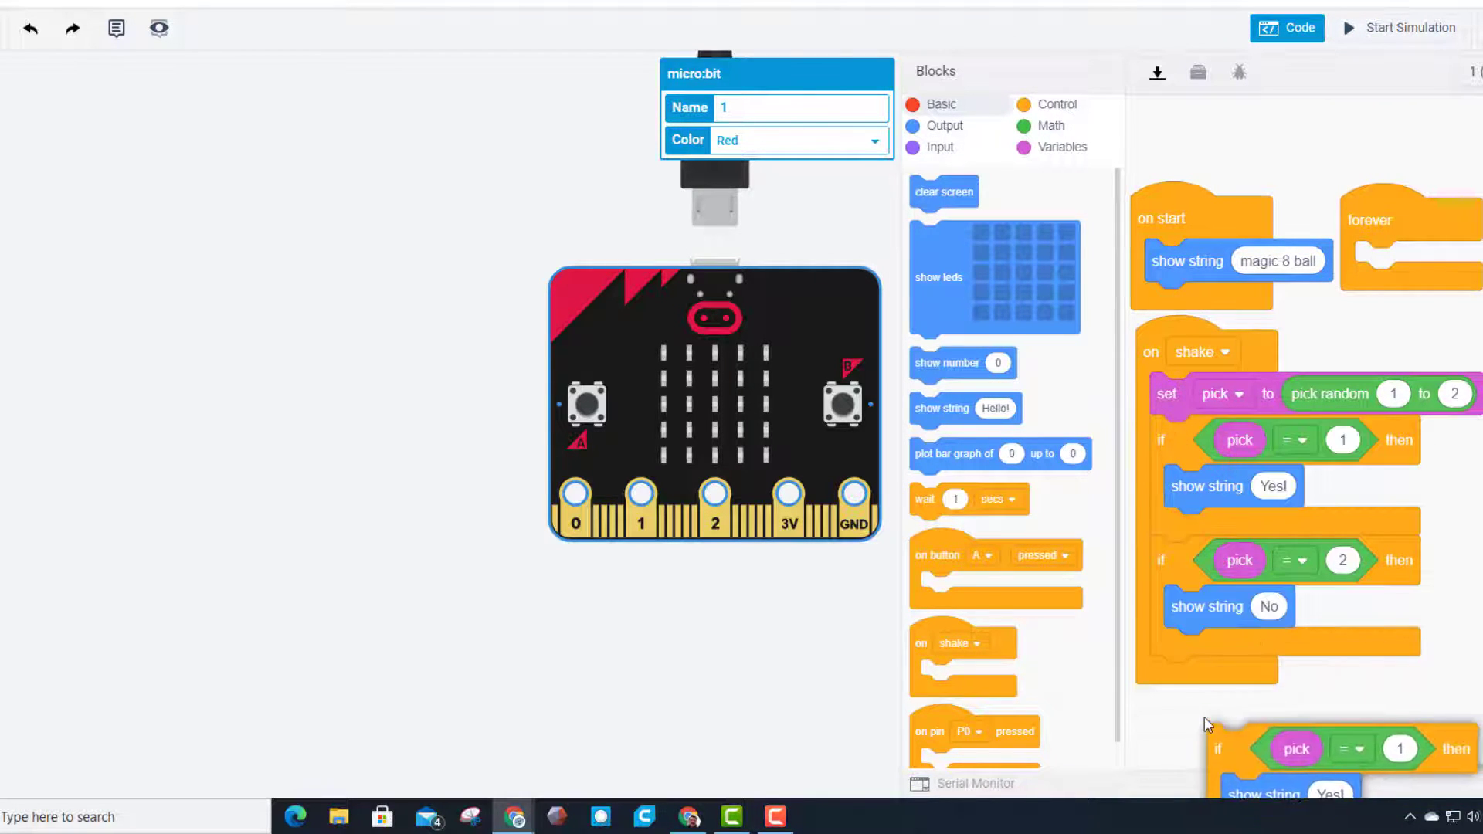
scroll("down", 3)
type("3")
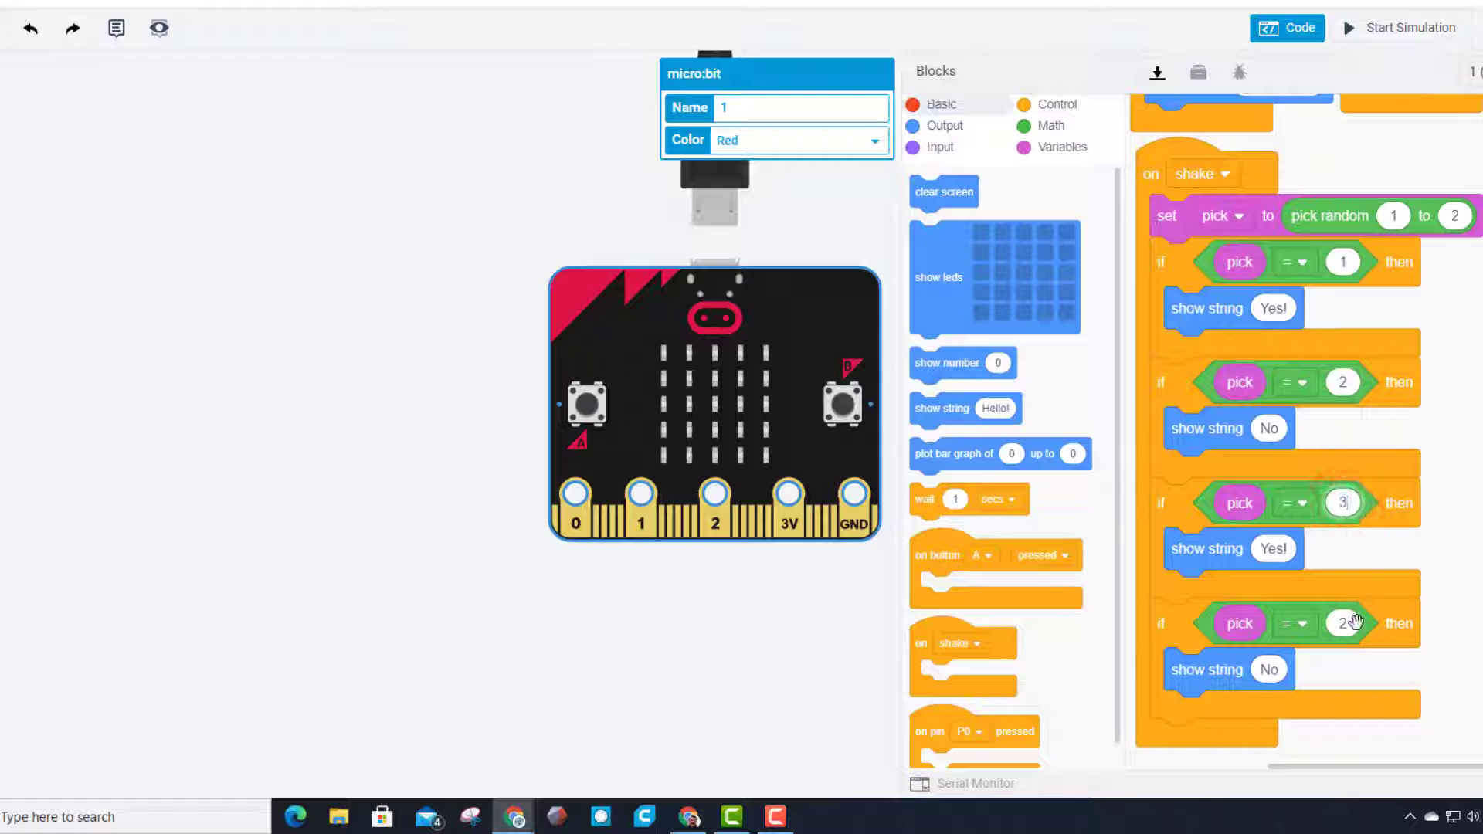
type("4")
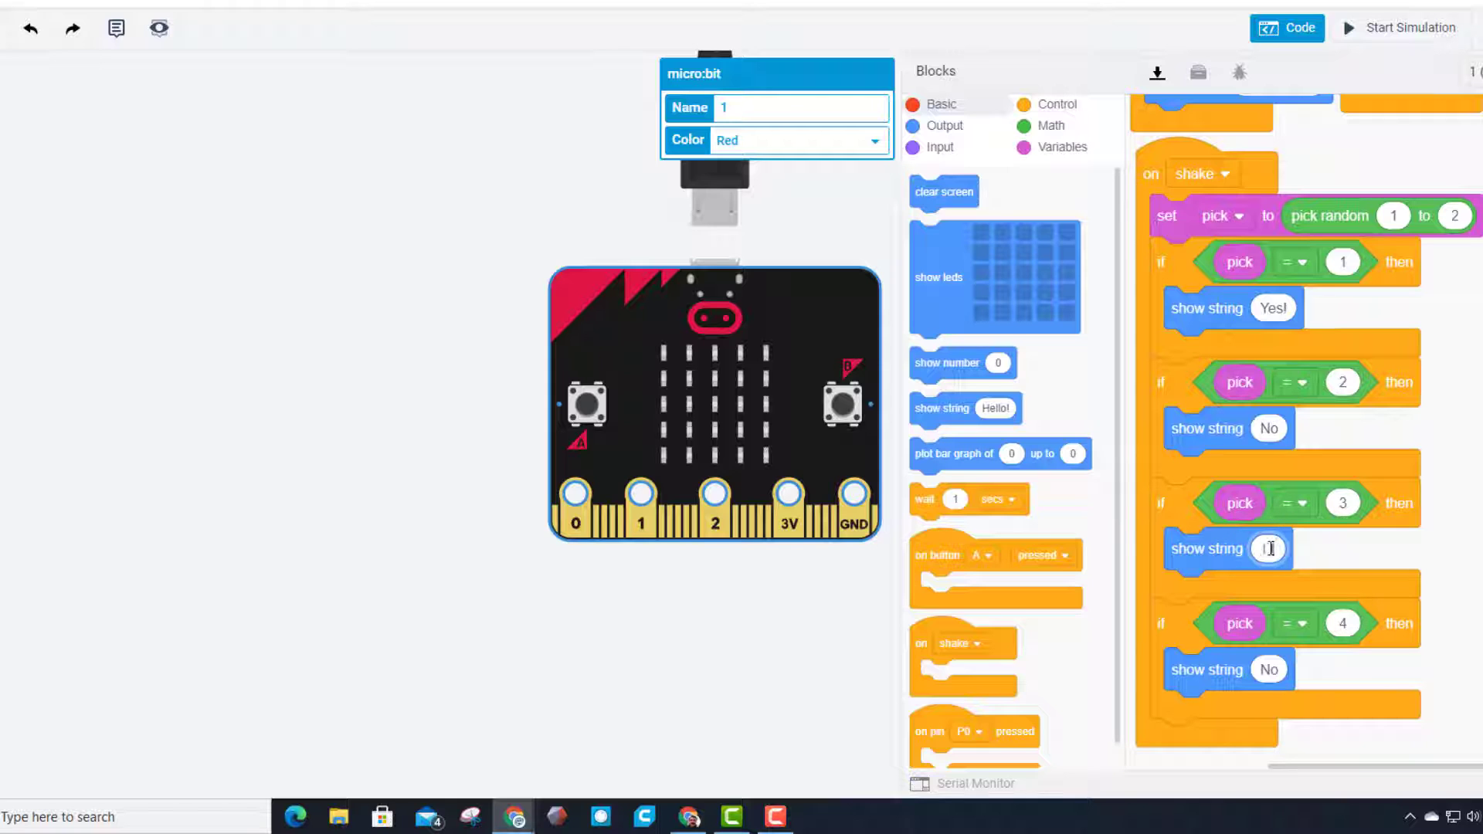
type("I think not")
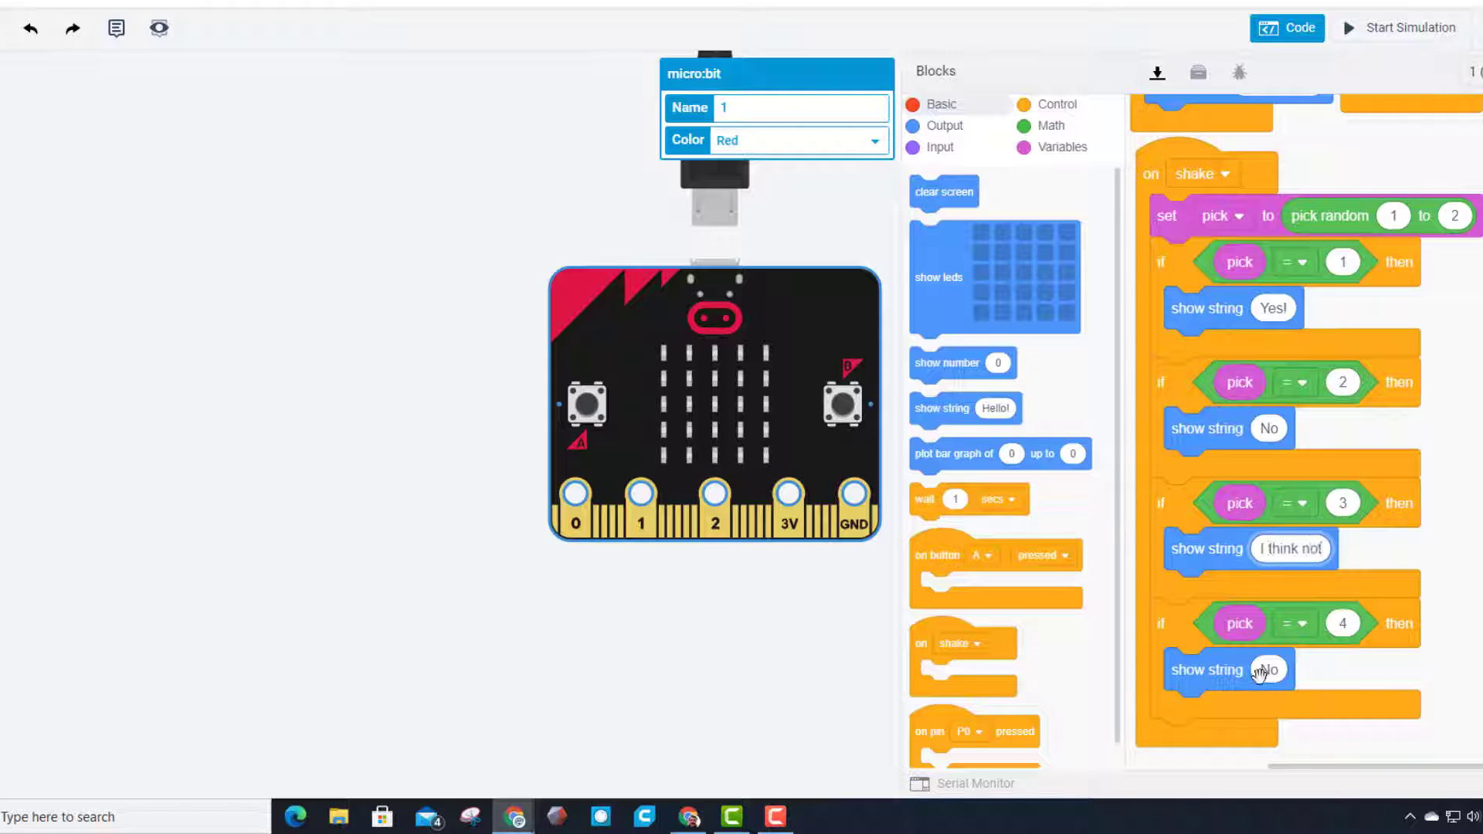
left_click(1270, 669)
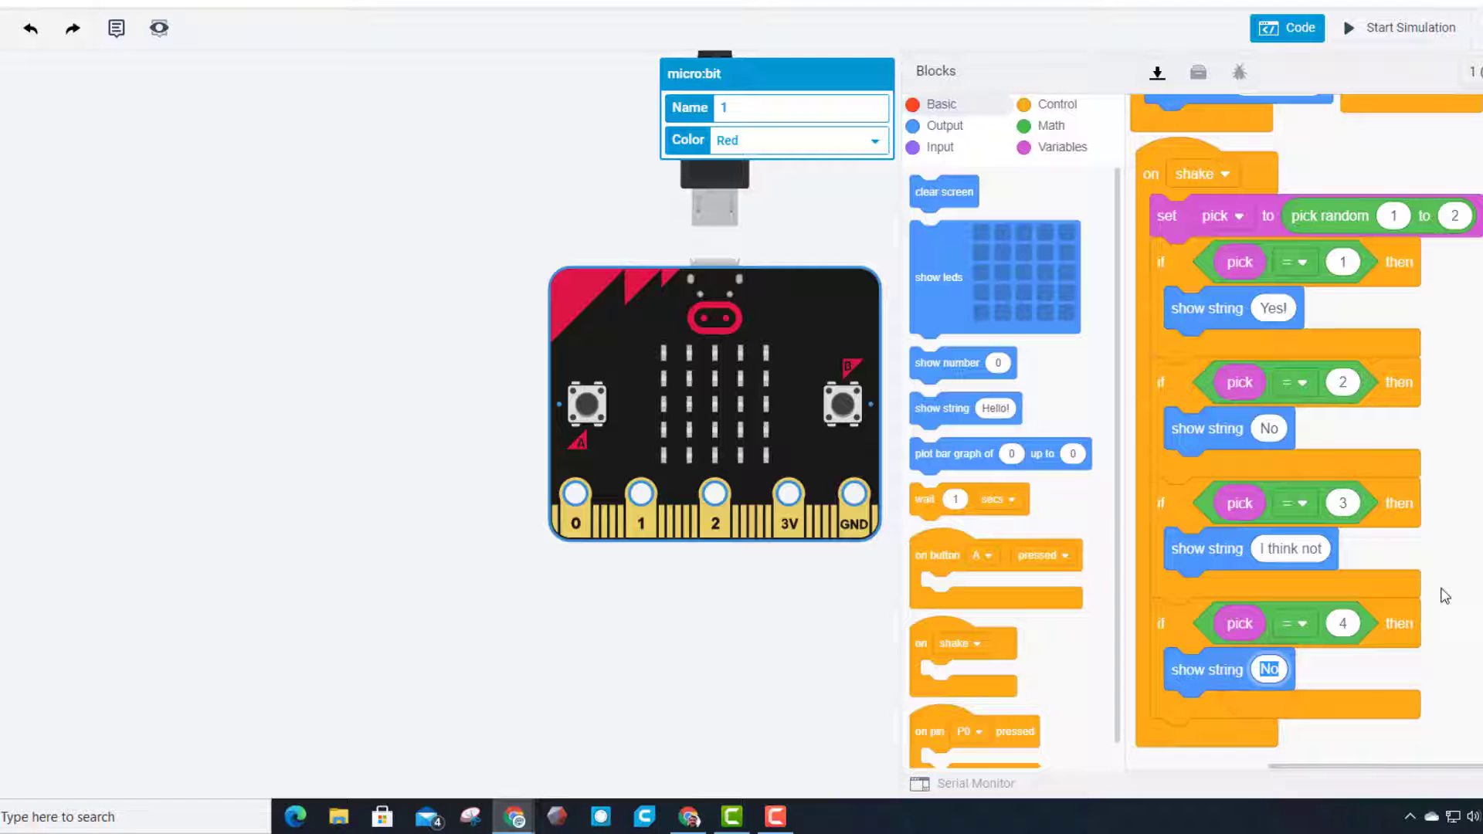
type("Su")
left_click(1455, 215)
type("4")
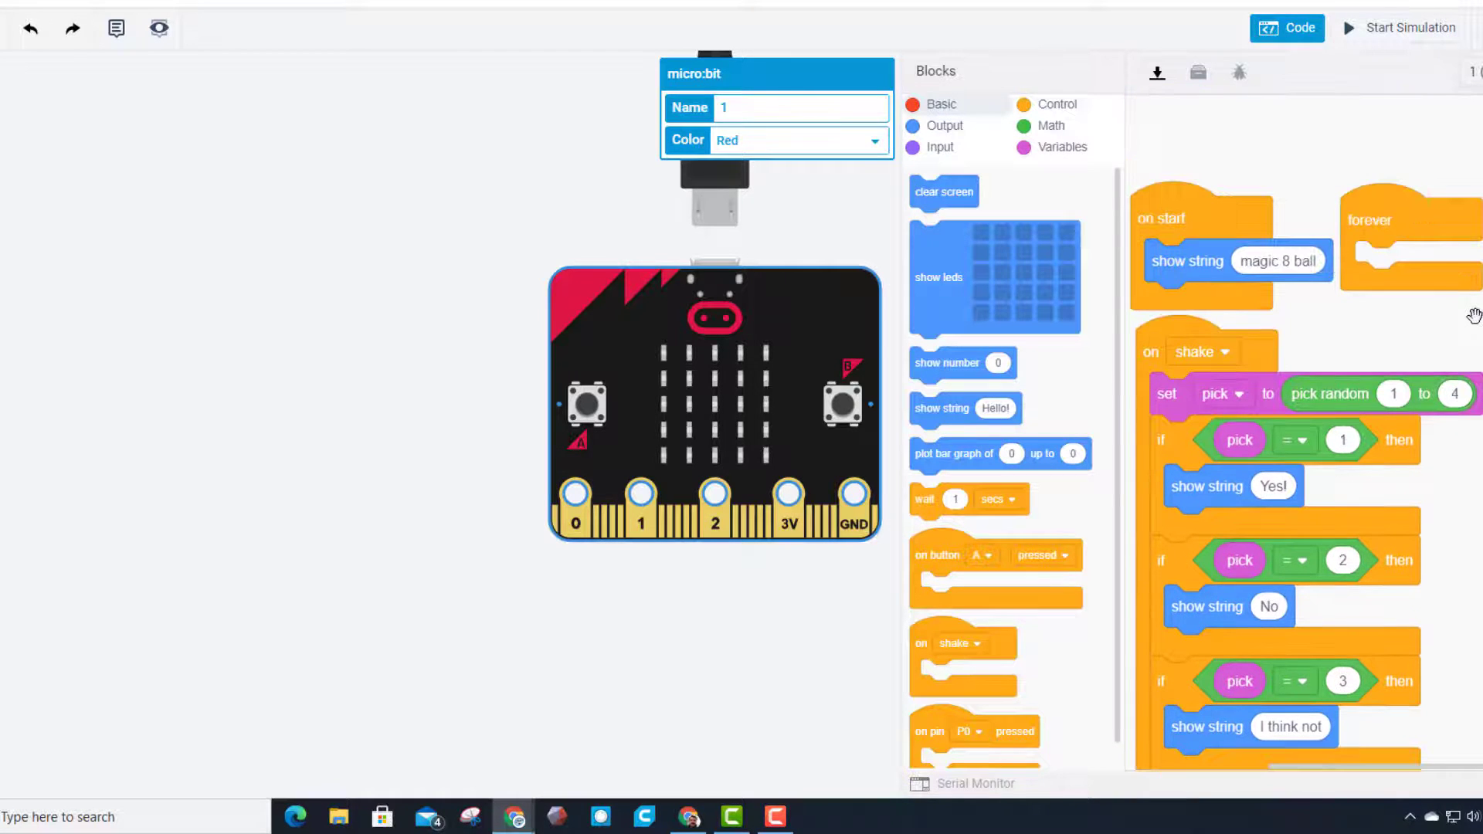
Step: Select the whole start-up message text for replacement
left_click(1277, 260)
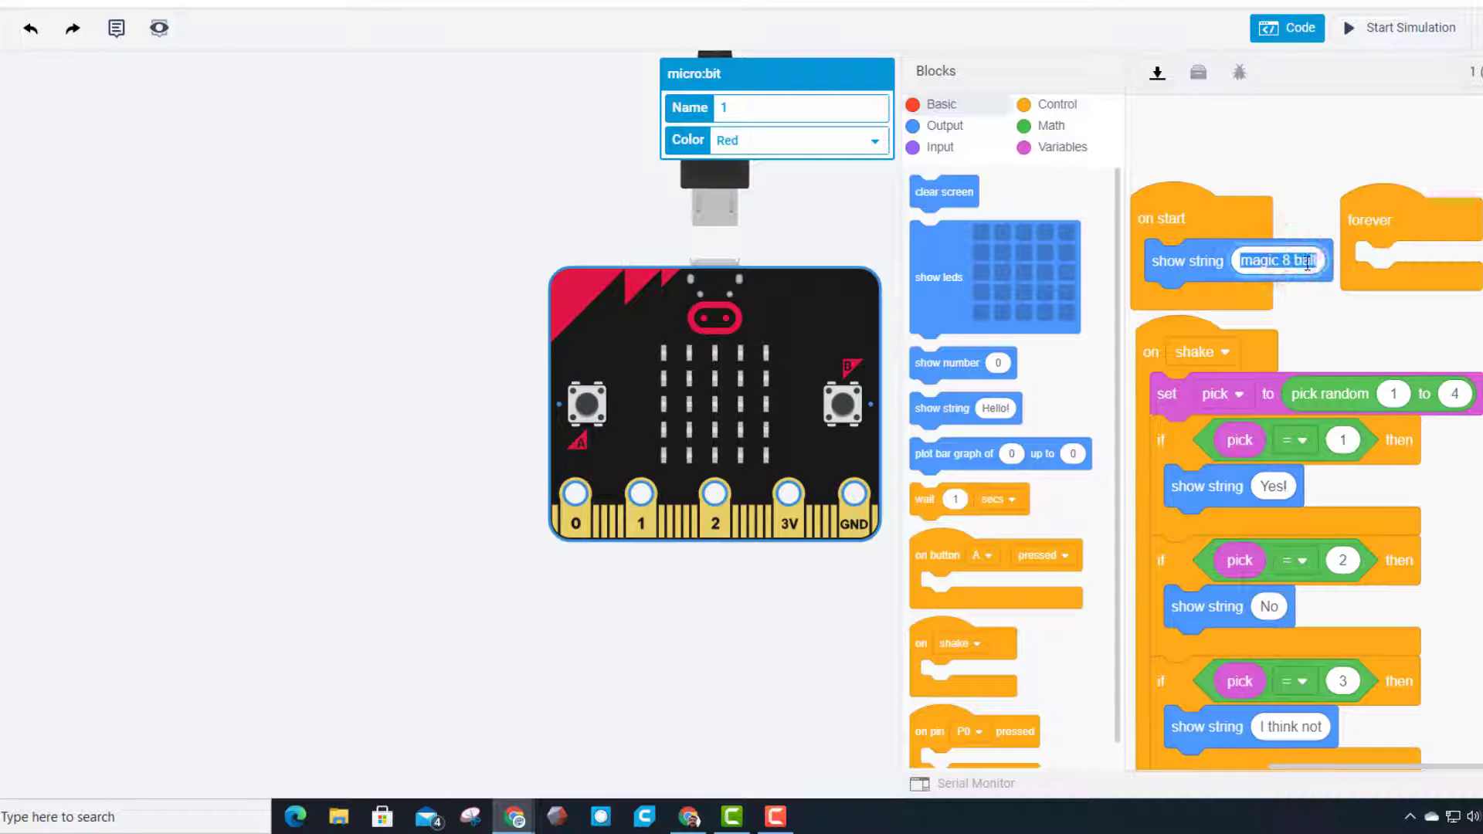
left_click(1277, 260)
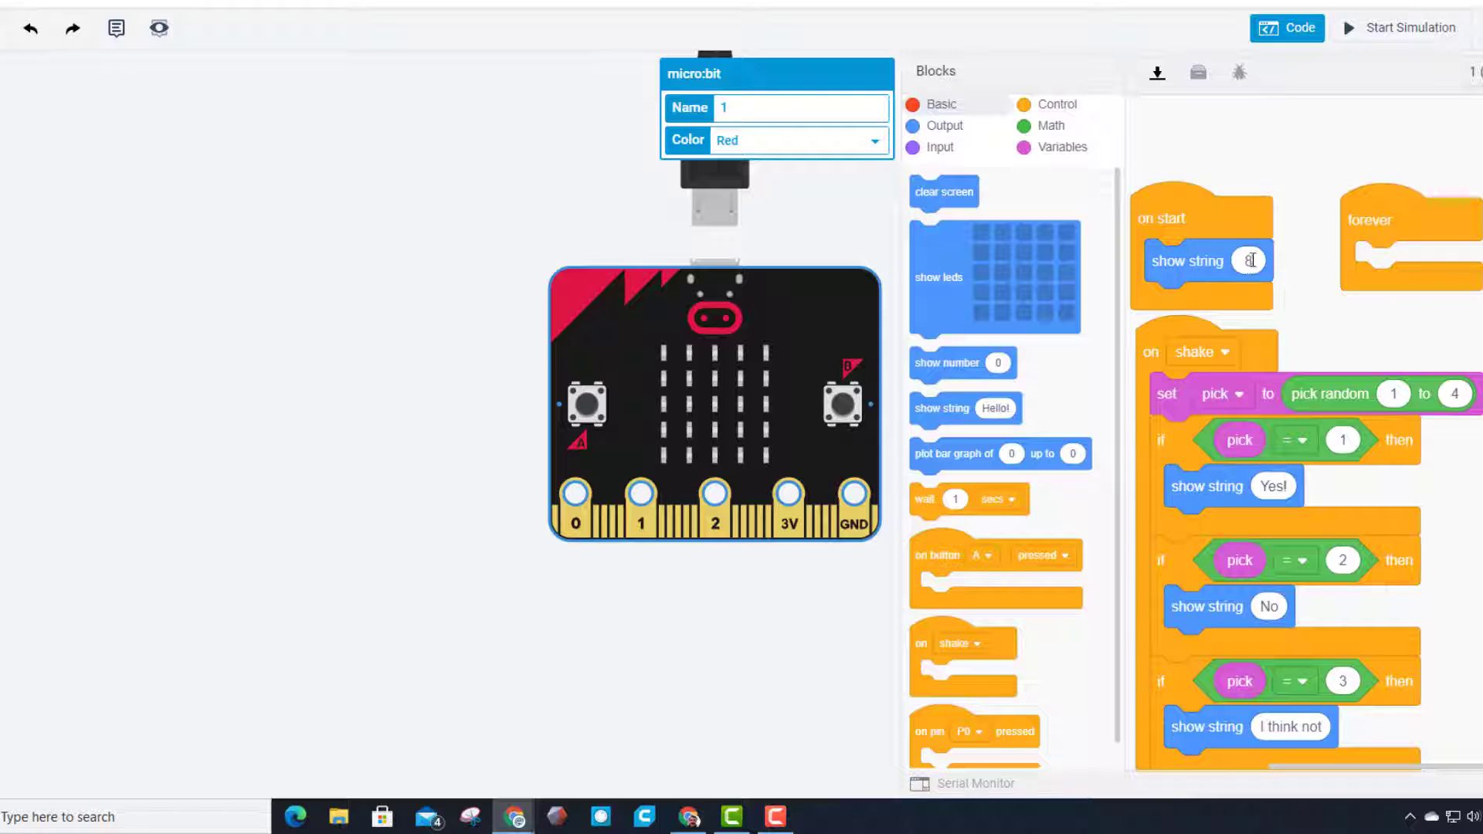
Step: Change the start-up message to '8' and test two shakes in the simulator, then stop
type("8")
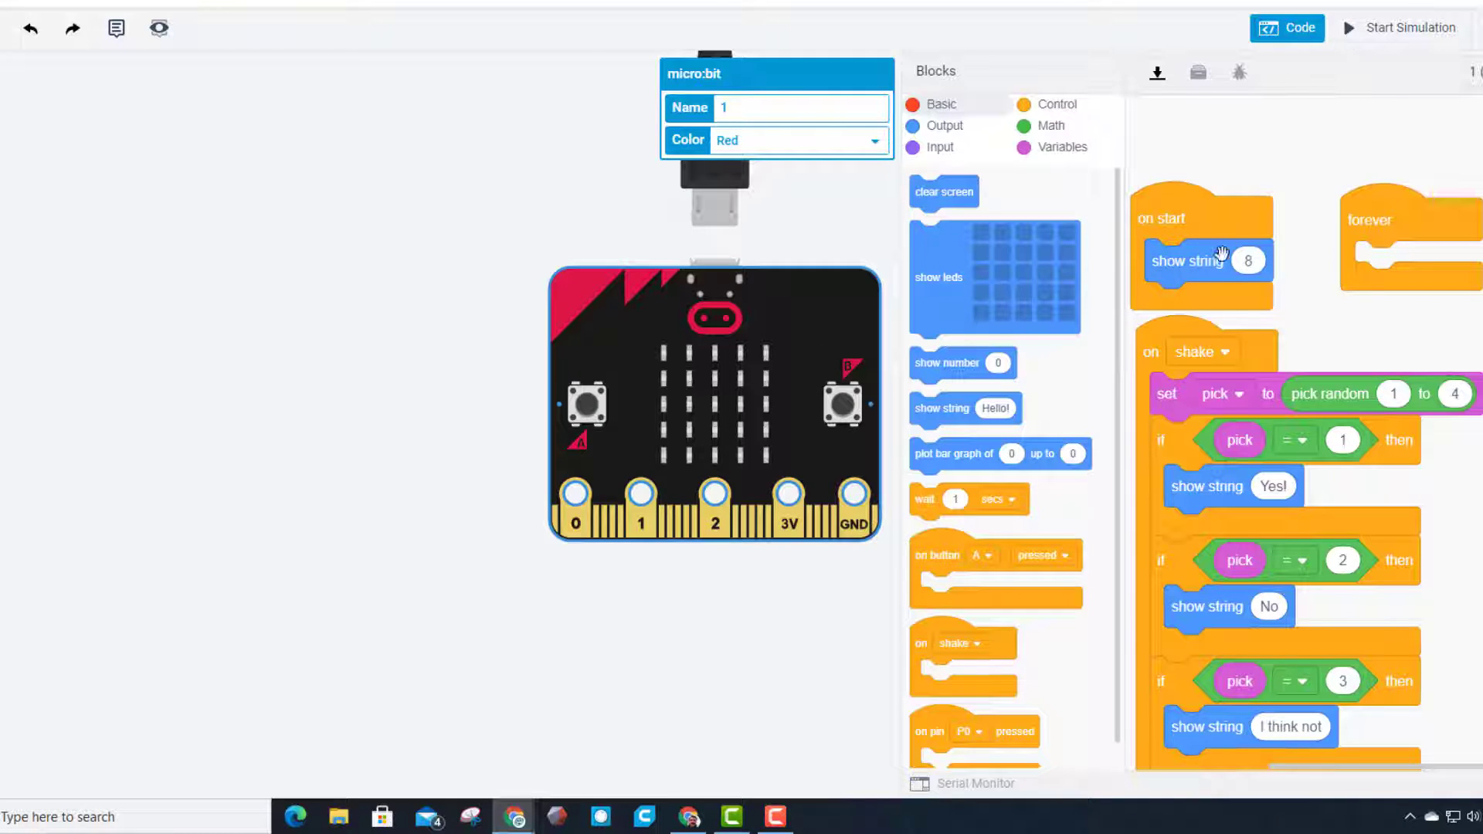
left_click(1370, 28)
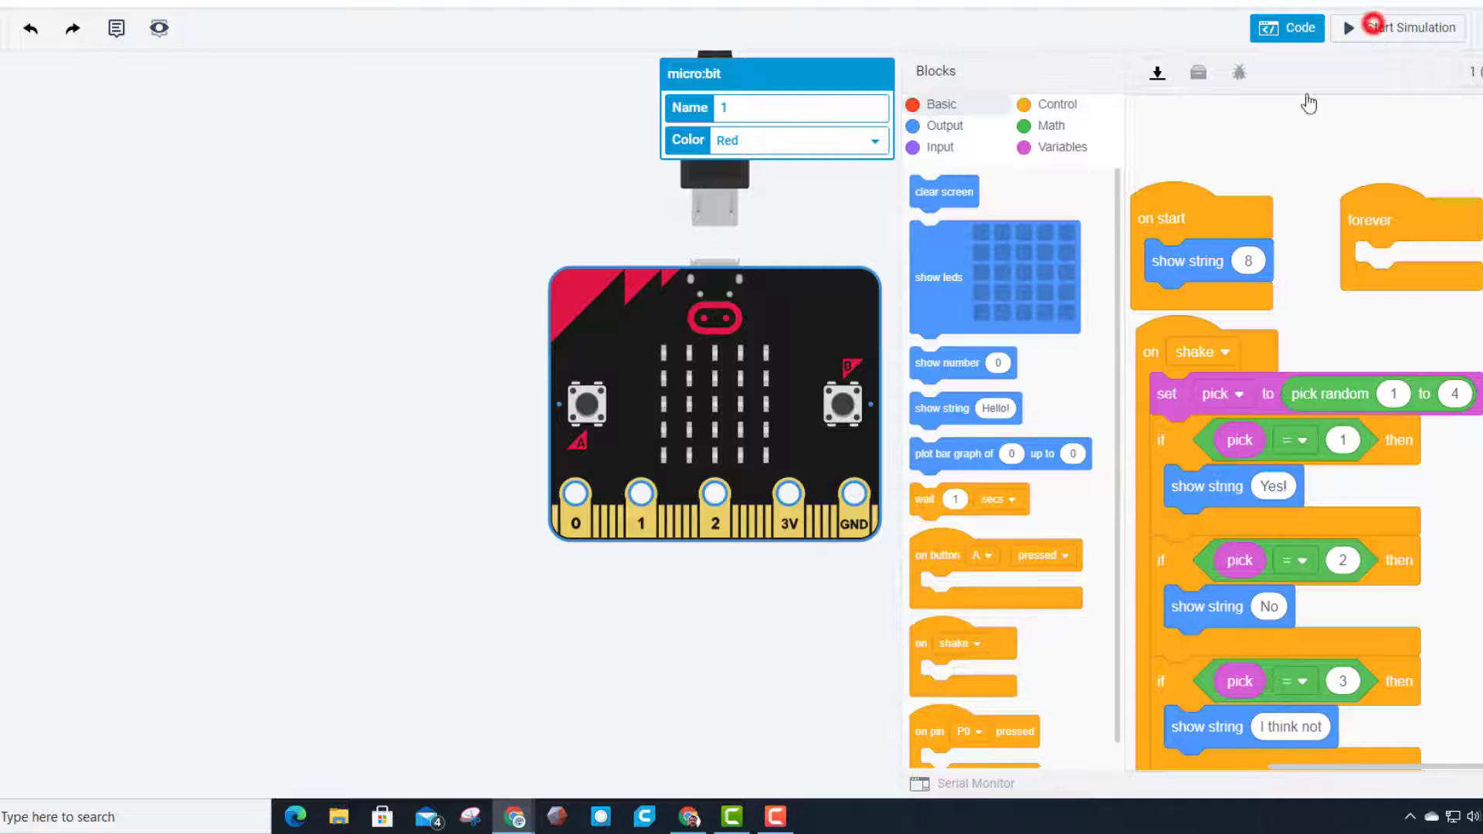
left_click(1399, 28)
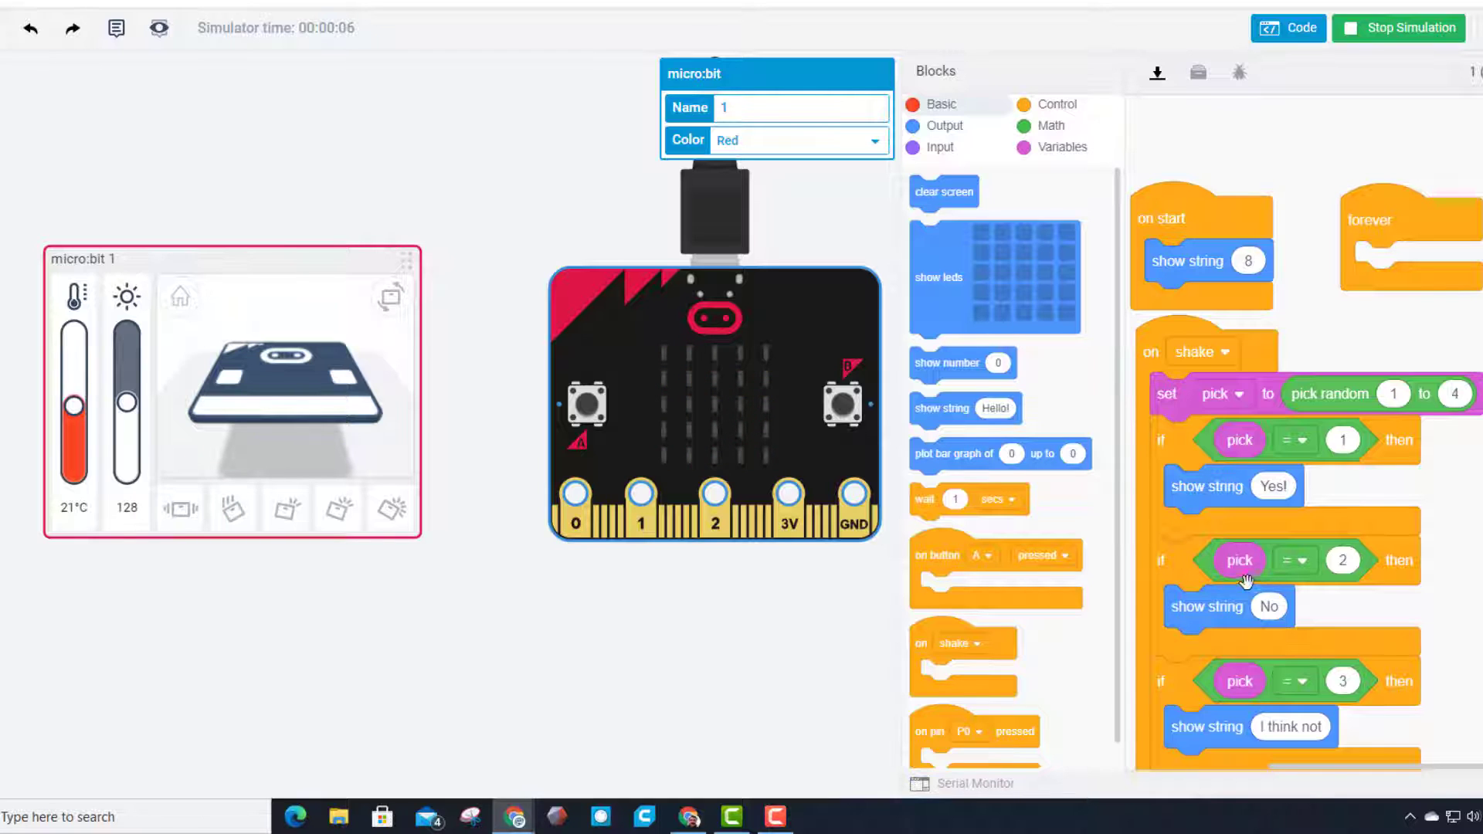
left_click(179, 508)
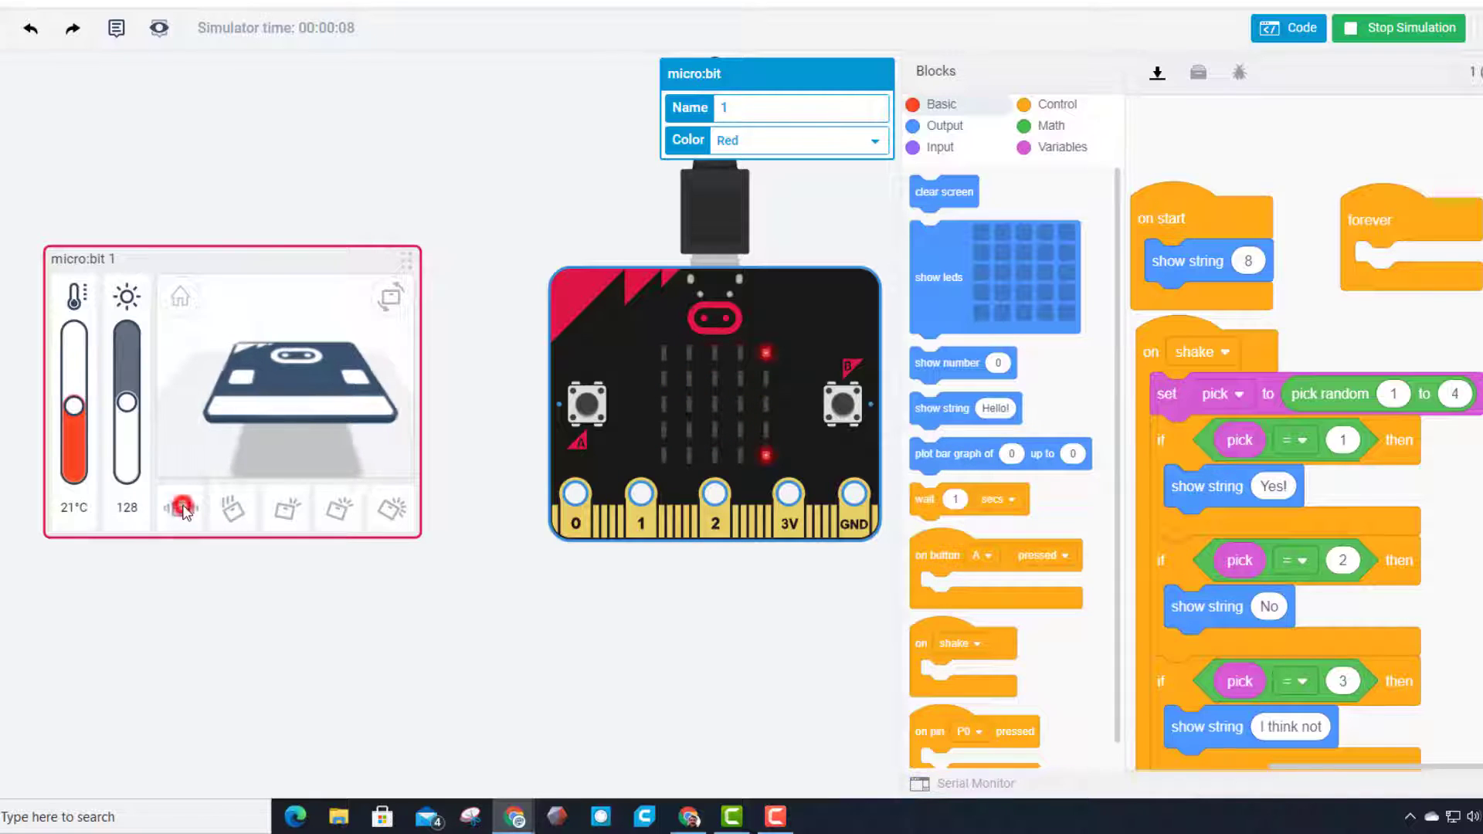
left_click(179, 508)
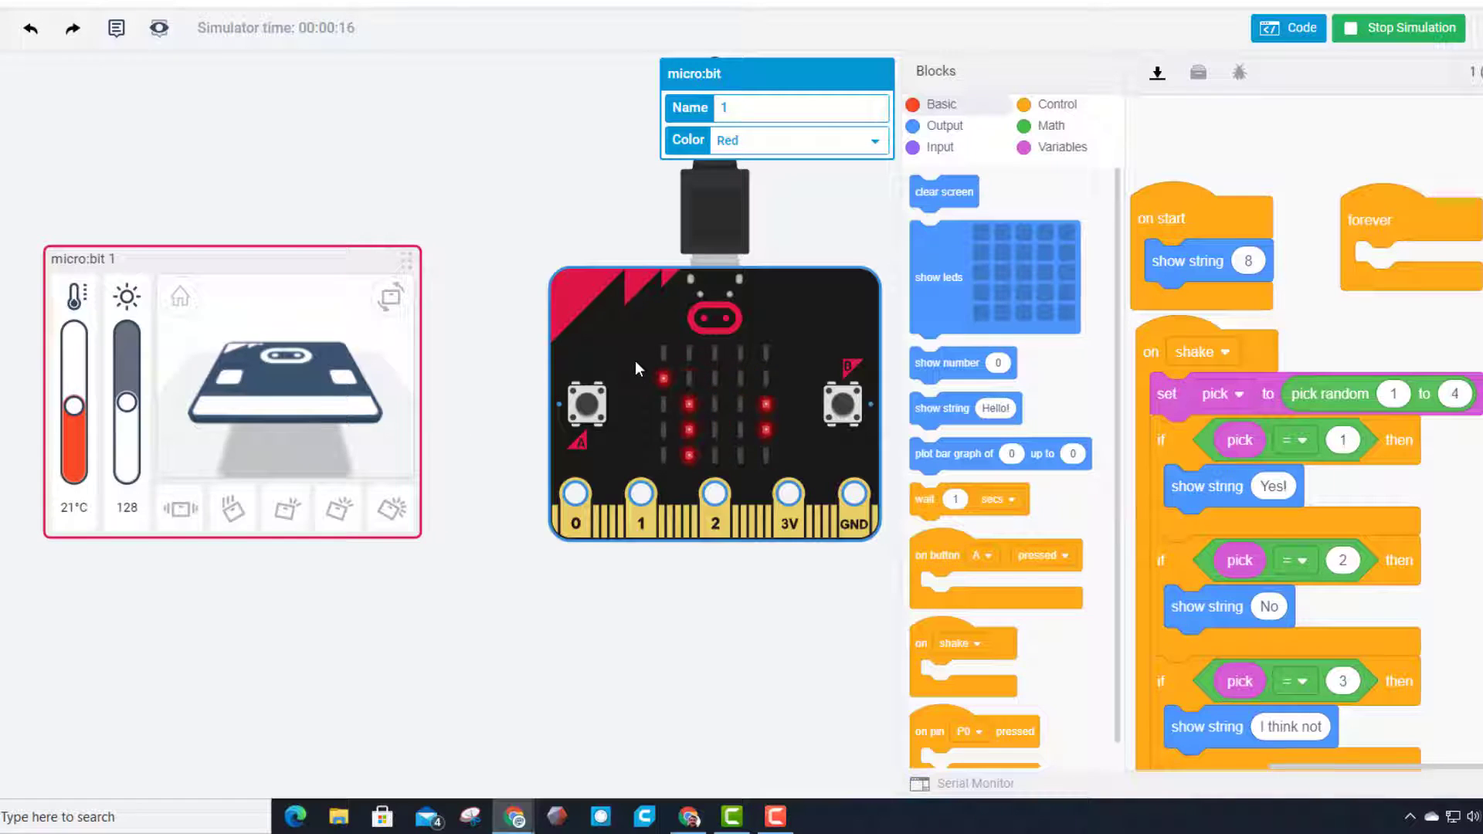
left_click(1409, 28)
type("5")
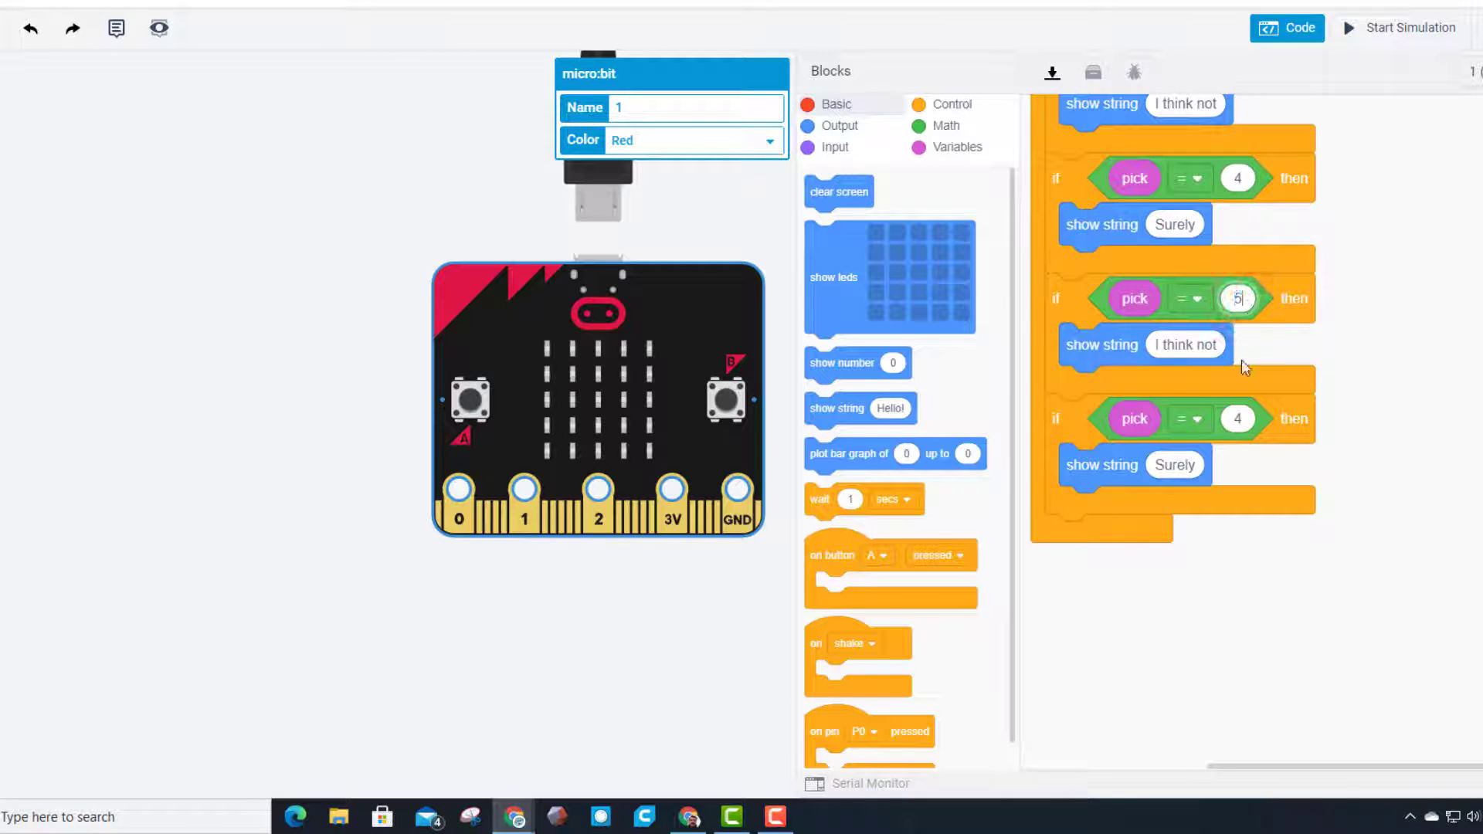
Step: Set the pick 5 answer to 'possibly' and the pick 6 answer to 'of course'
left_click(1238, 419)
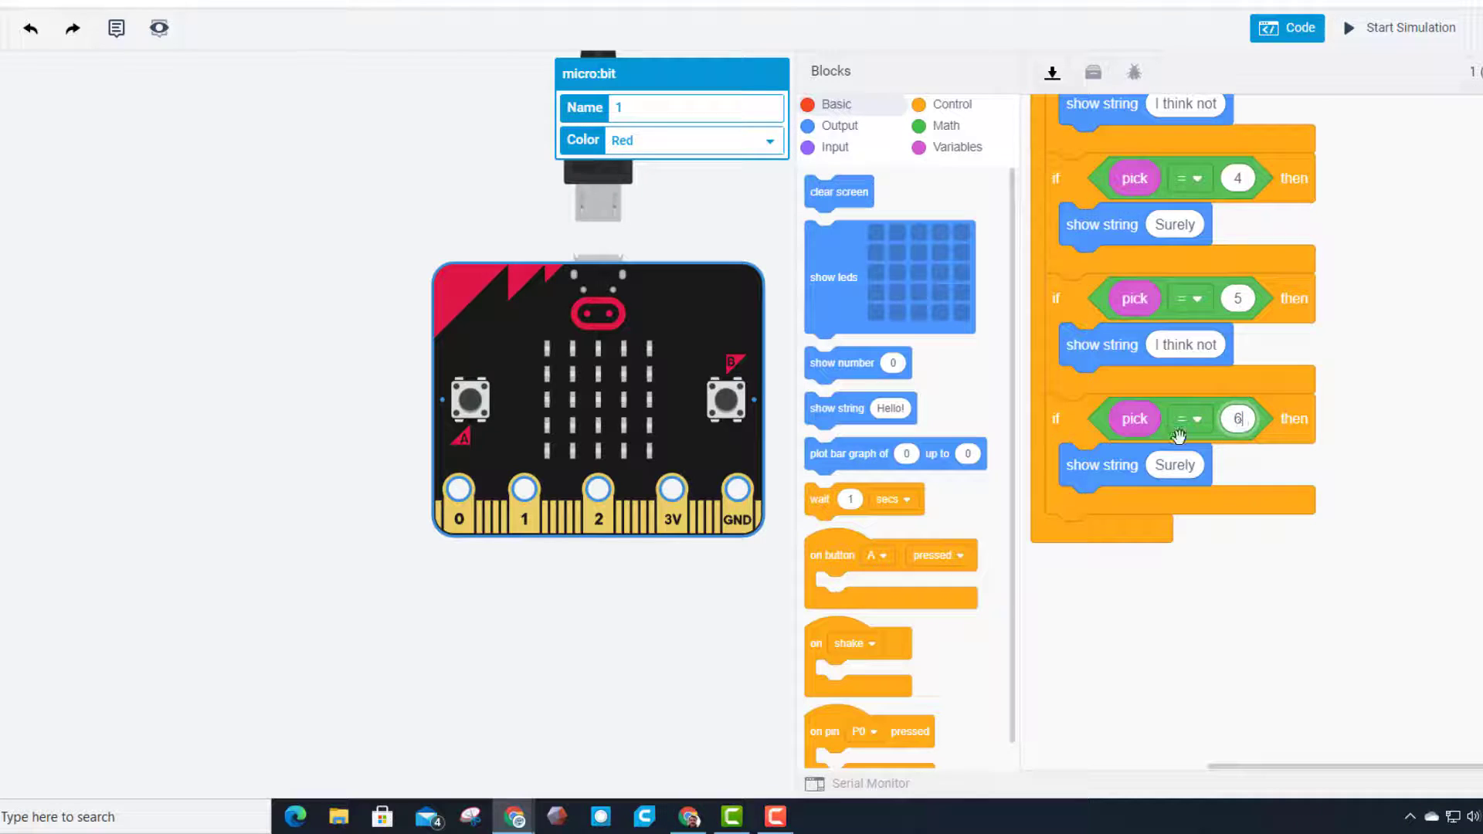
left_click(1185, 345)
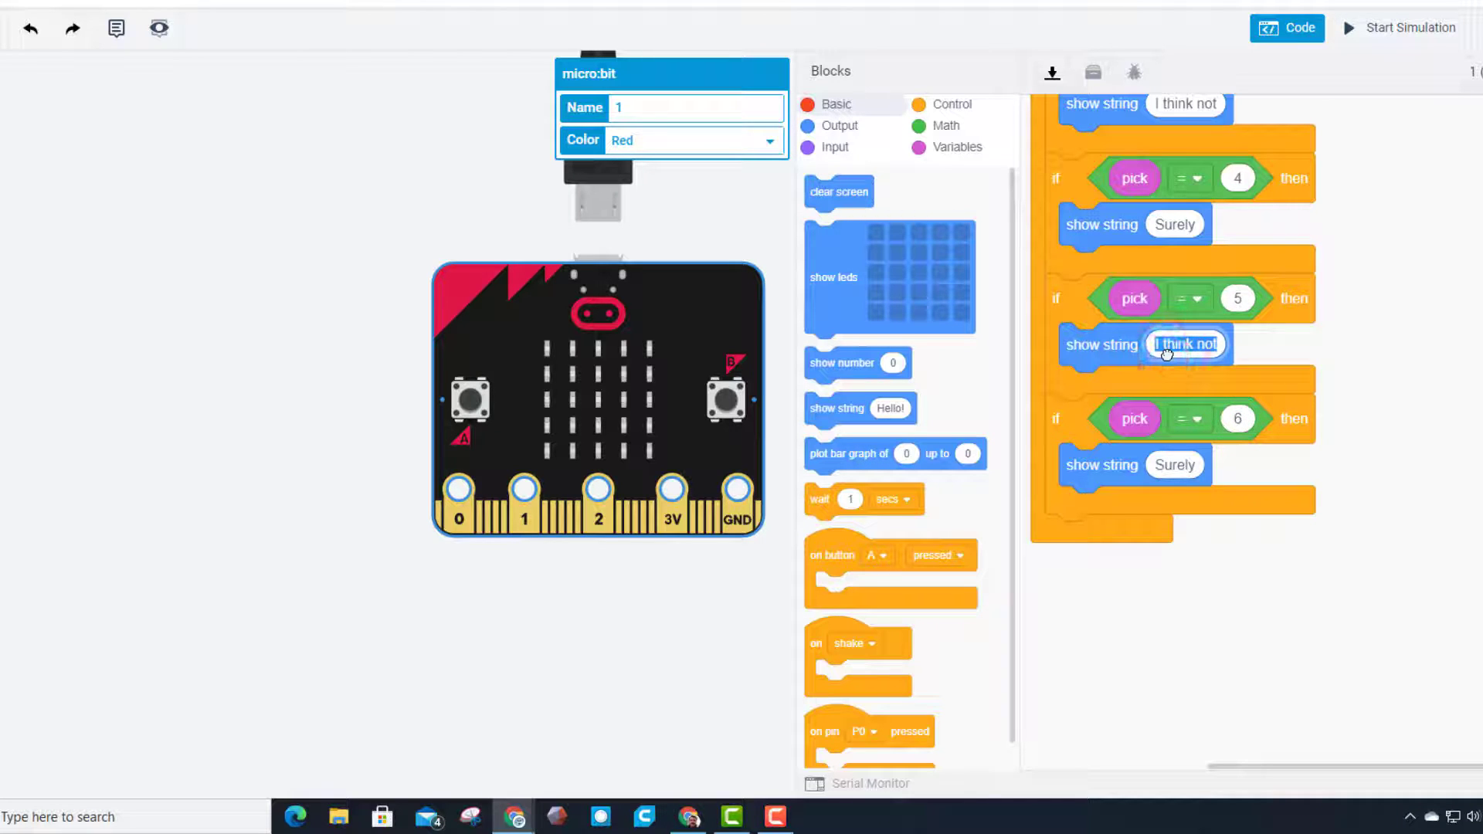
type("possibl")
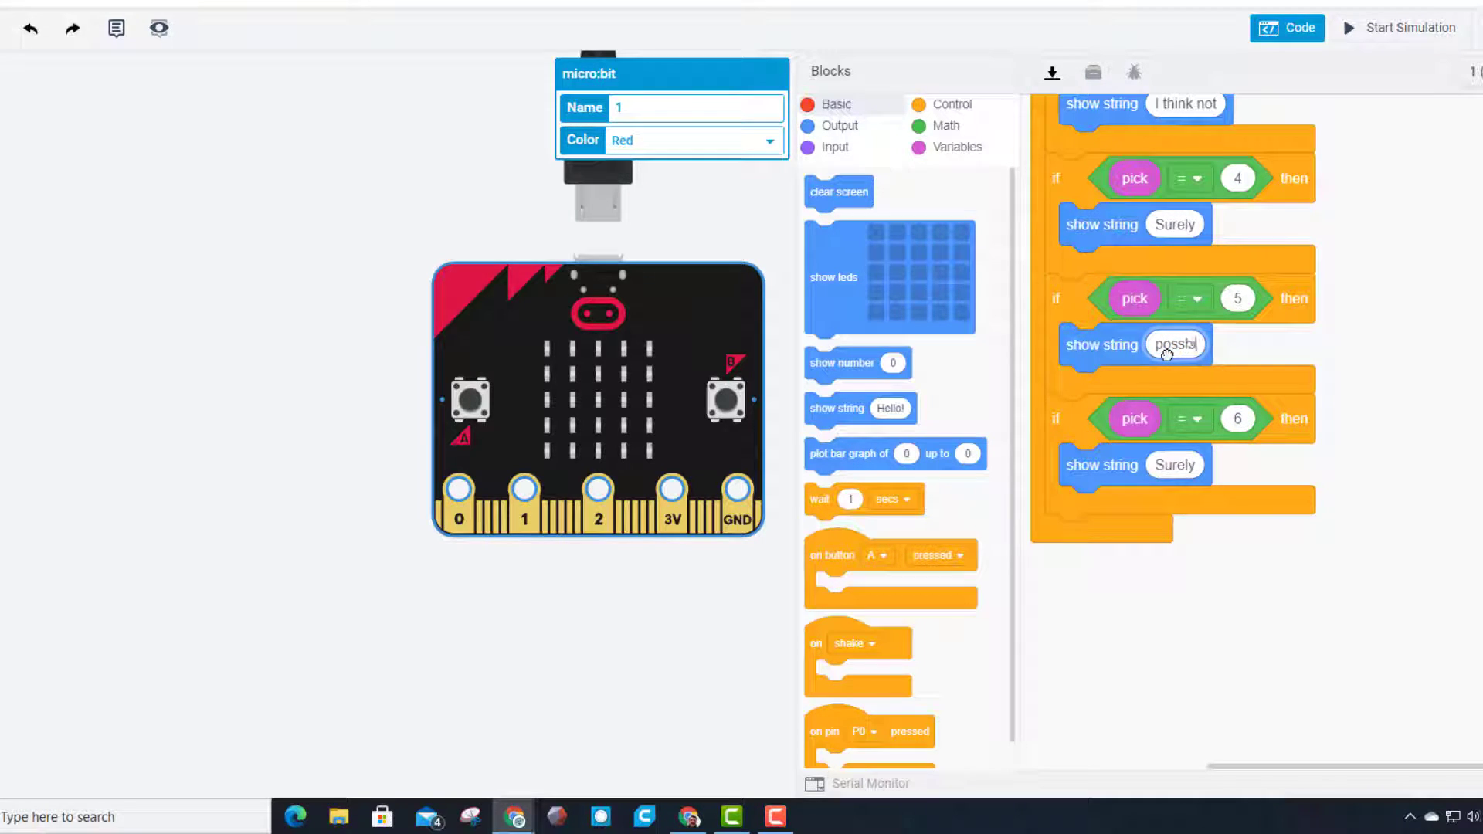
type("i")
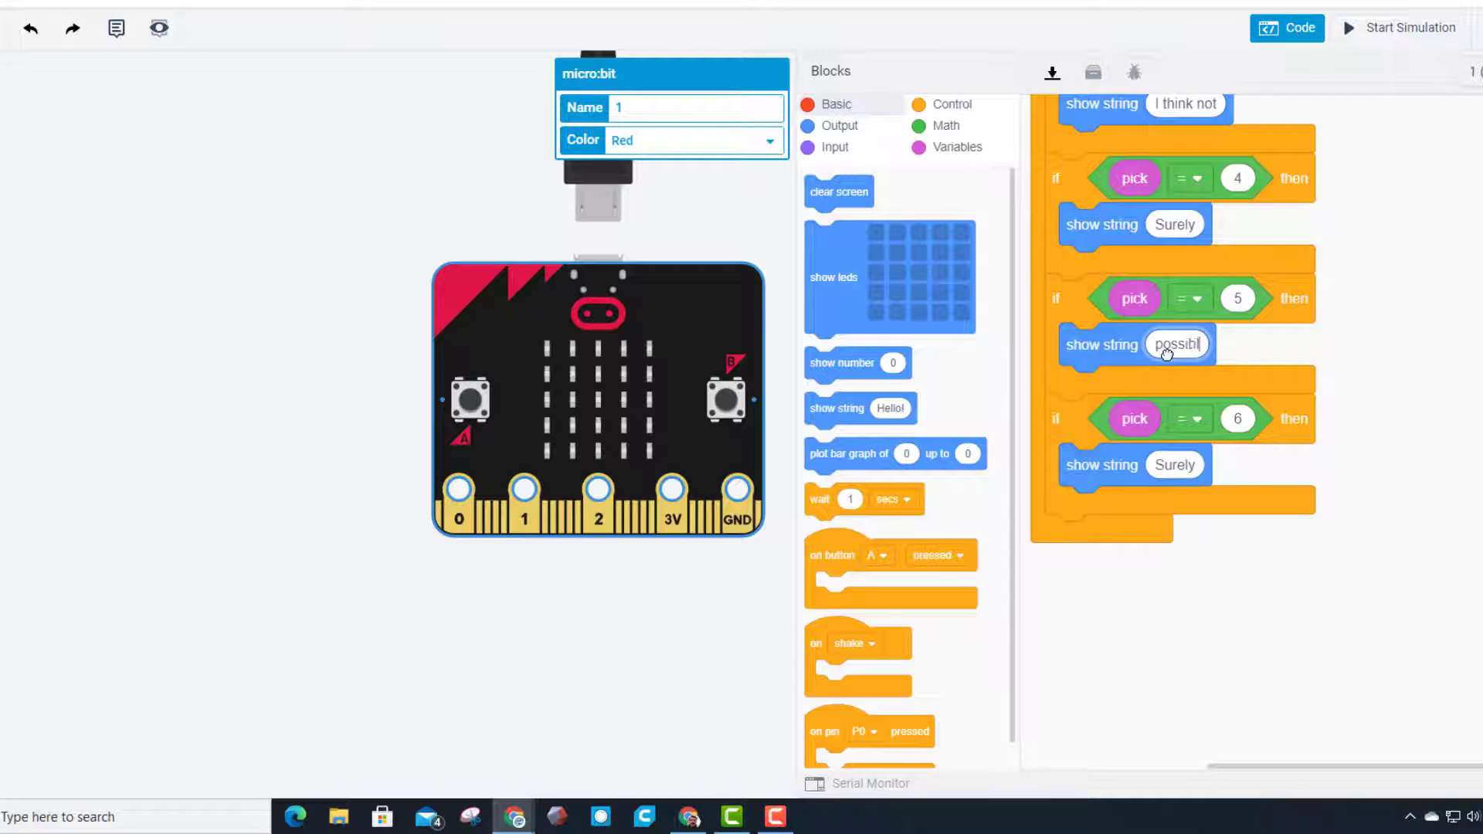
left_click(1174, 464)
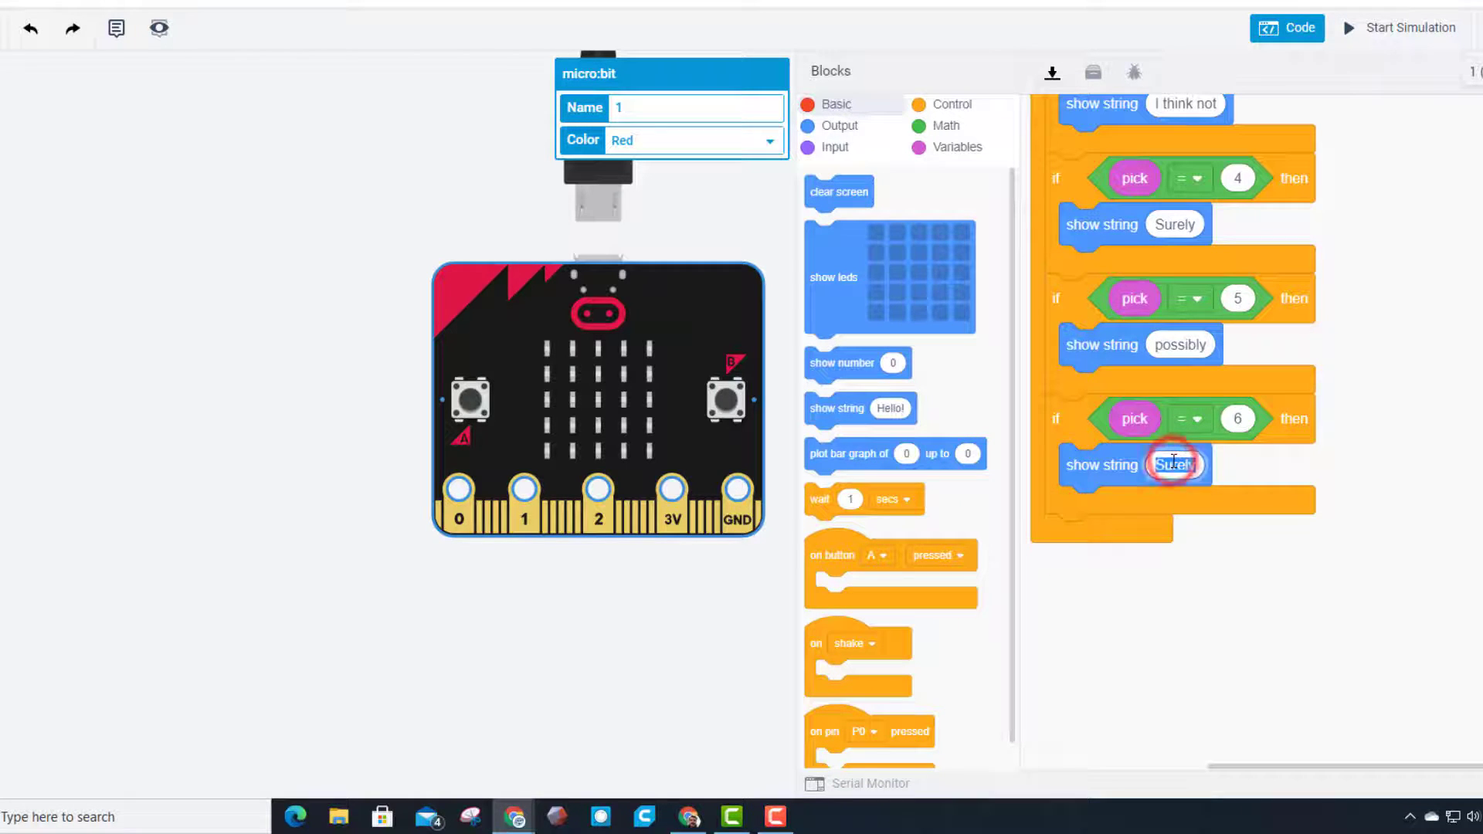
type("of course")
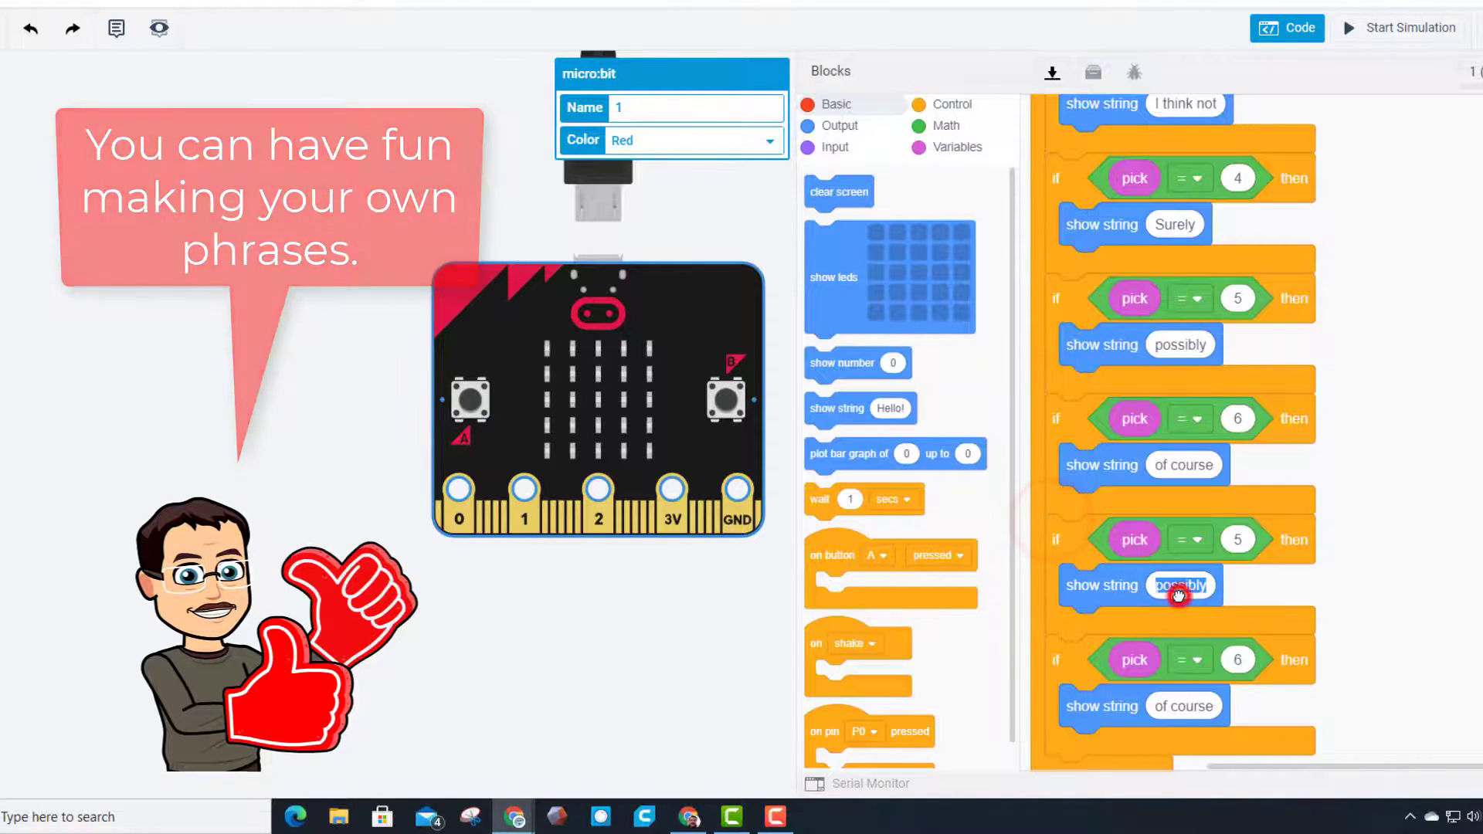
Step: Make the copied branches read 'u r silly' and 'not likely'
type("u r sil")
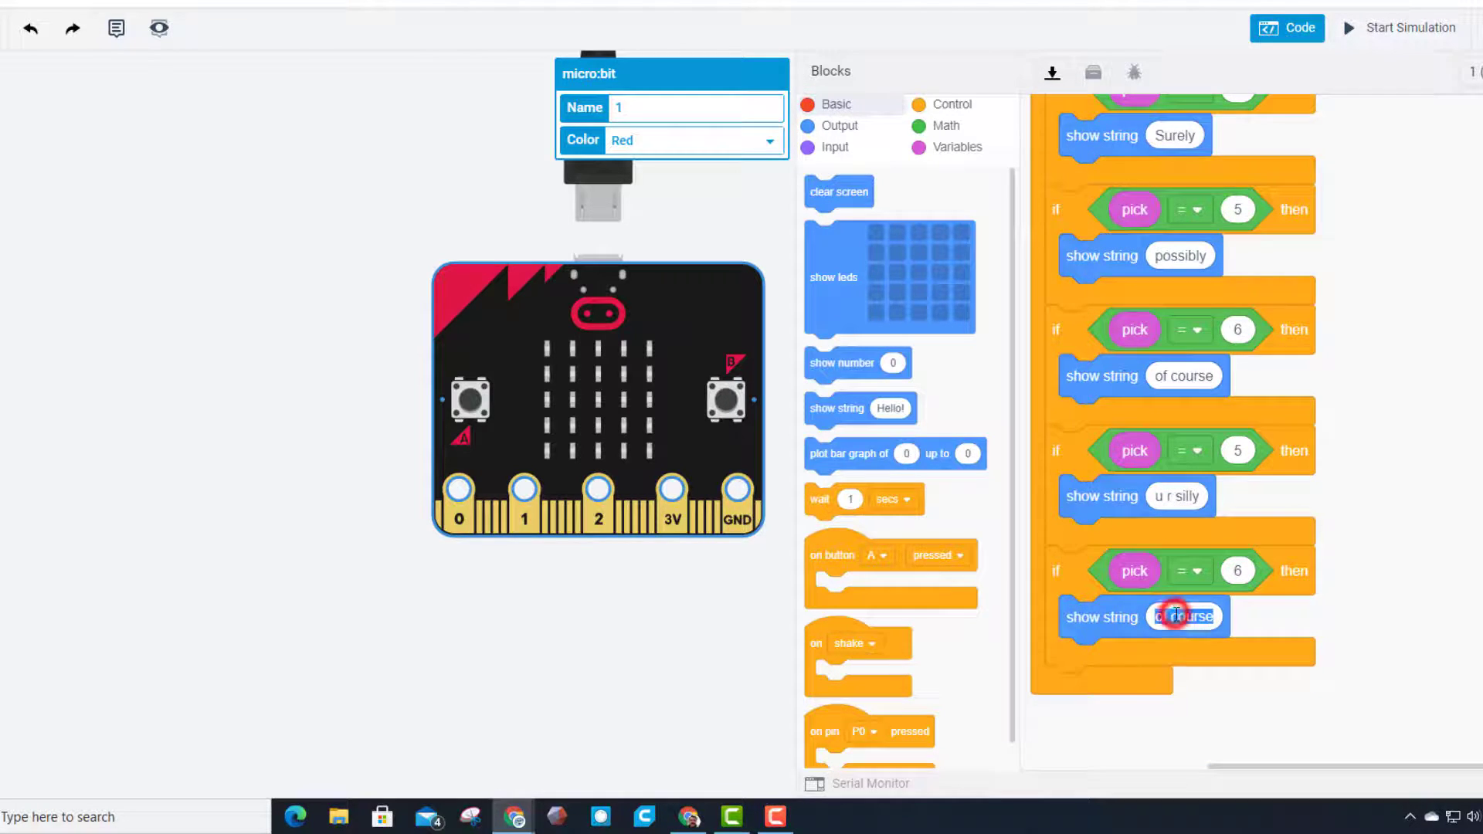
left_click(1185, 616)
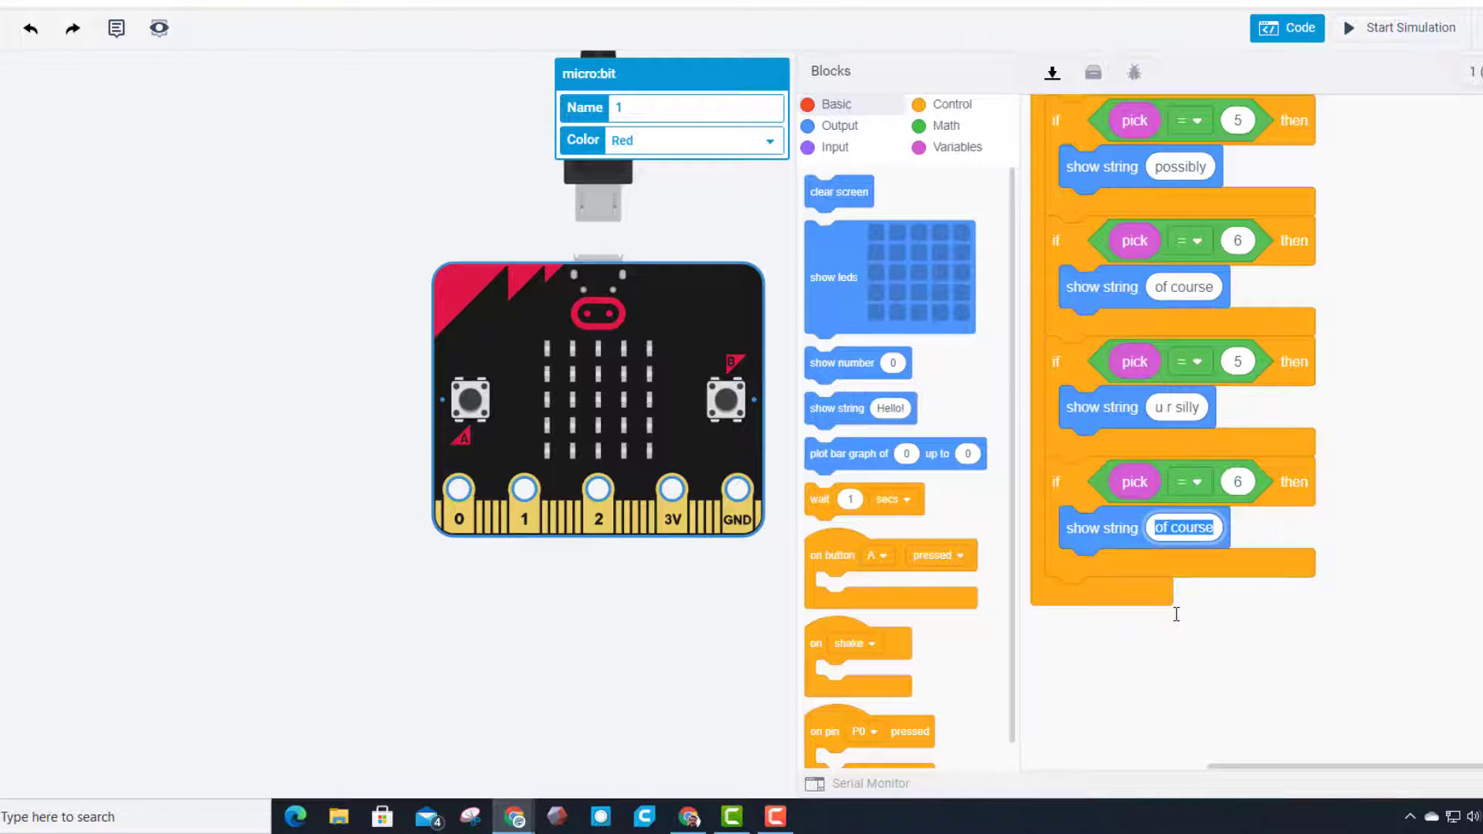
type("not likely")
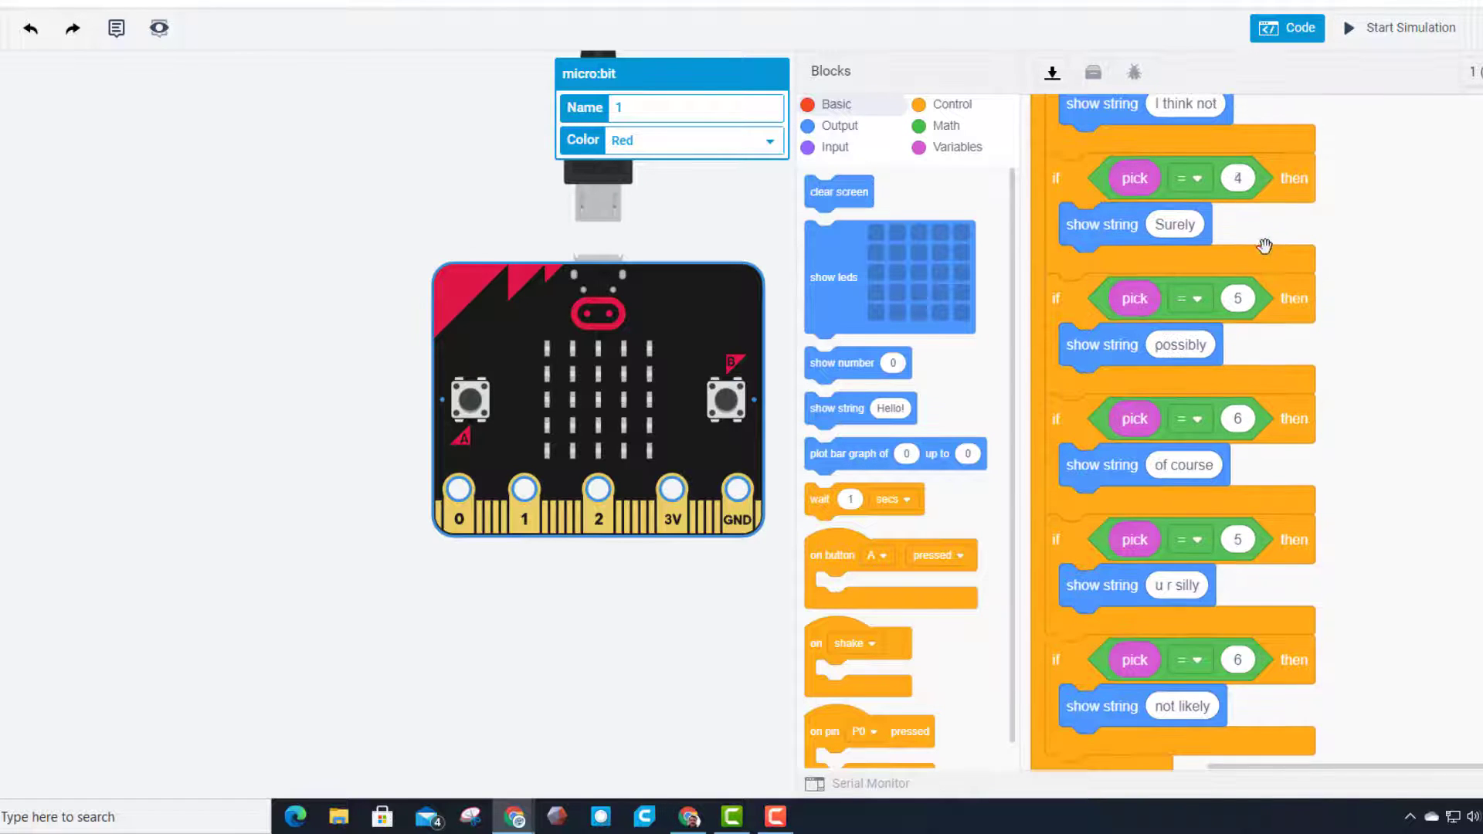
Step: Renumber checks to 7 and 8, duplicate for 9 ('duh') and 10, and begin its answer
left_click(1236, 539)
type("7")
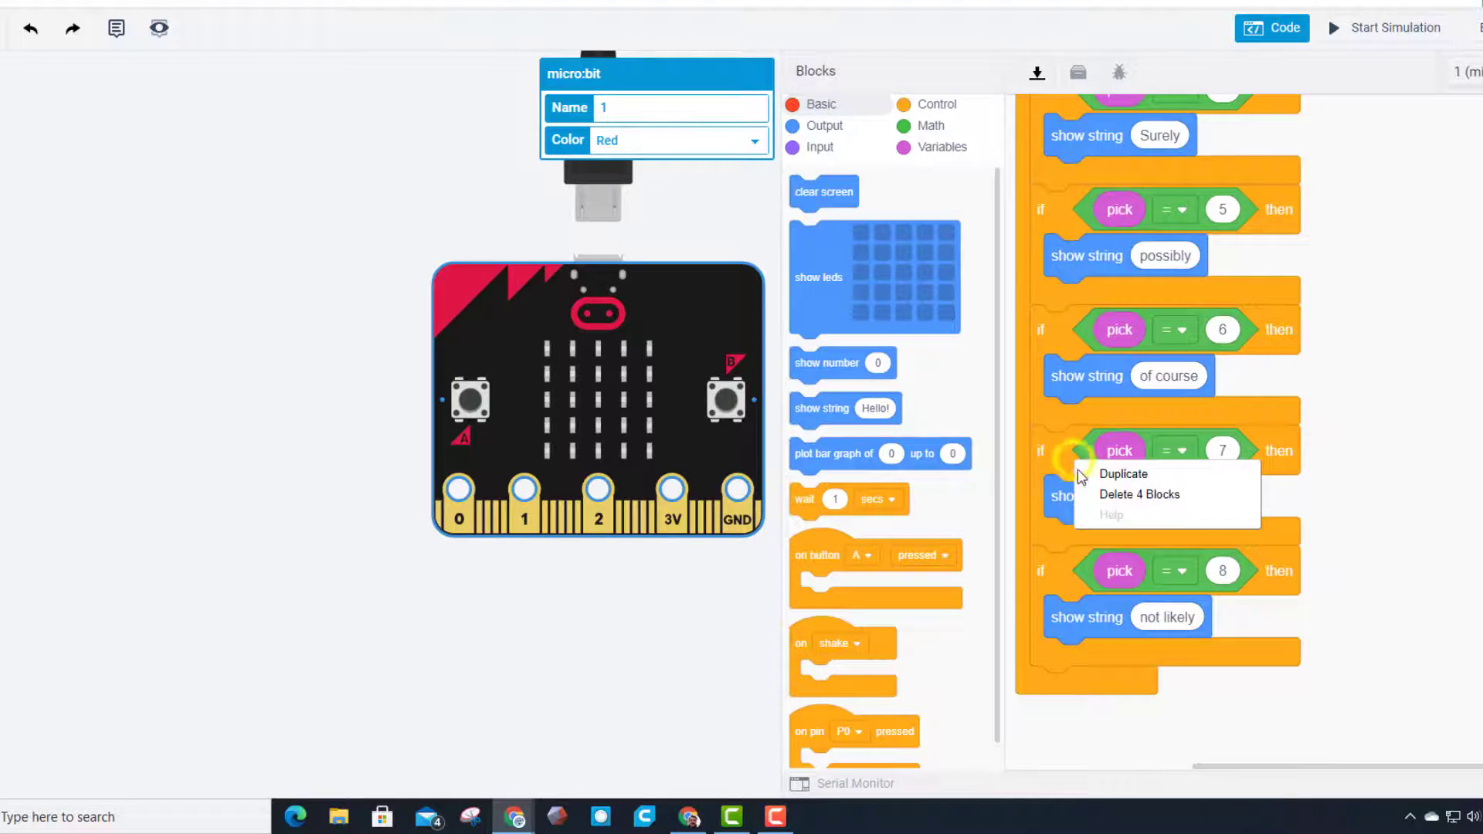
left_click(1123, 474)
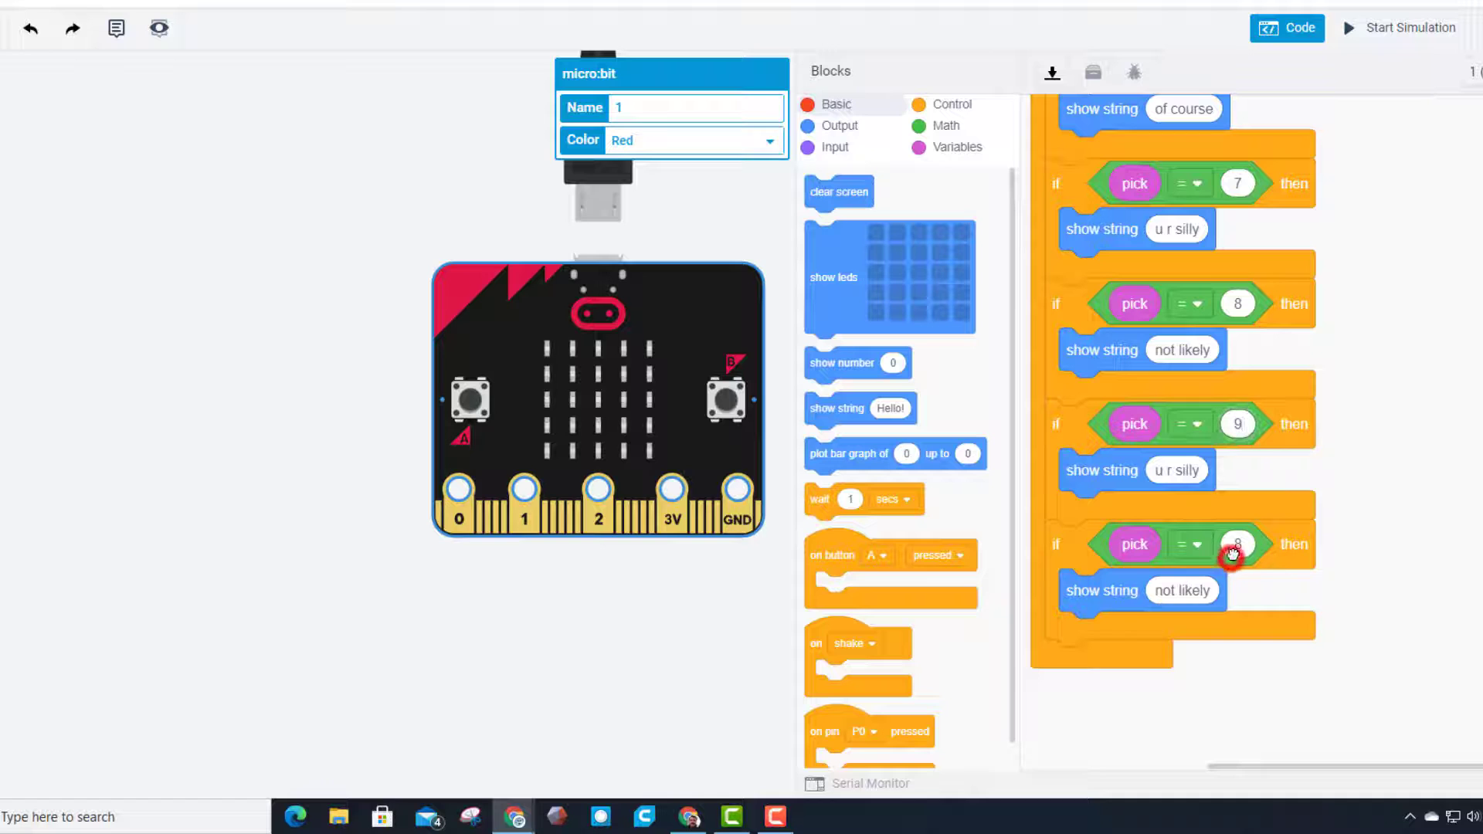
left_click(1236, 544)
type("10")
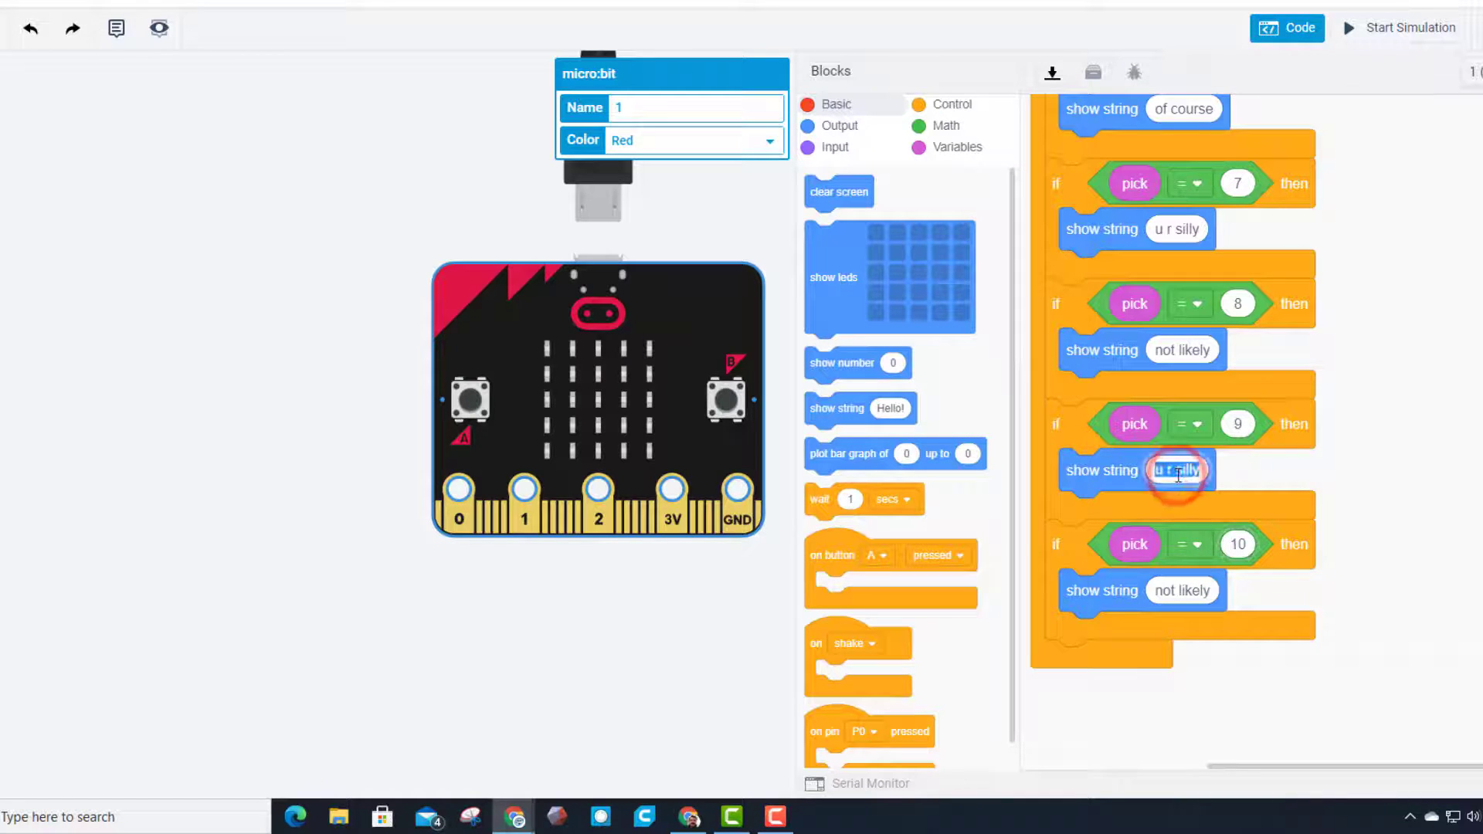
type("duh")
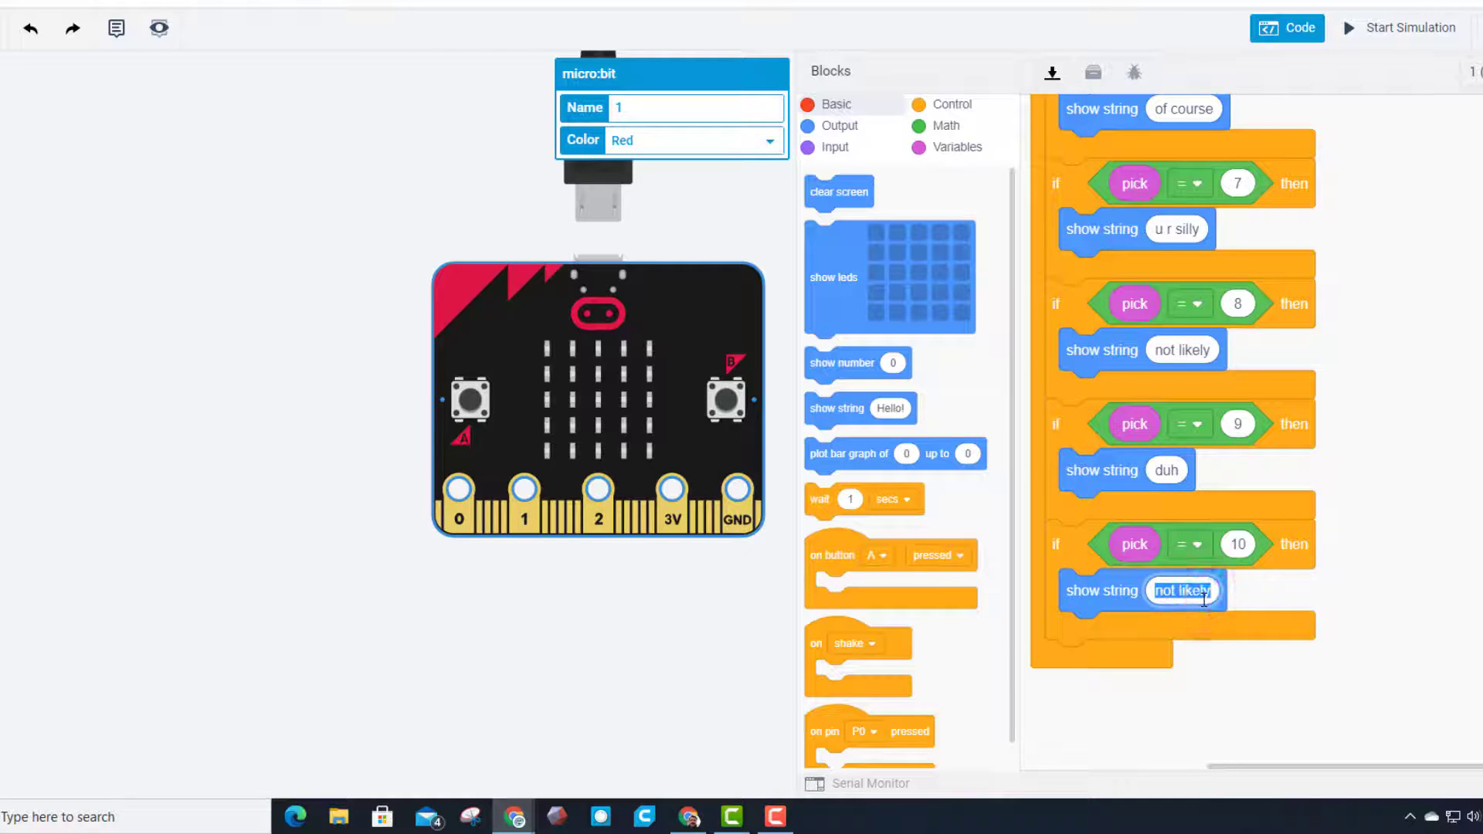
type("it is s")
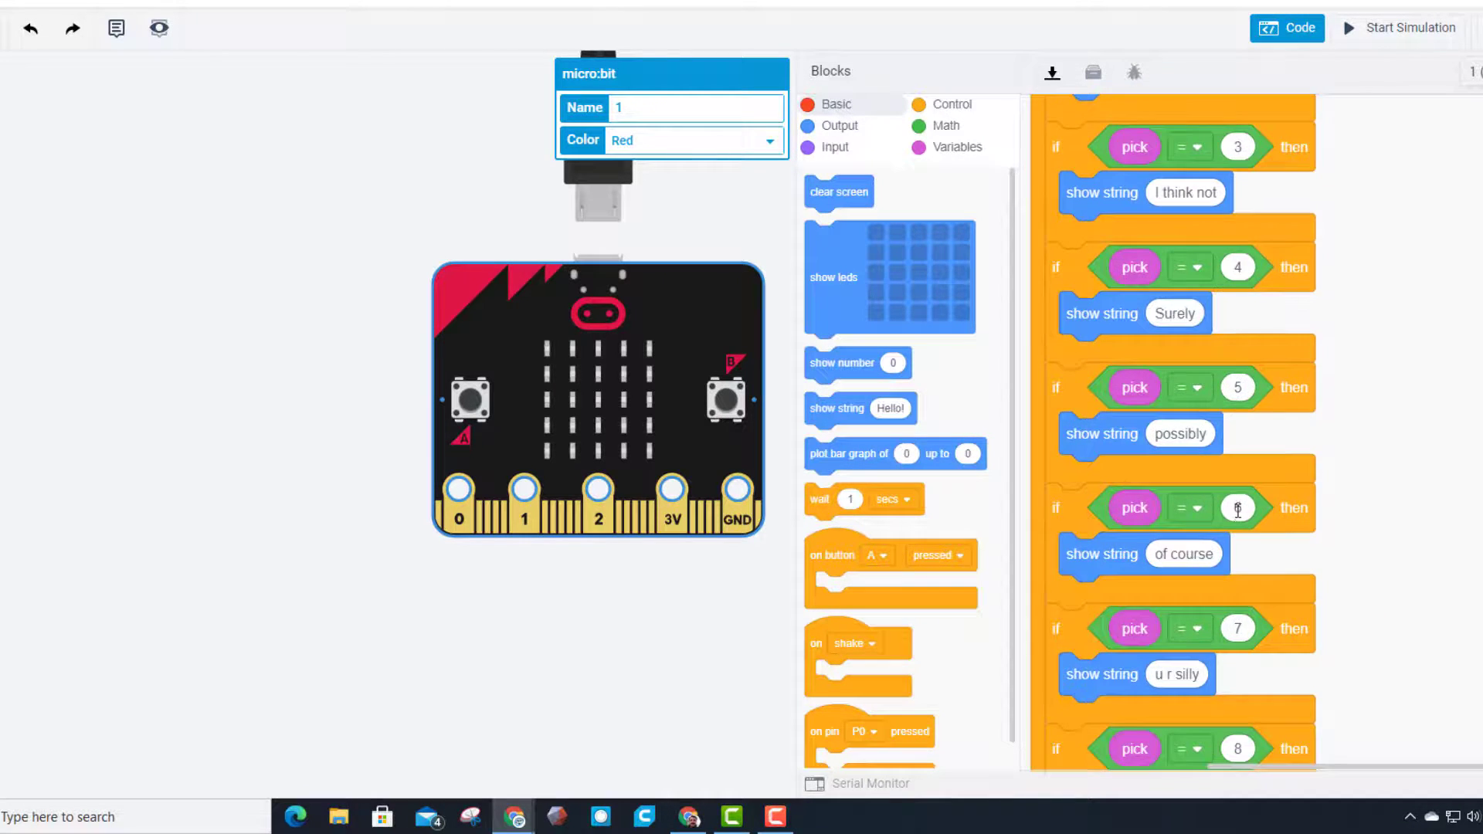
Step: Raise the pick random upper value to 10, then start and stop the simulation to test shaking
scroll("down", 3)
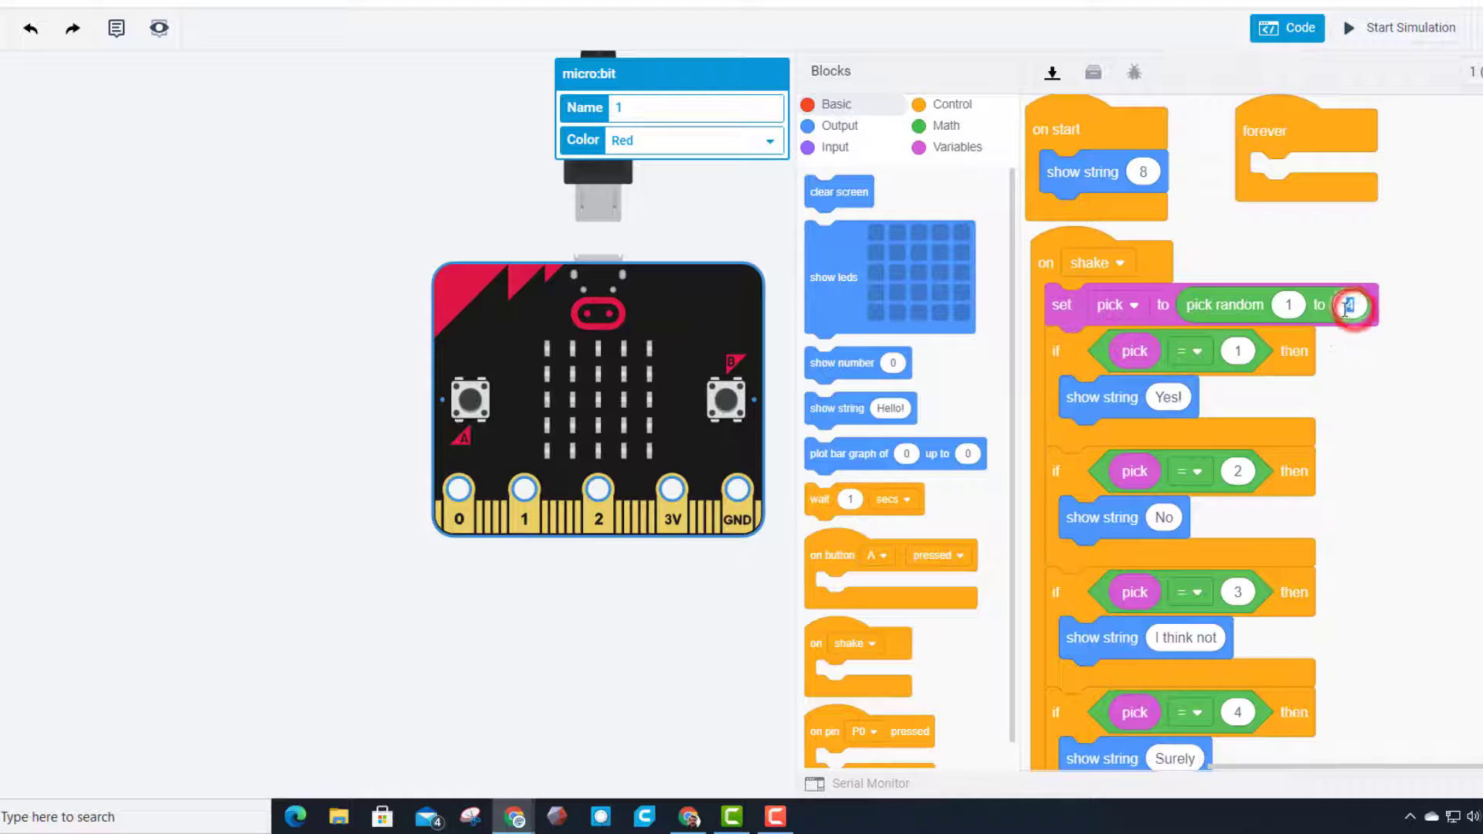
type("10")
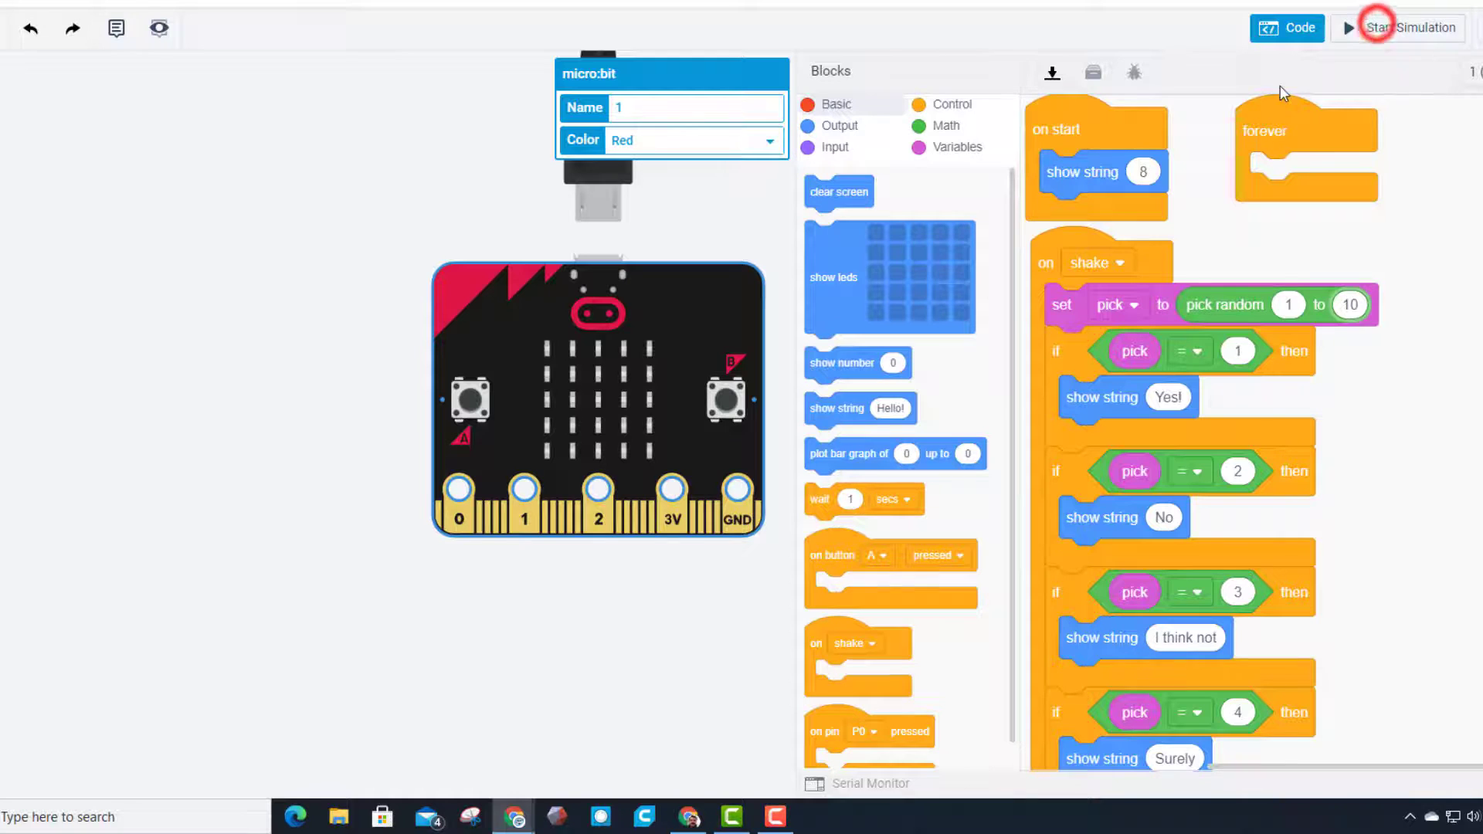
left_click(1401, 28)
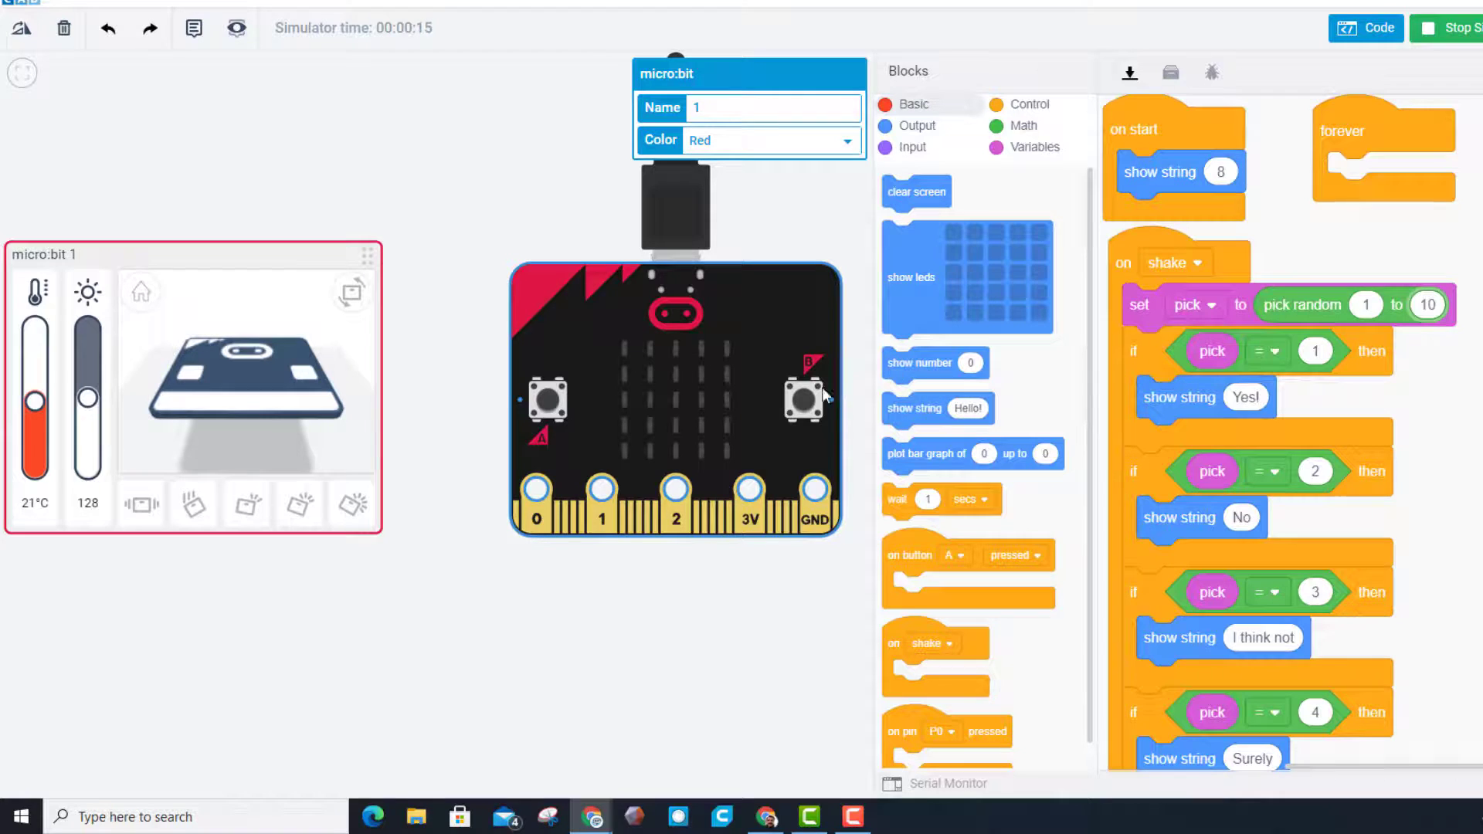
left_click(1452, 28)
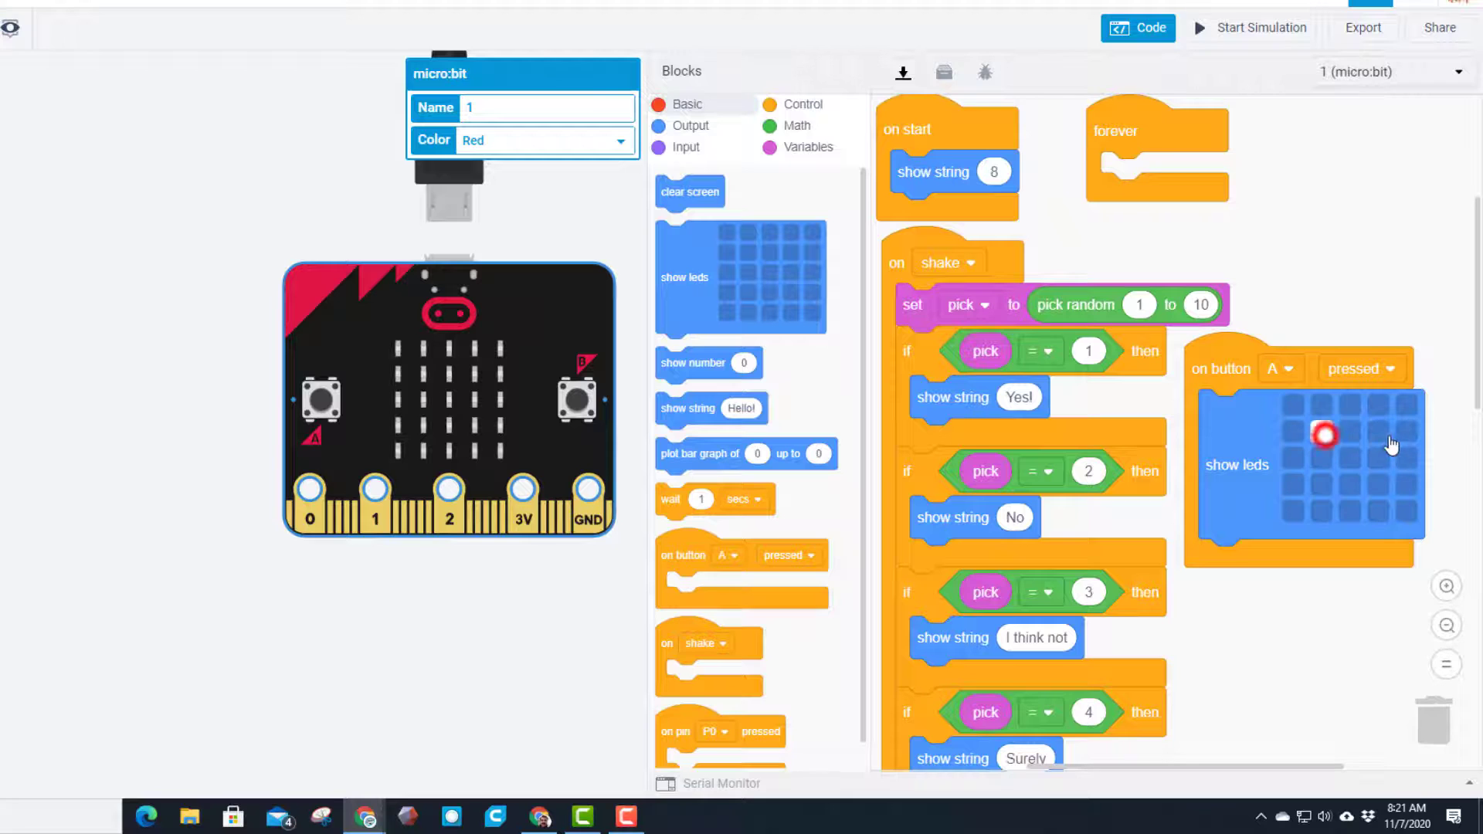
Step: Draw the button A LED face, duplicate the handler below and assign the copy to button B
left_click(1296, 511)
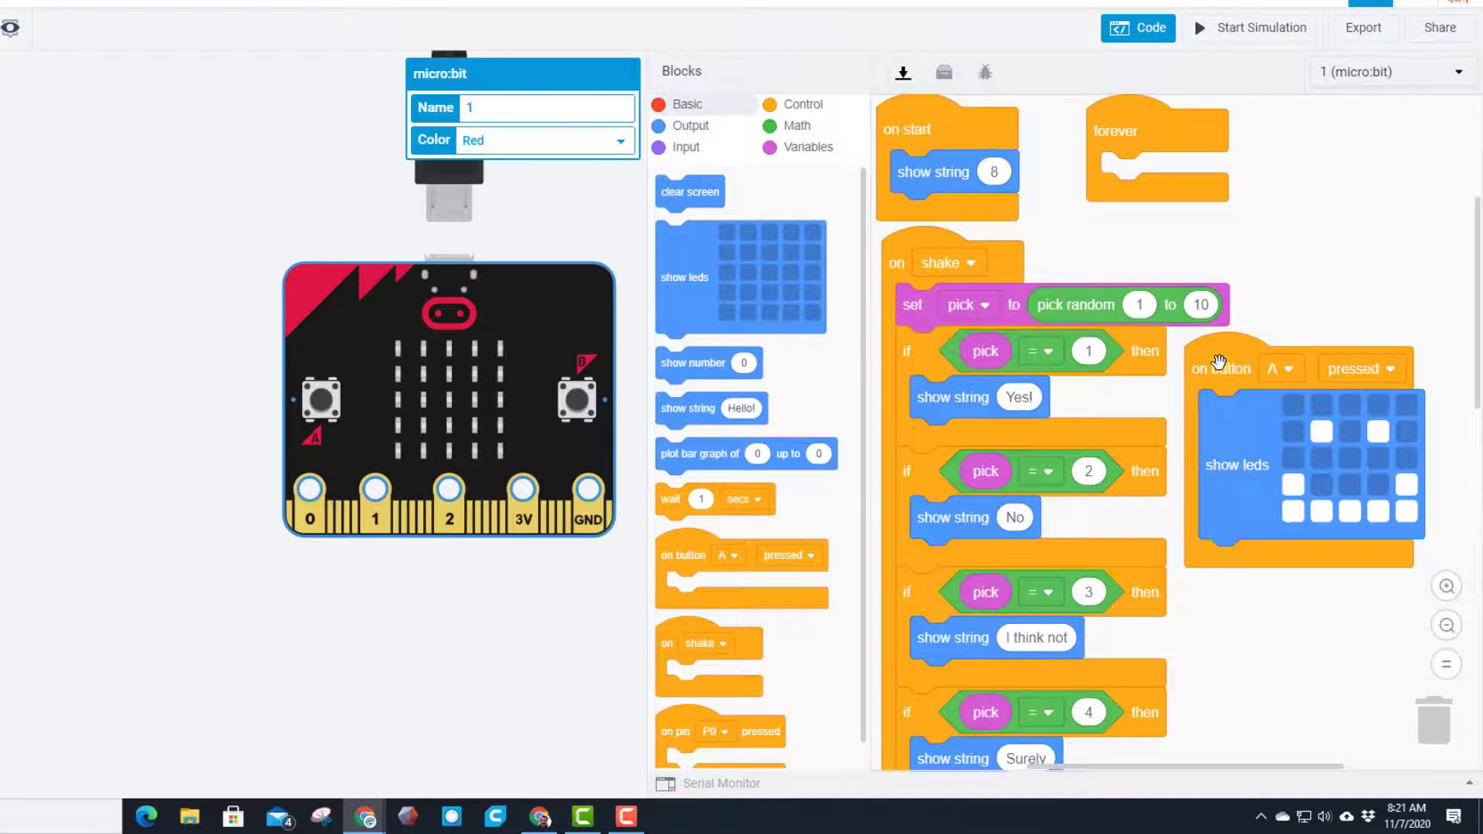
left_click_drag(1220, 368, 1239, 609)
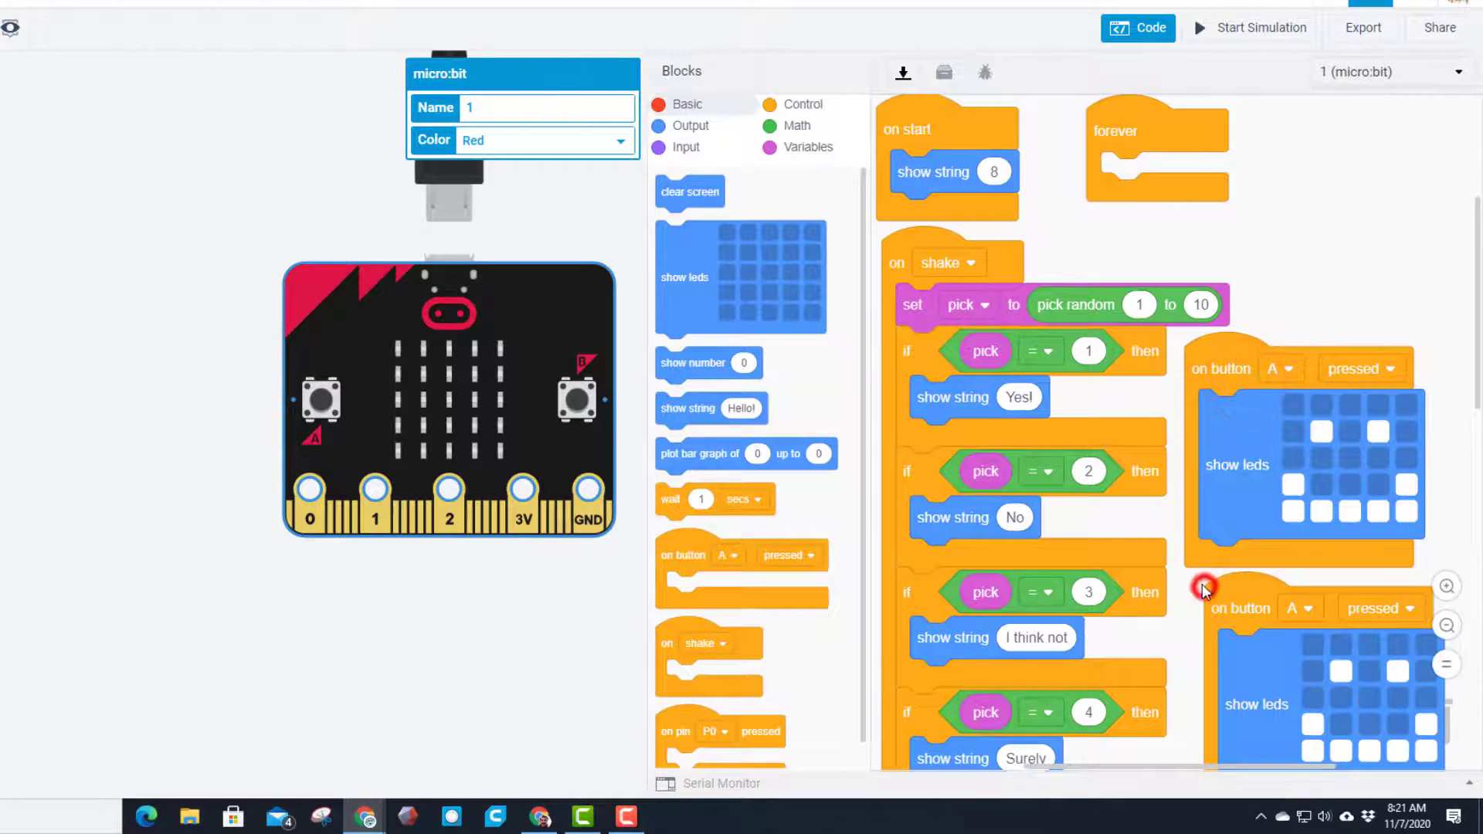
scroll("down", 3)
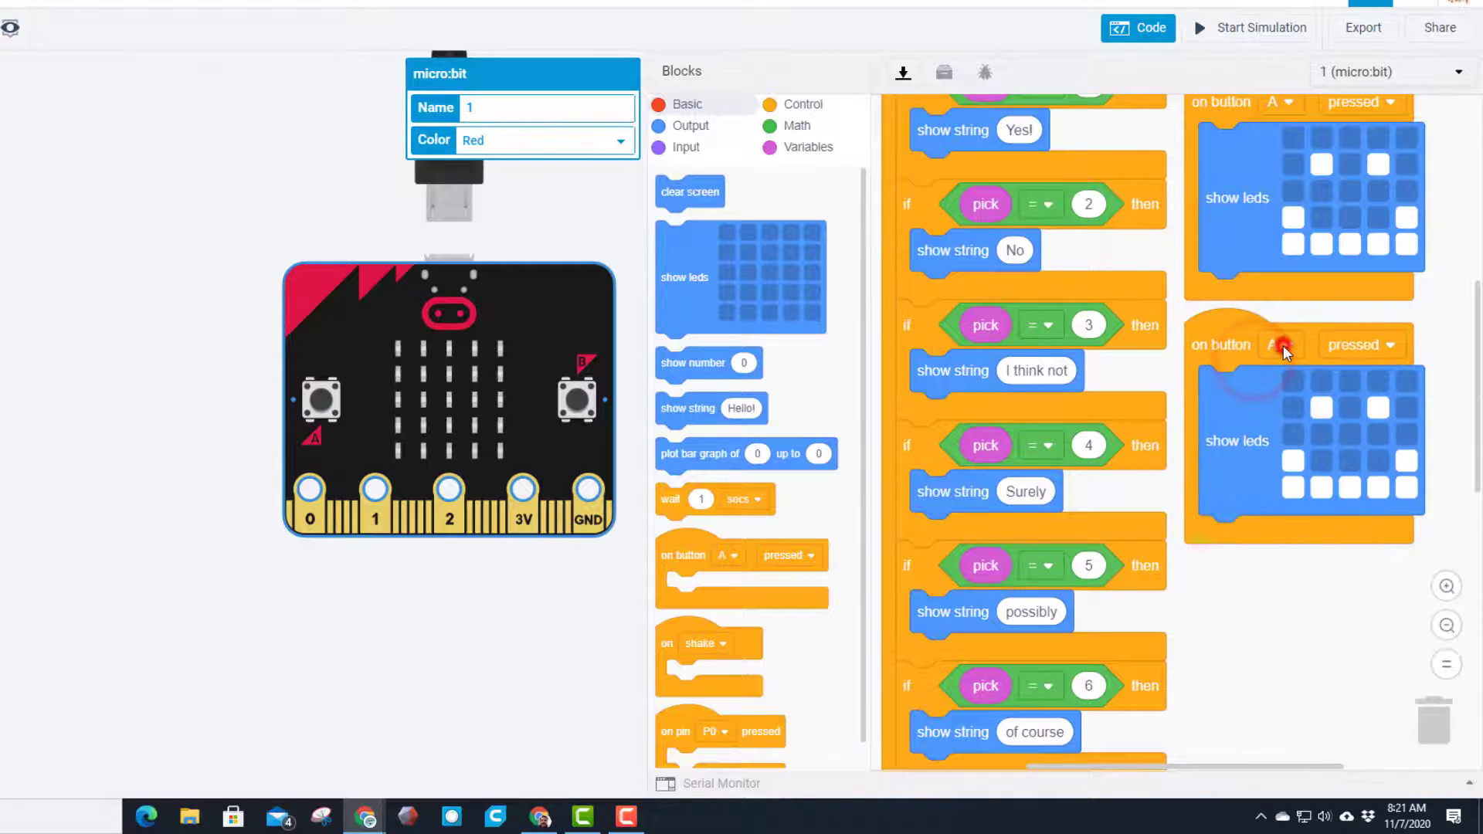
left_click(1282, 345)
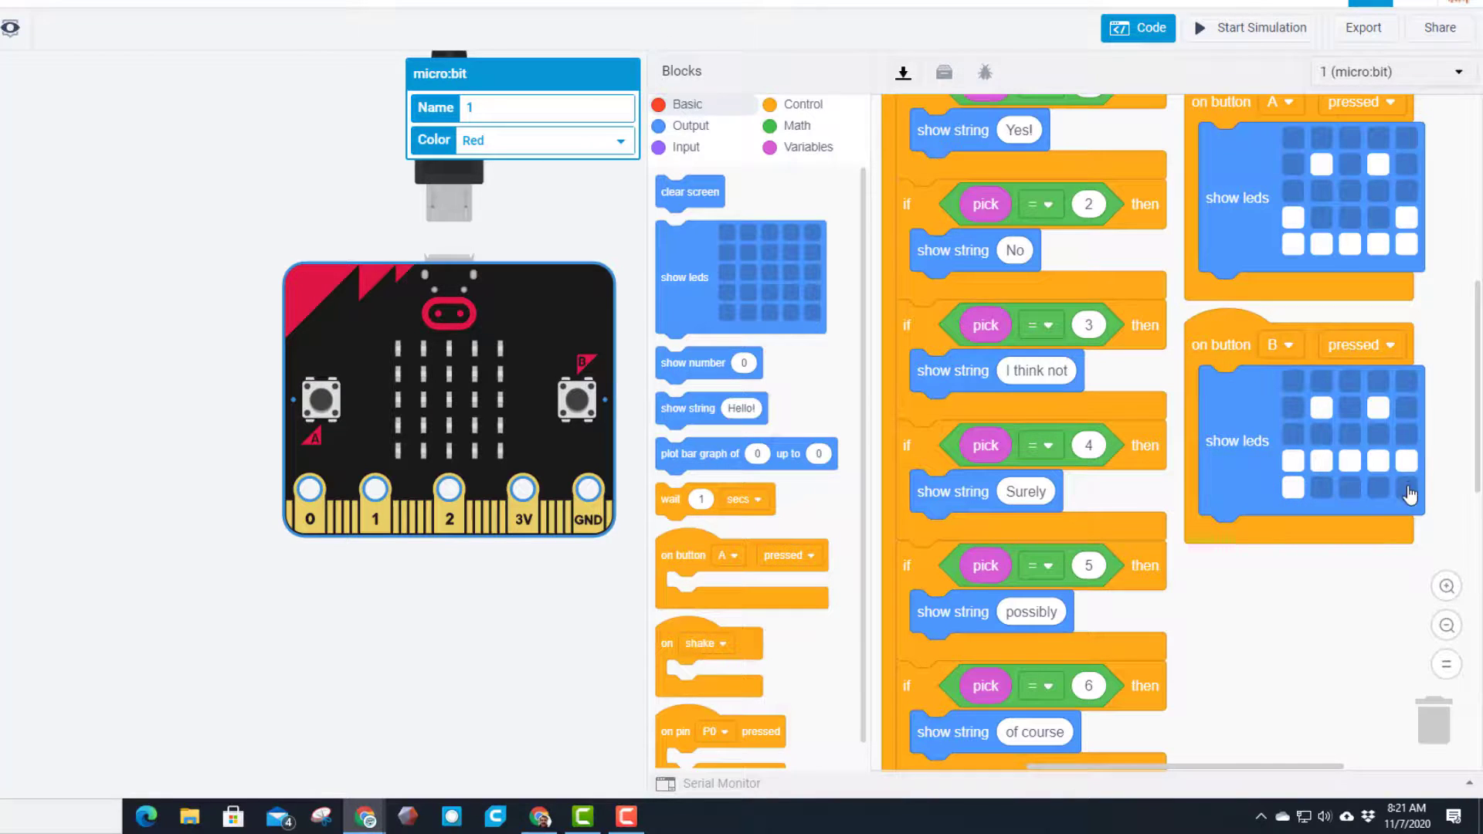
mouse_move(1309, 540)
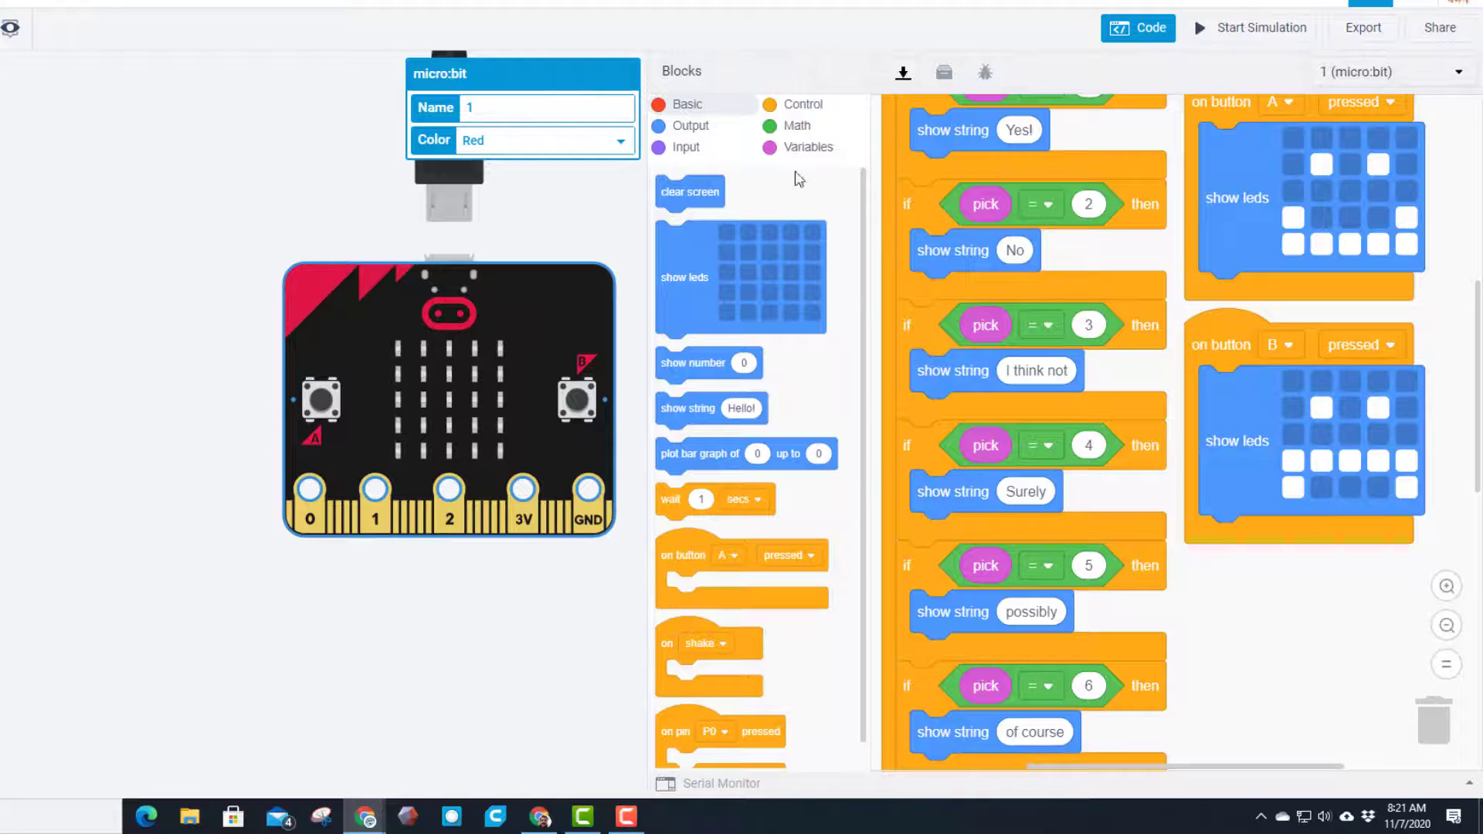
scroll("down", 3)
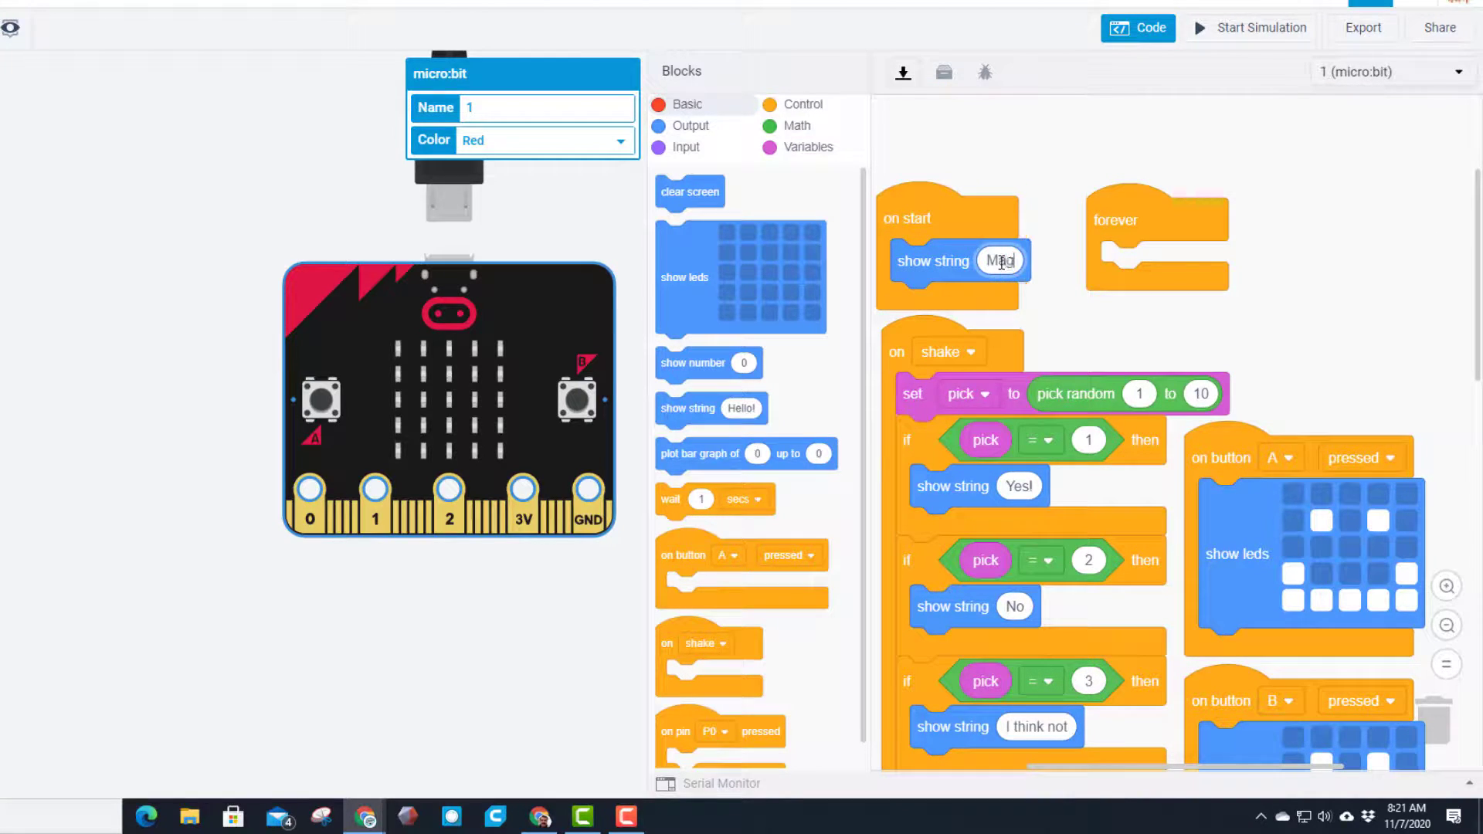
Step: Enter 'Magic 8 Ball' as the on start show string text and start the simulation
type("Magic 89")
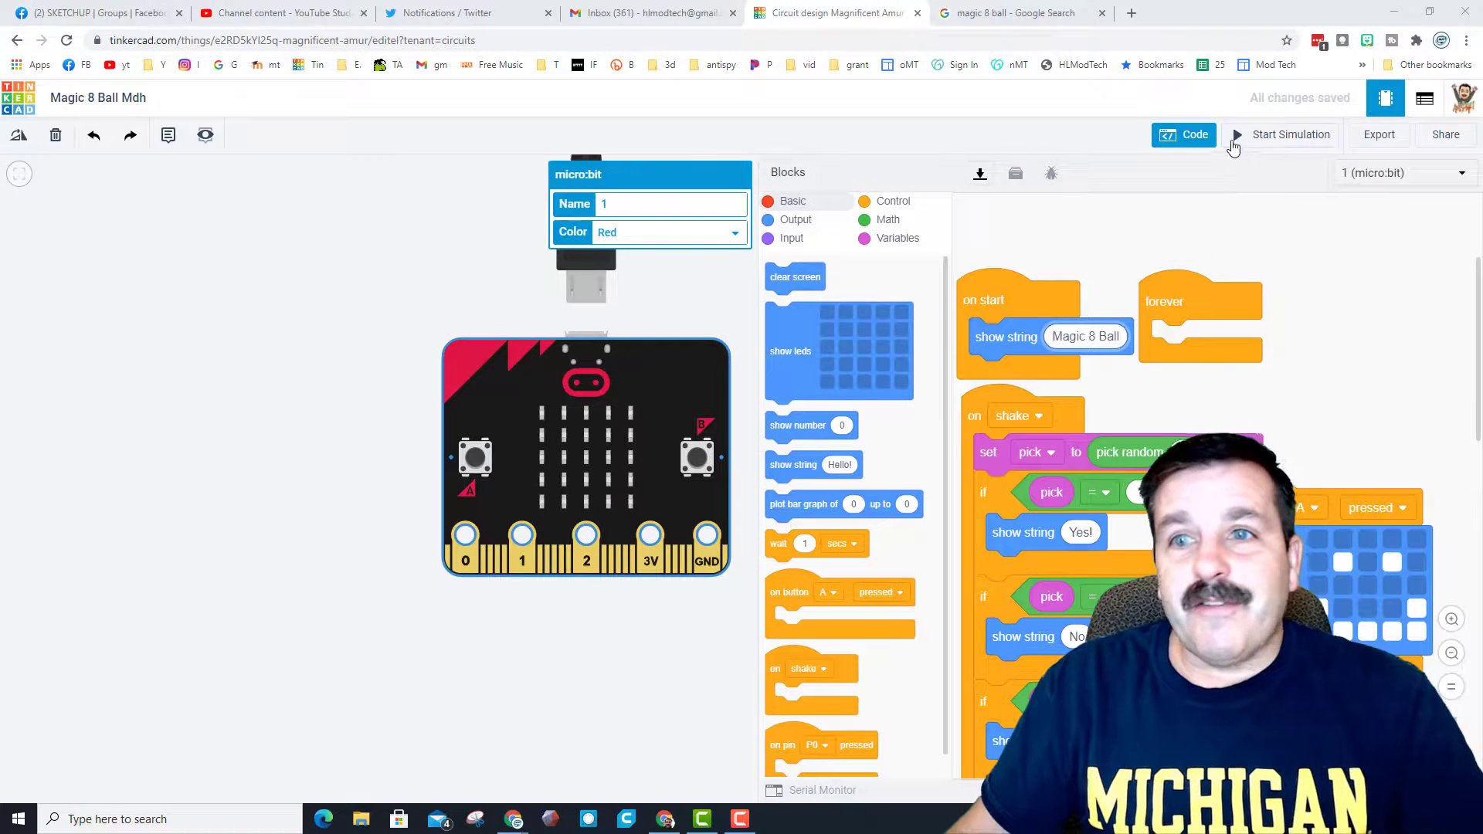
left_click(1290, 134)
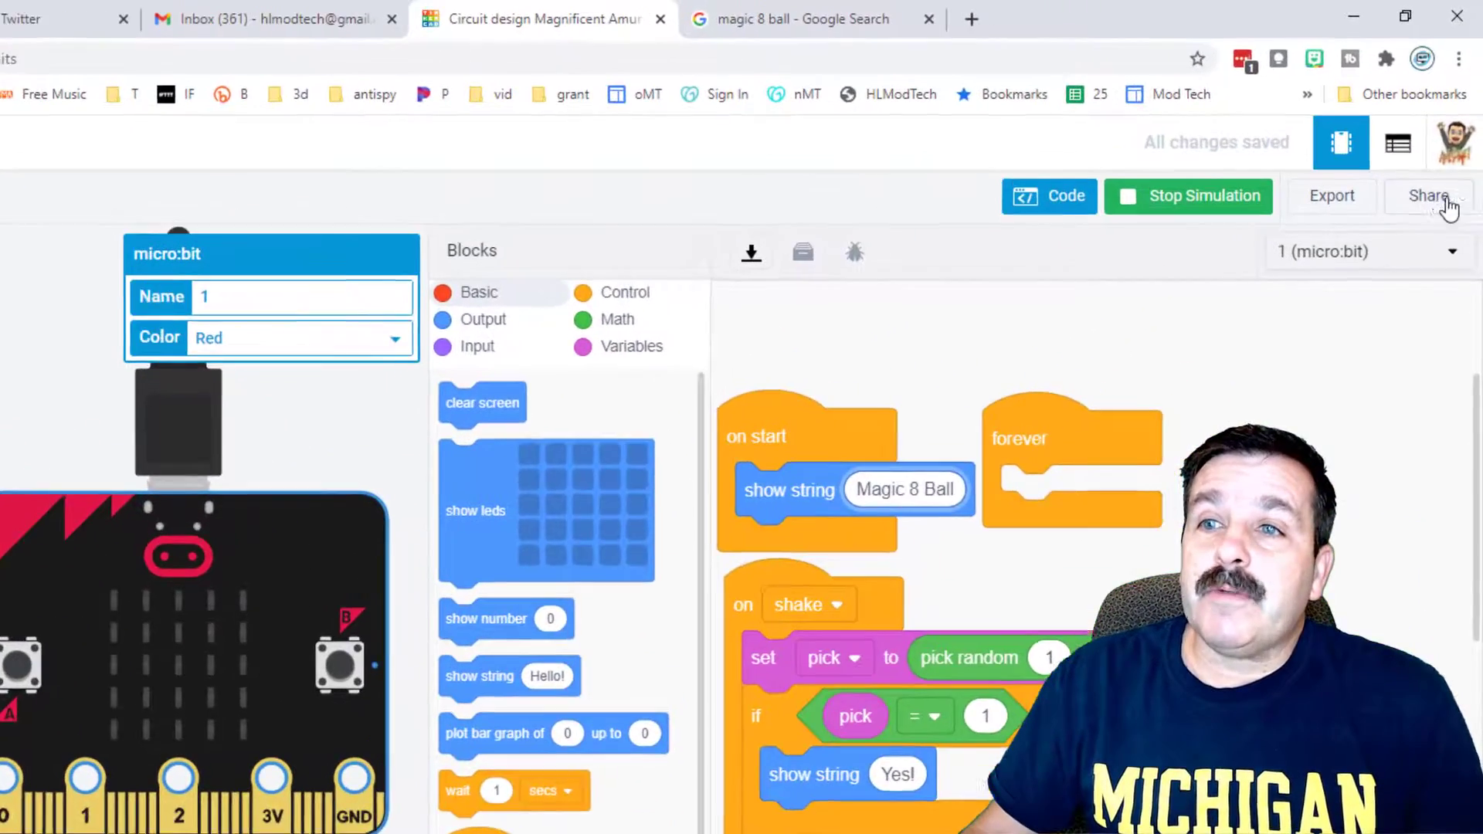
Step: Generate an Invite people collaboration link from Share, copy it, and close the Collaborate dialog
left_click(1426, 196)
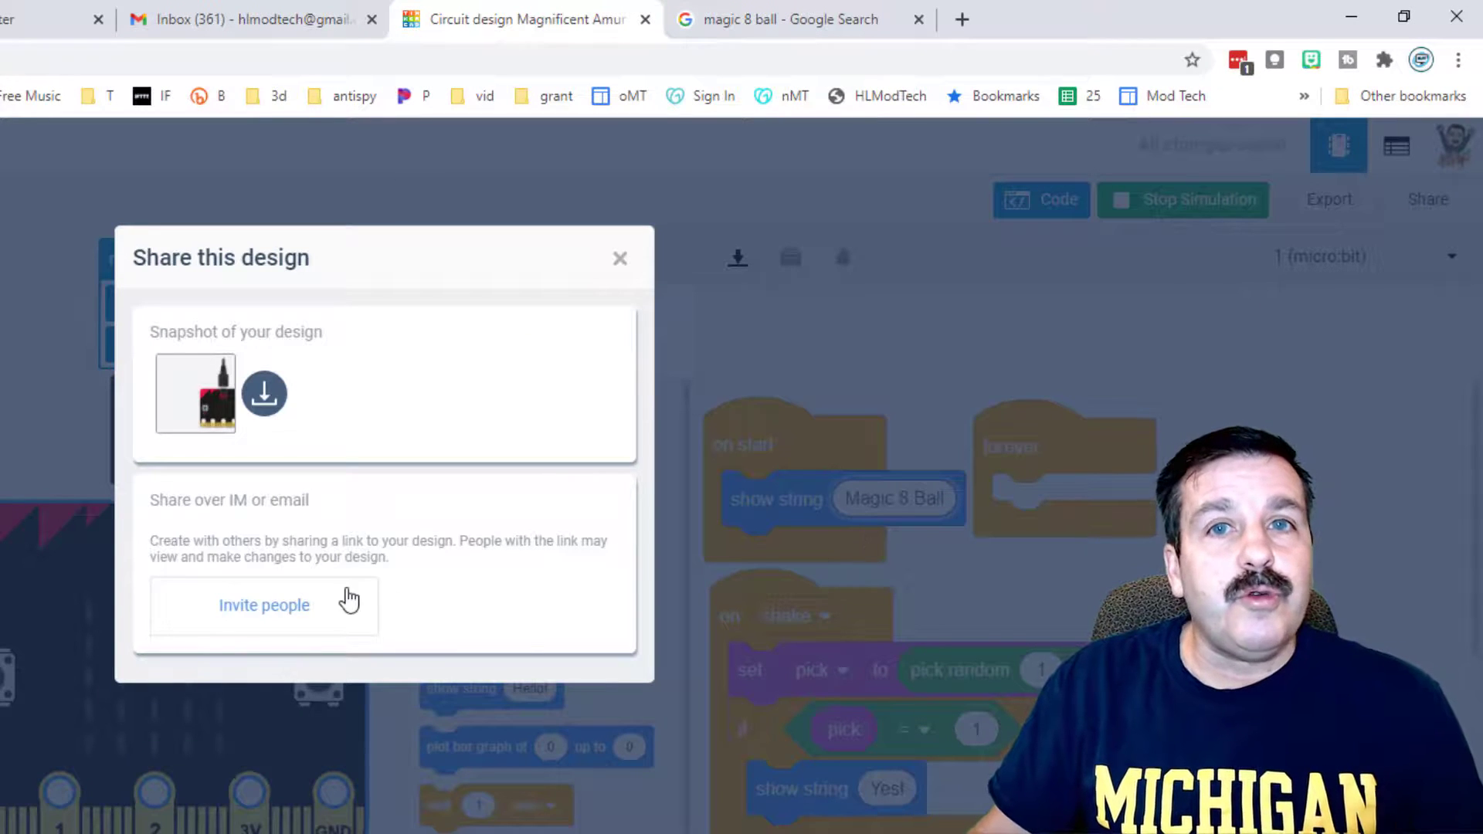
left_click(264, 605)
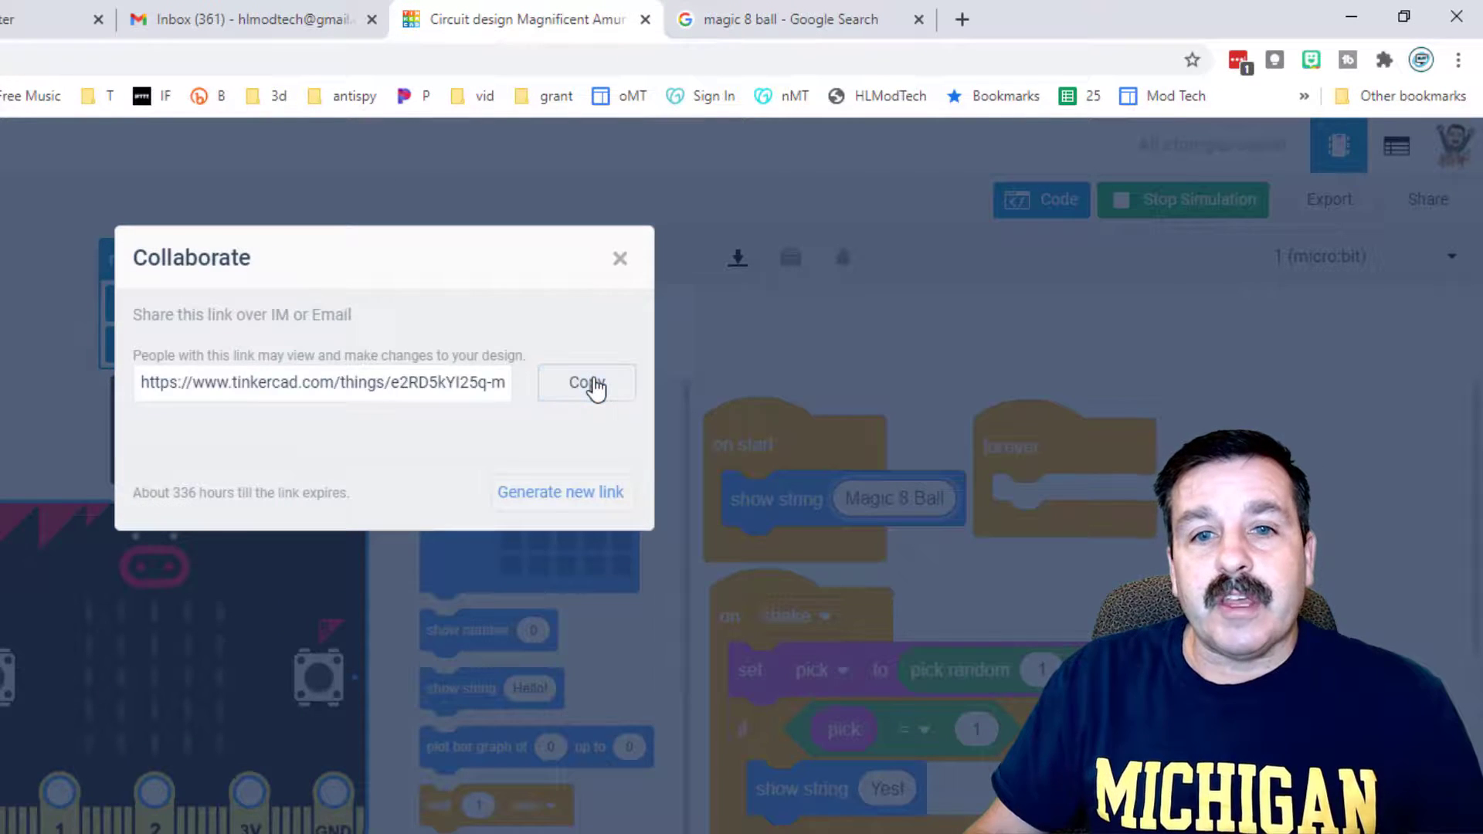
left_click(585, 383)
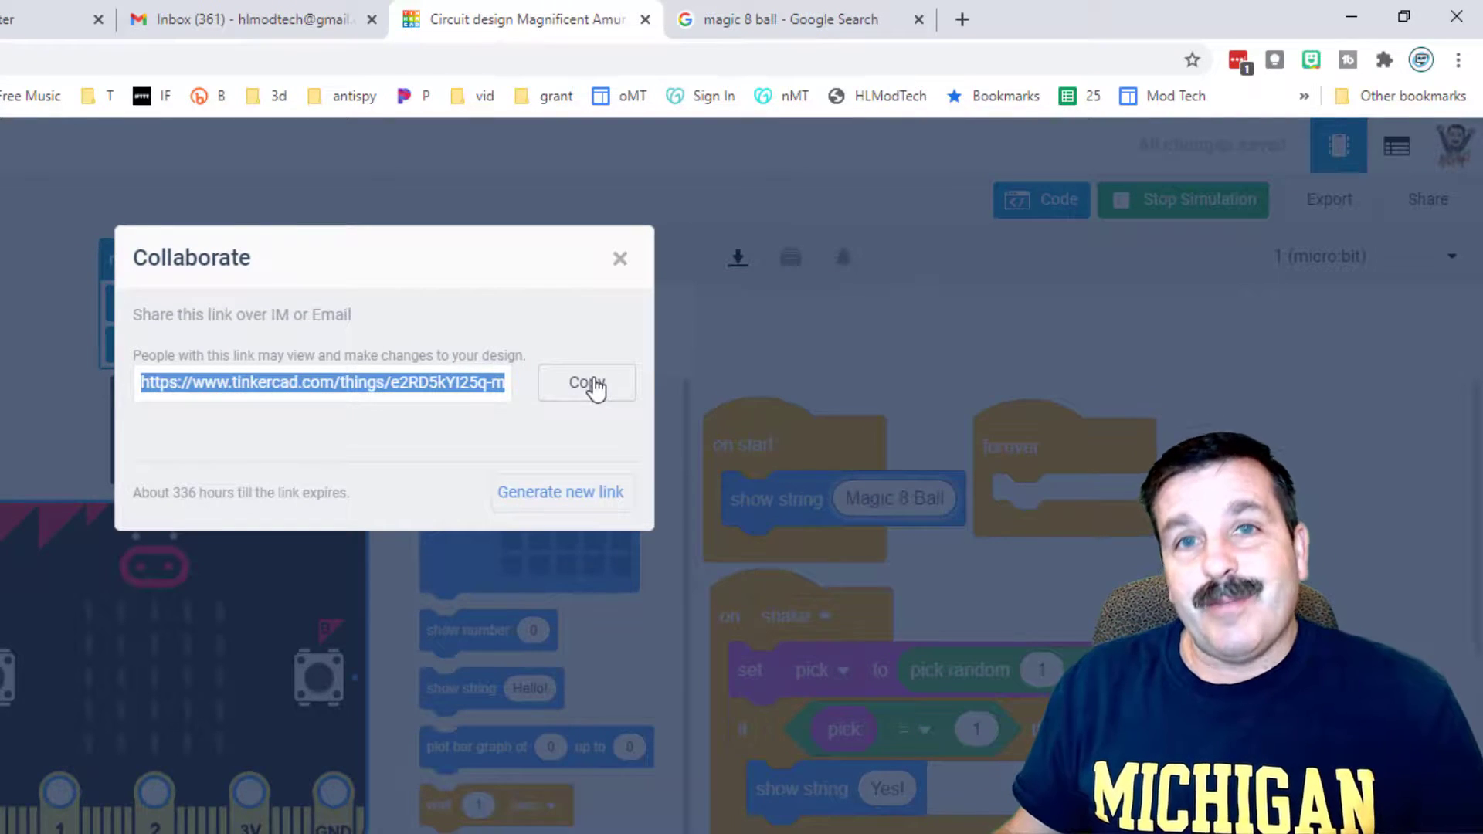
left_click(619, 258)
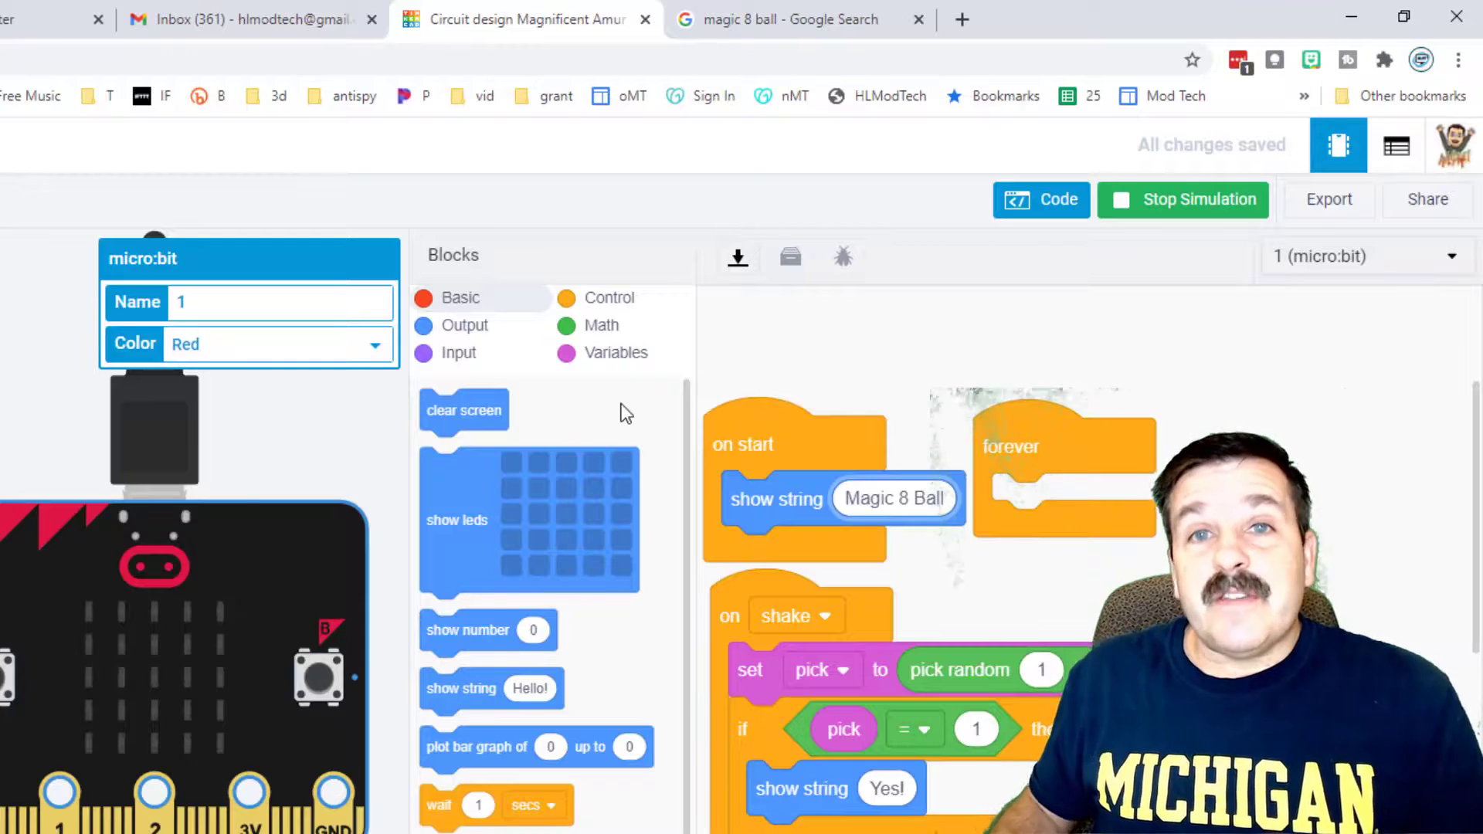